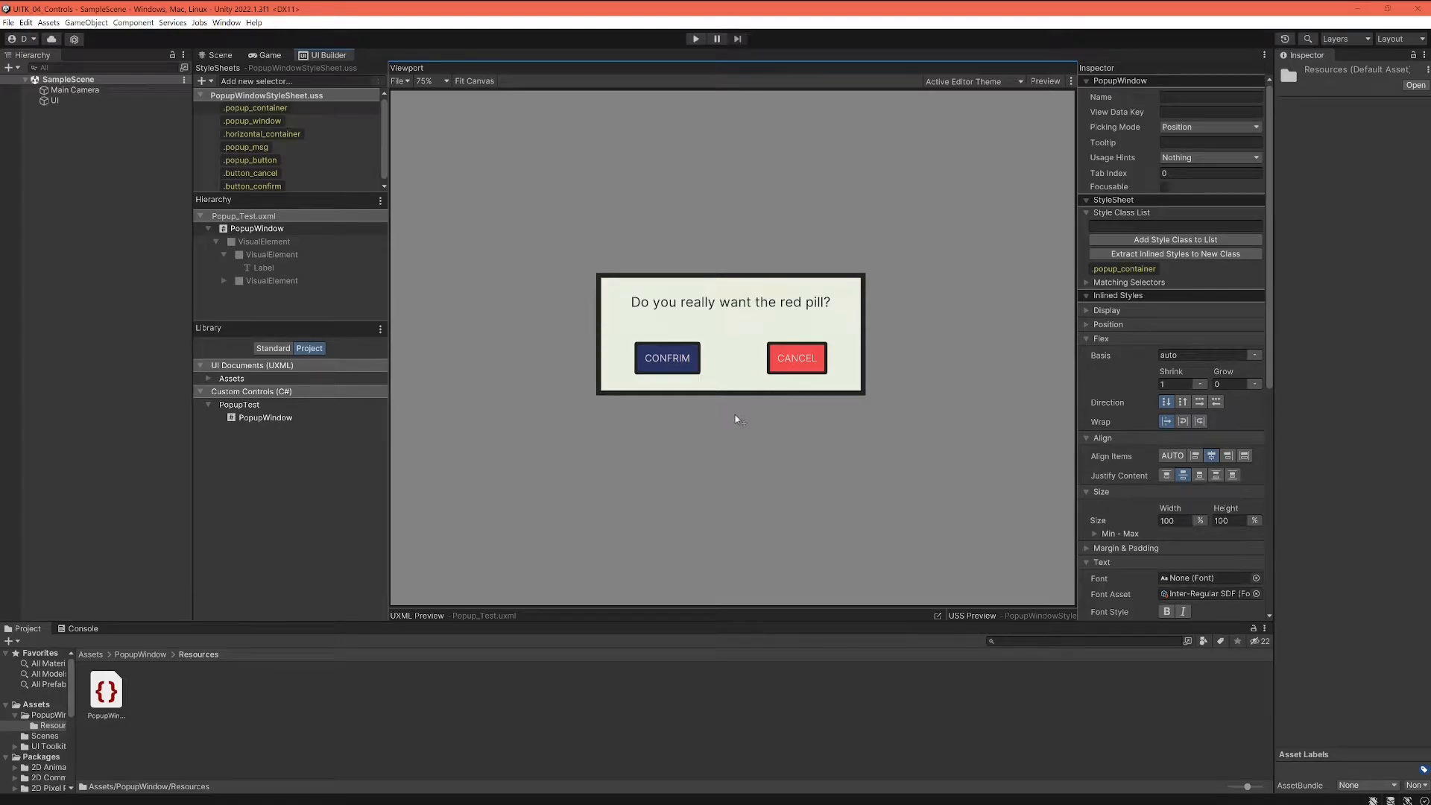
mouse_move(640, 409)
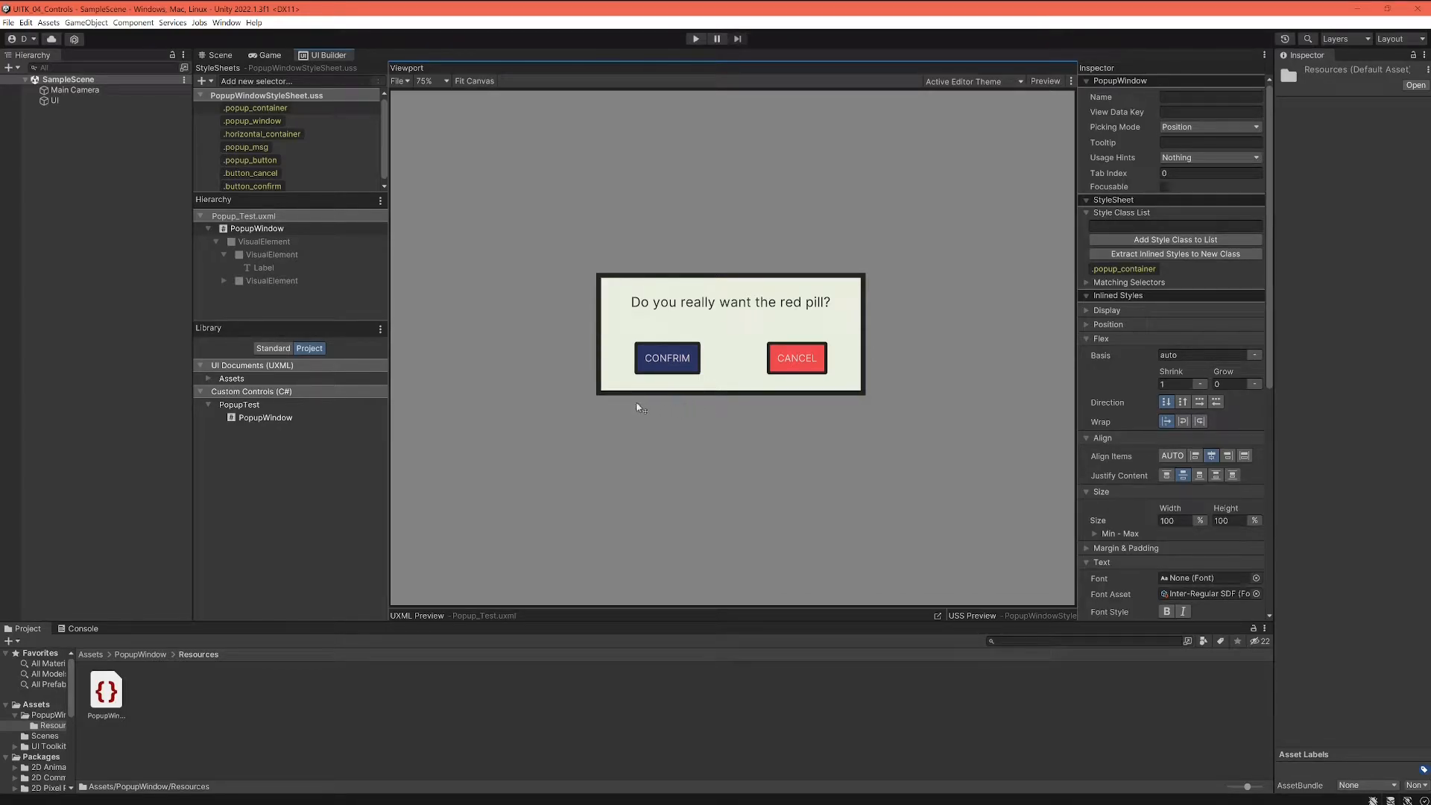
mouse_move(721, 378)
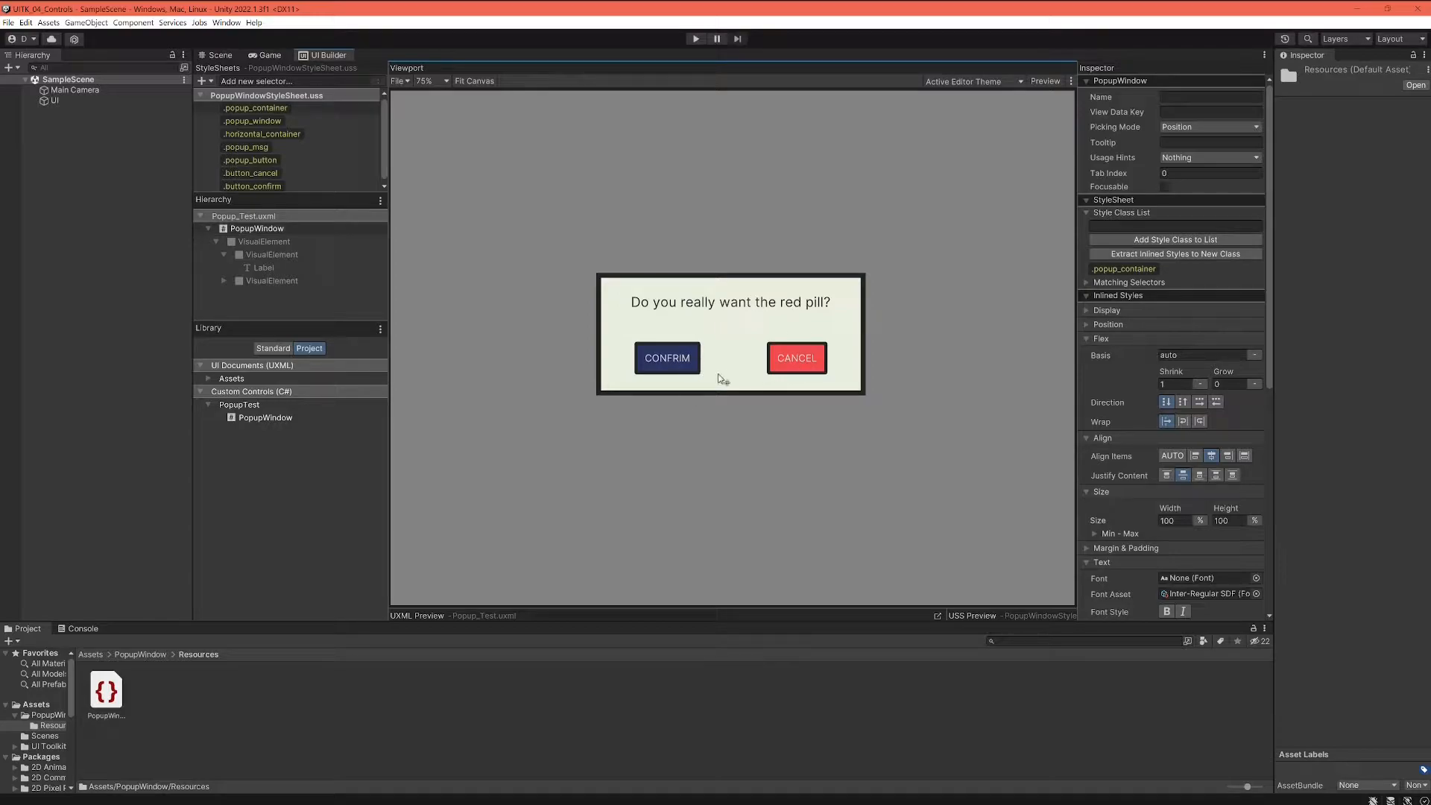
mouse_move(730, 413)
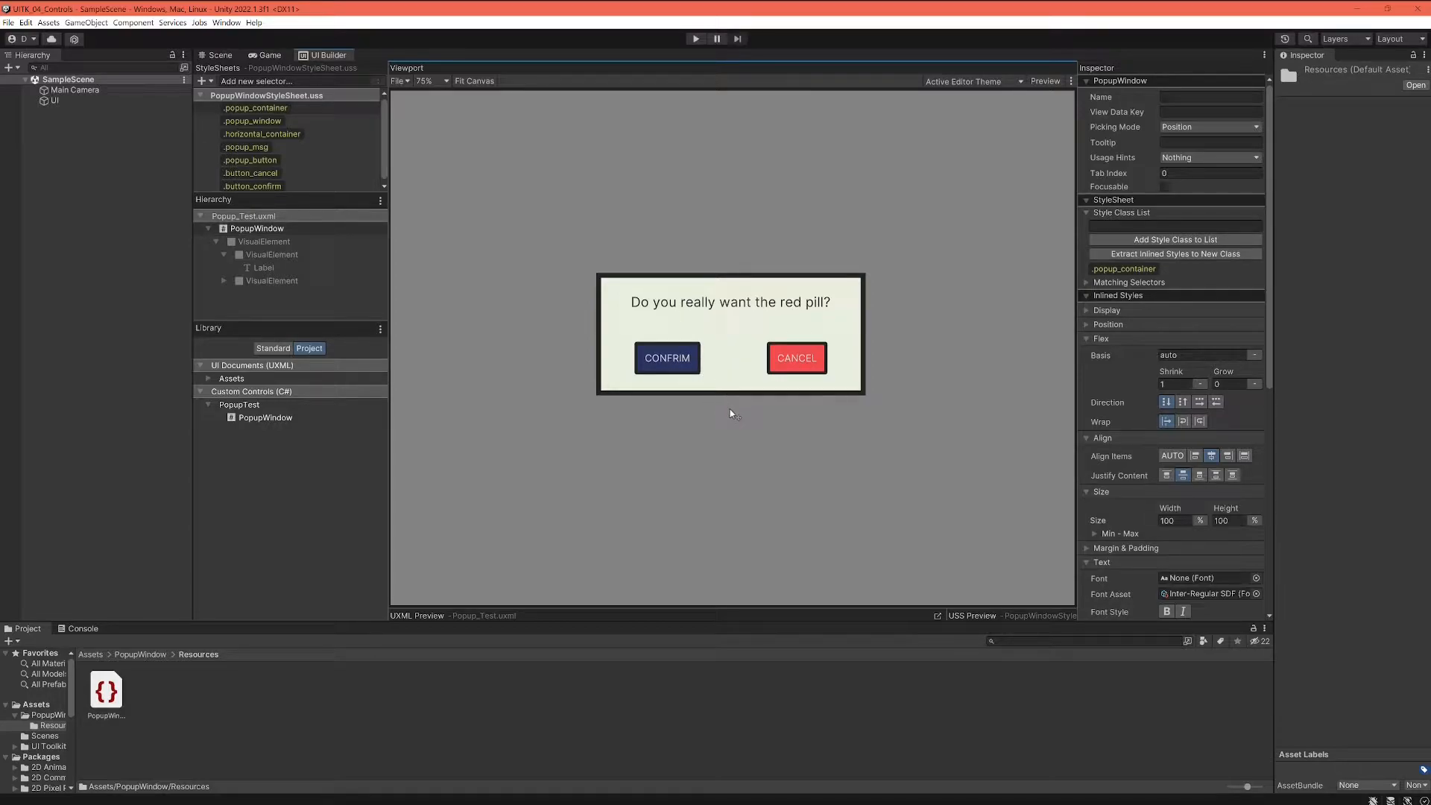
mouse_move(750, 409)
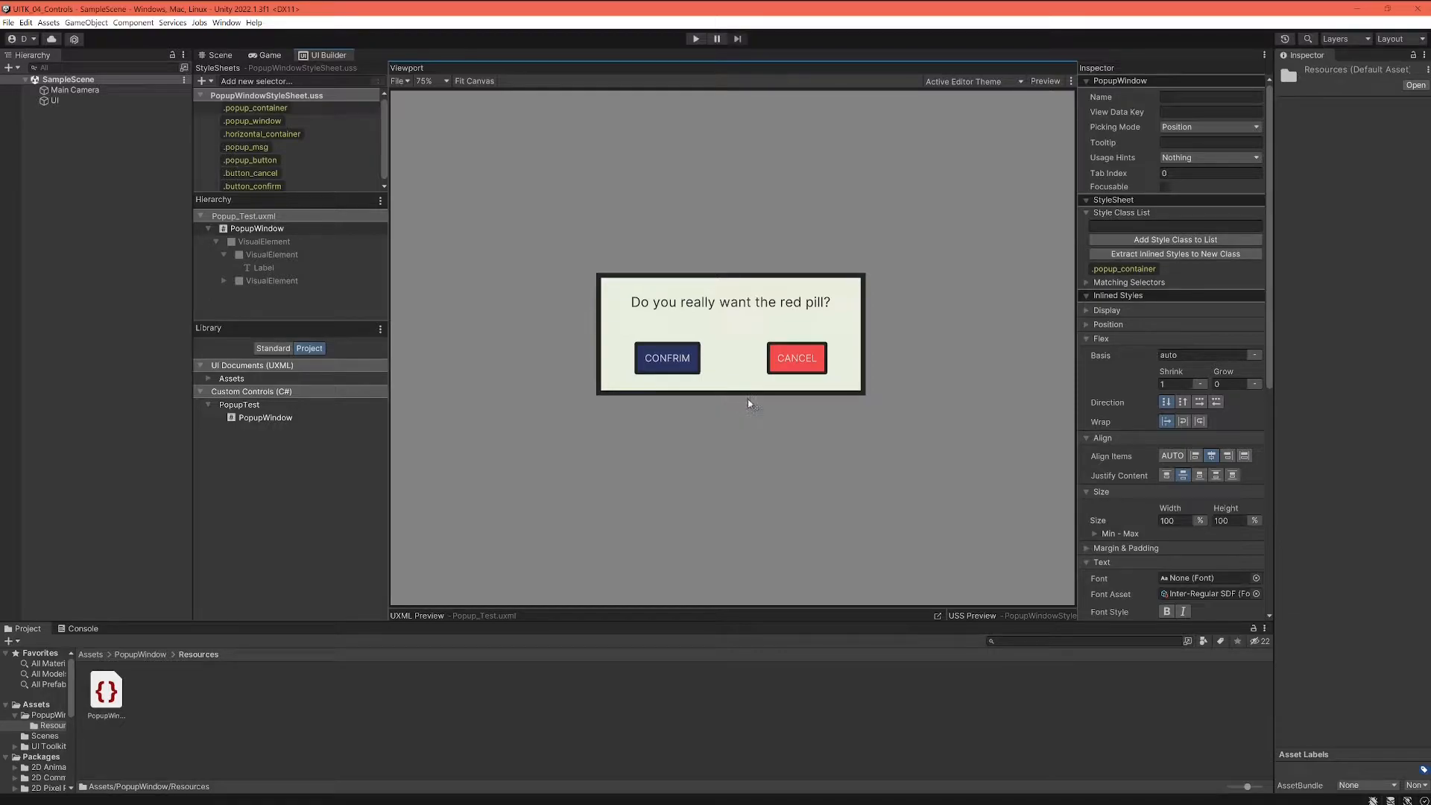
mouse_move(735, 313)
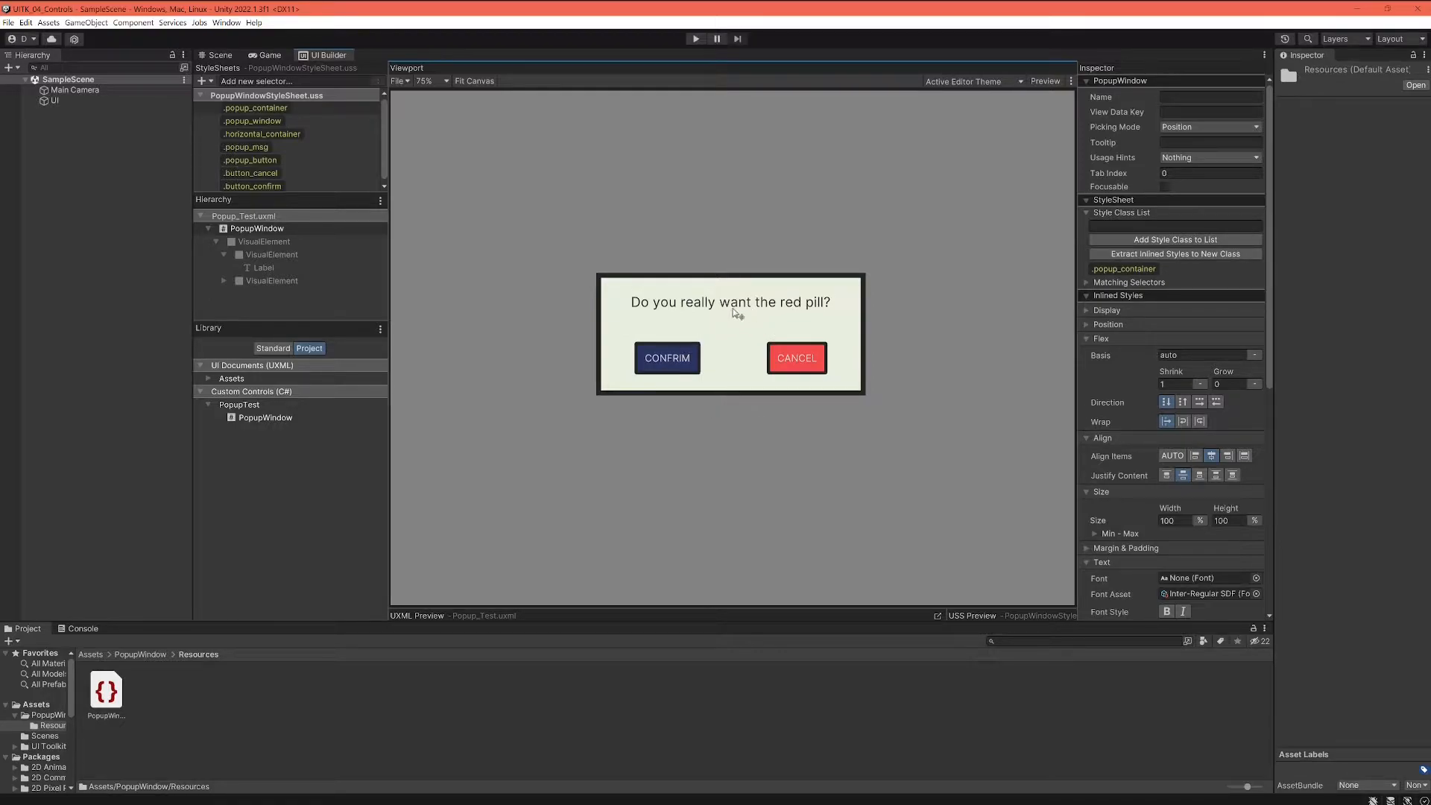
mouse_move(753, 332)
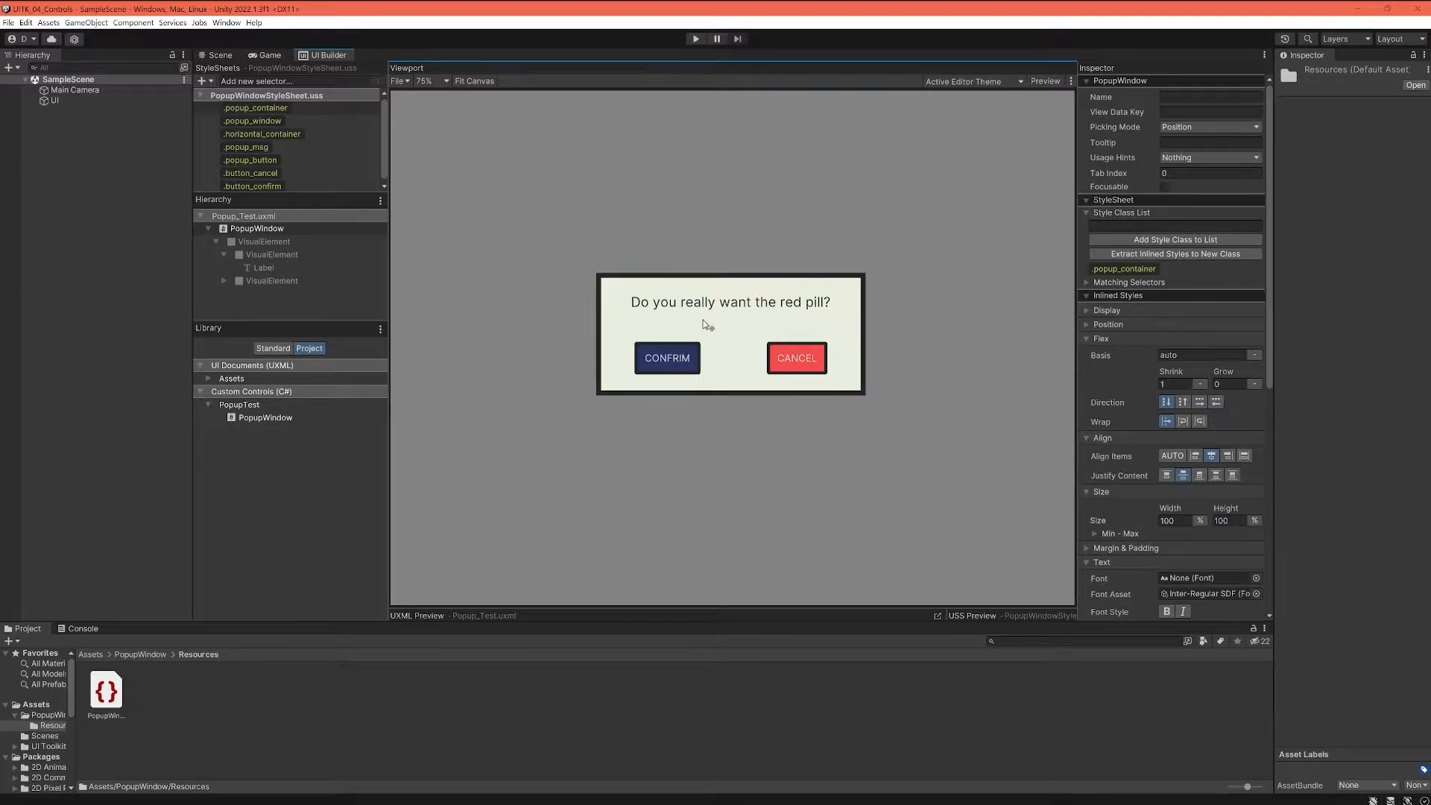
mouse_move(702, 407)
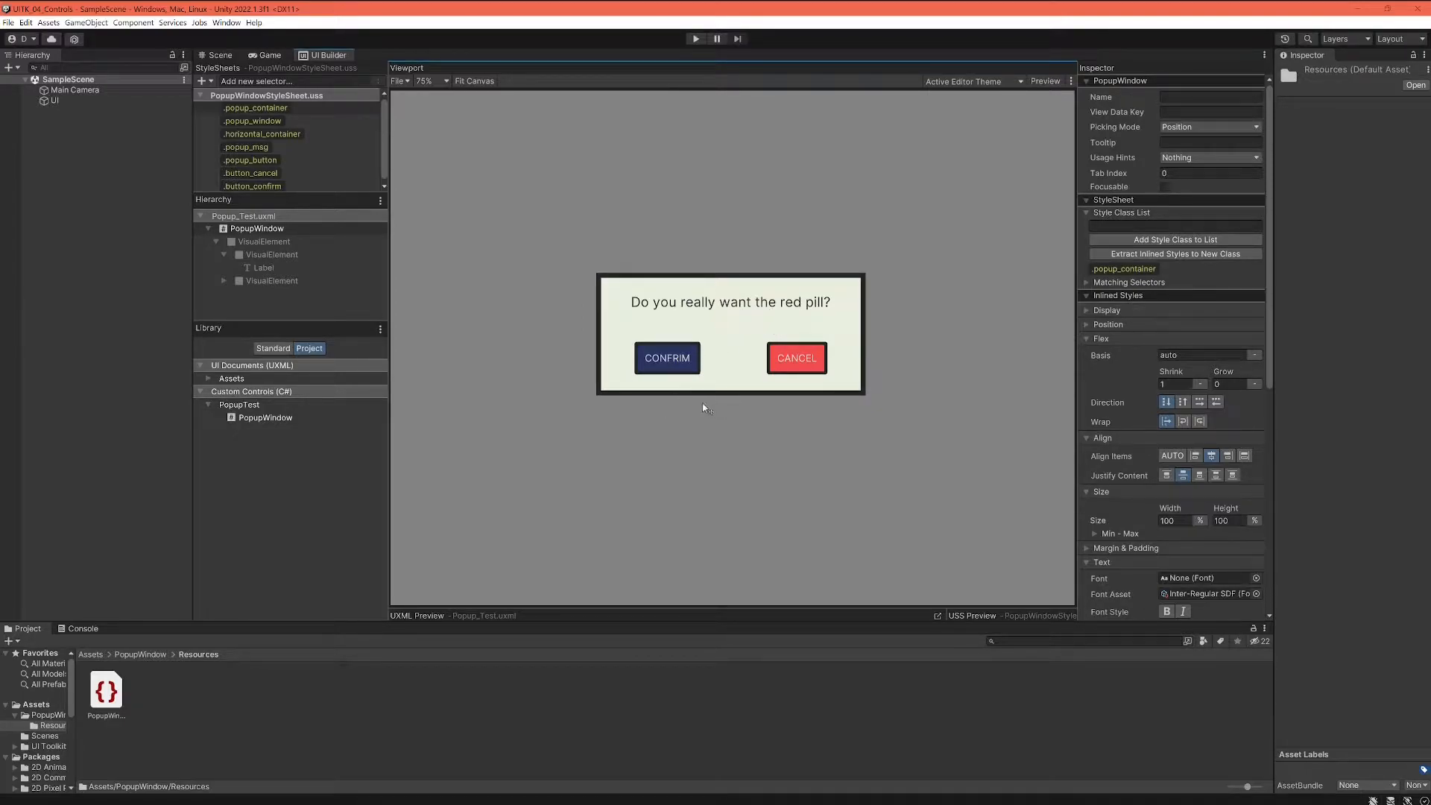
mouse_move(718, 353)
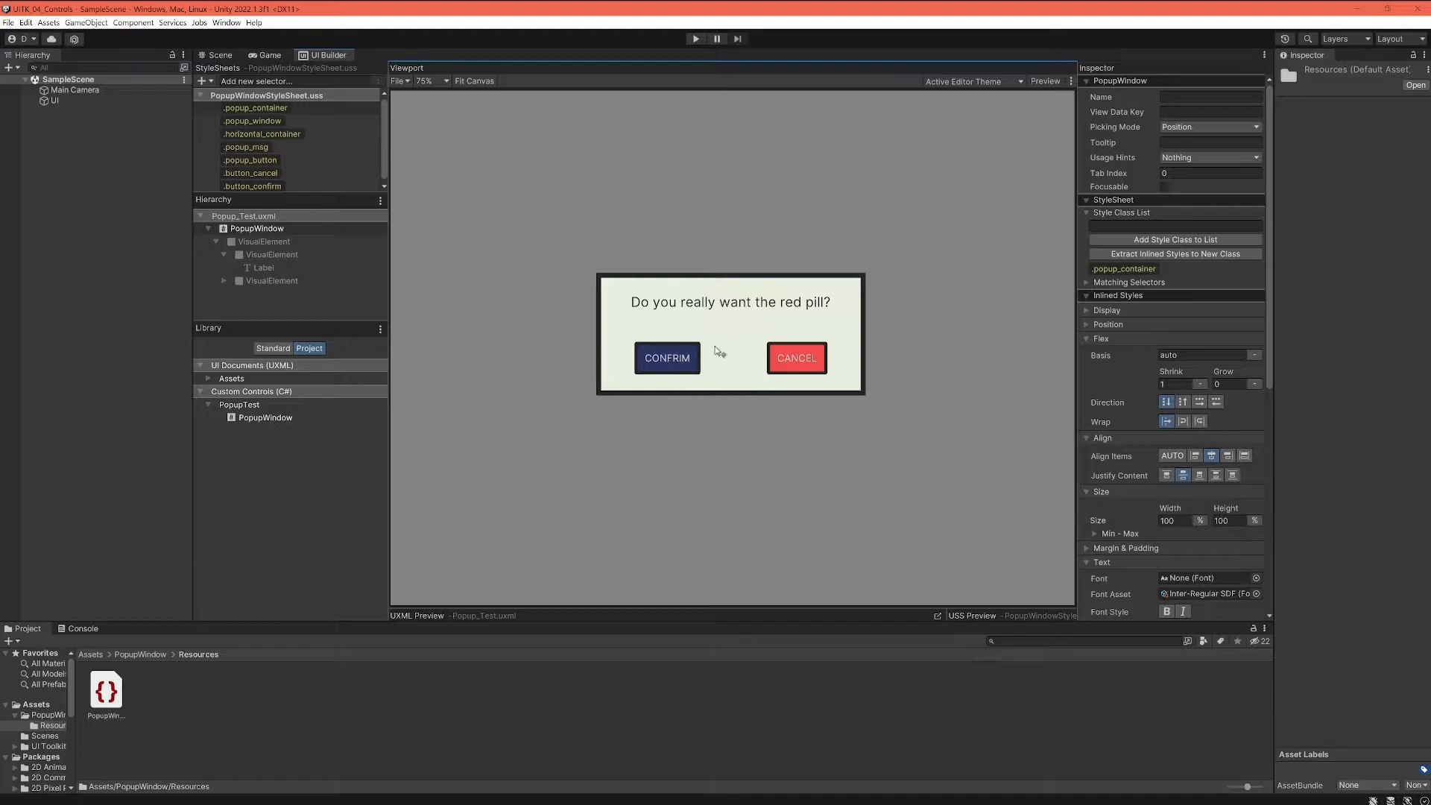
mouse_move(804, 322)
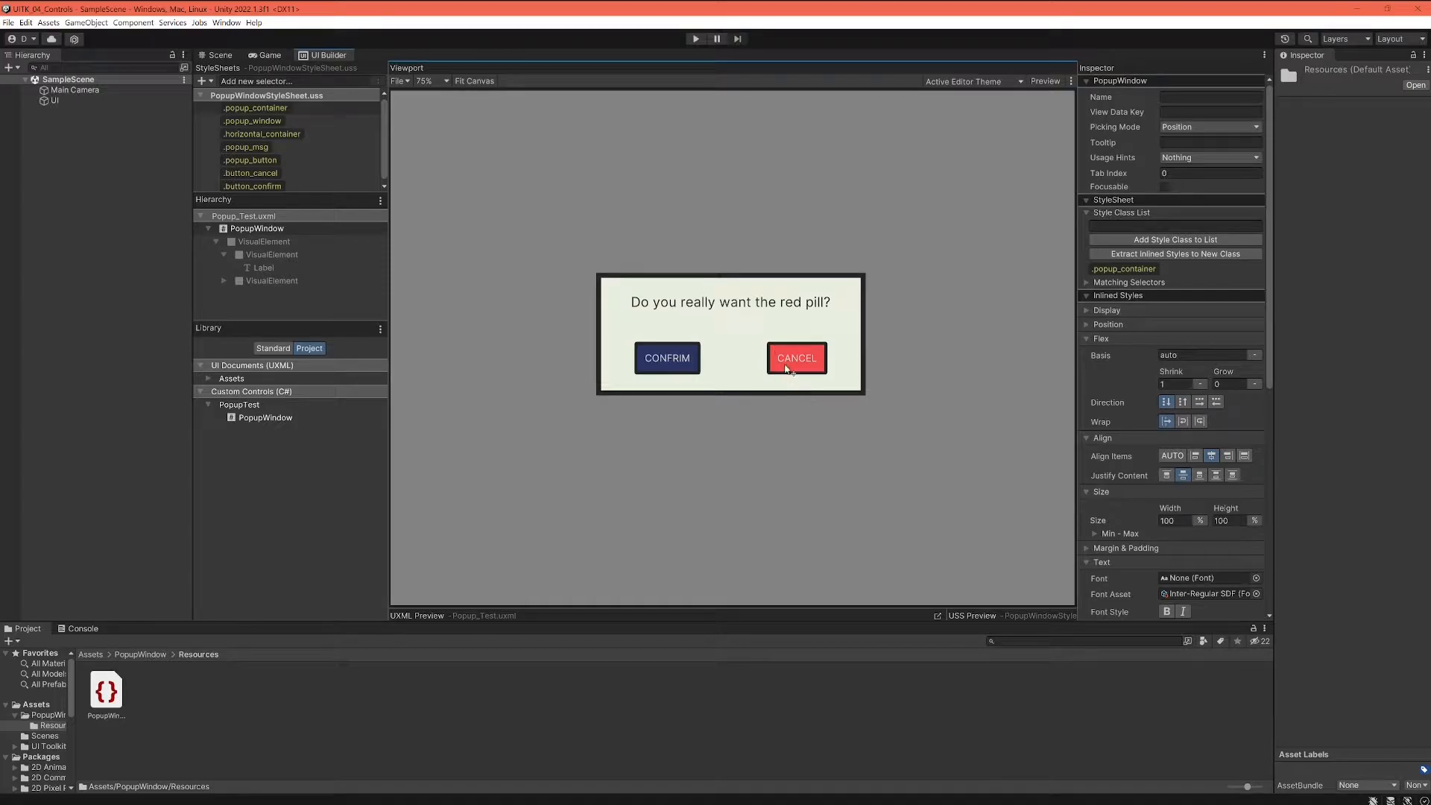
mouse_move(730, 409)
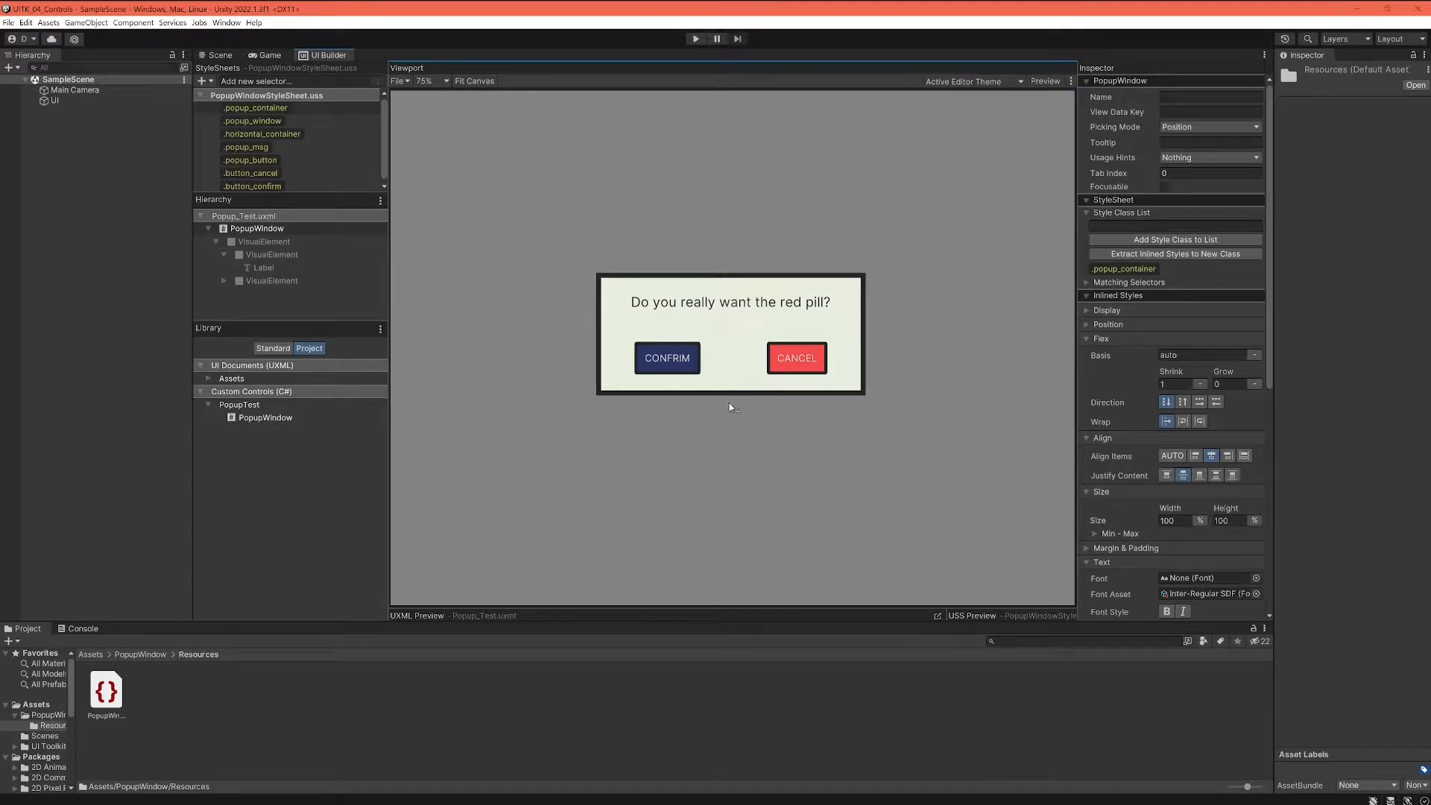
mouse_move(739, 417)
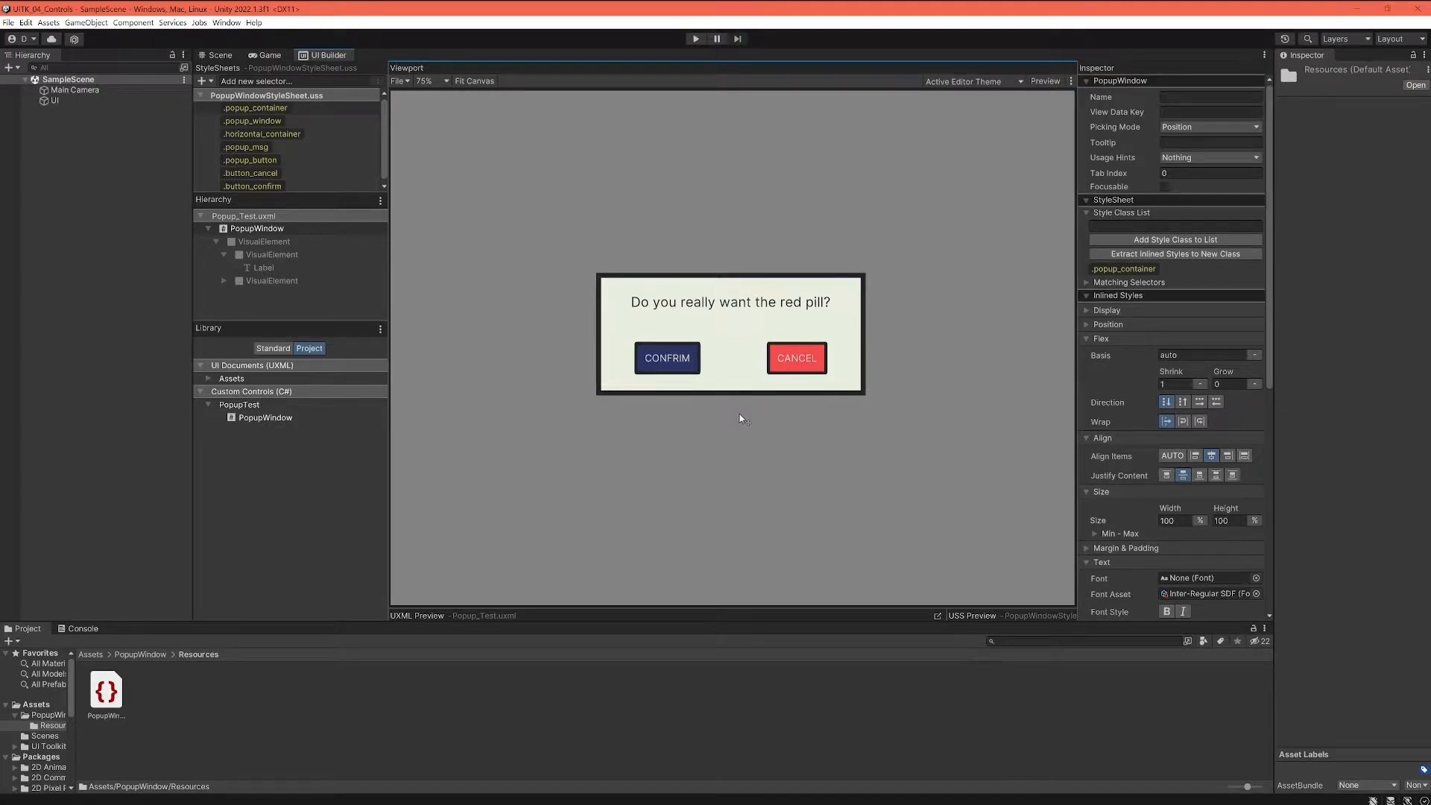
mouse_move(733, 419)
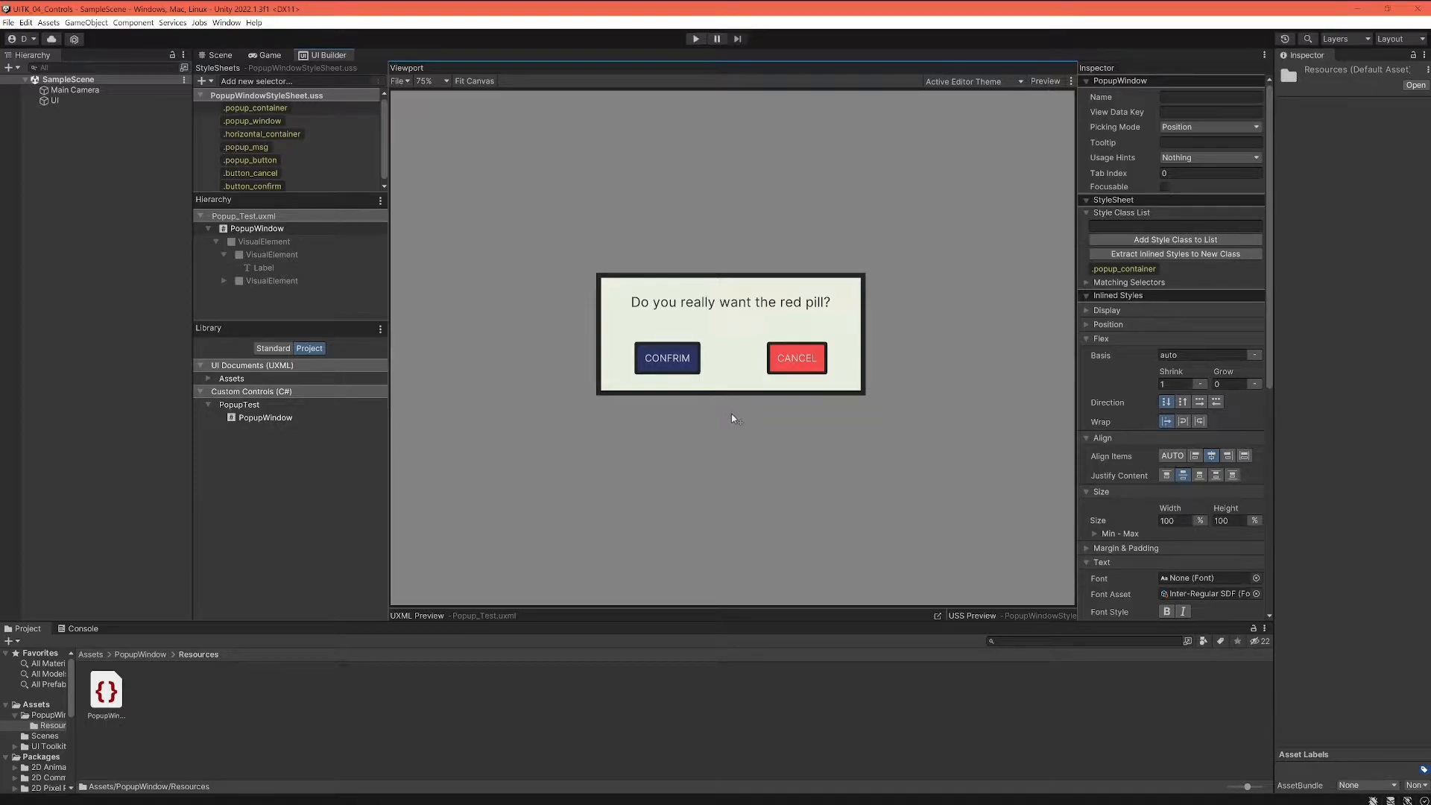
mouse_move(736, 419)
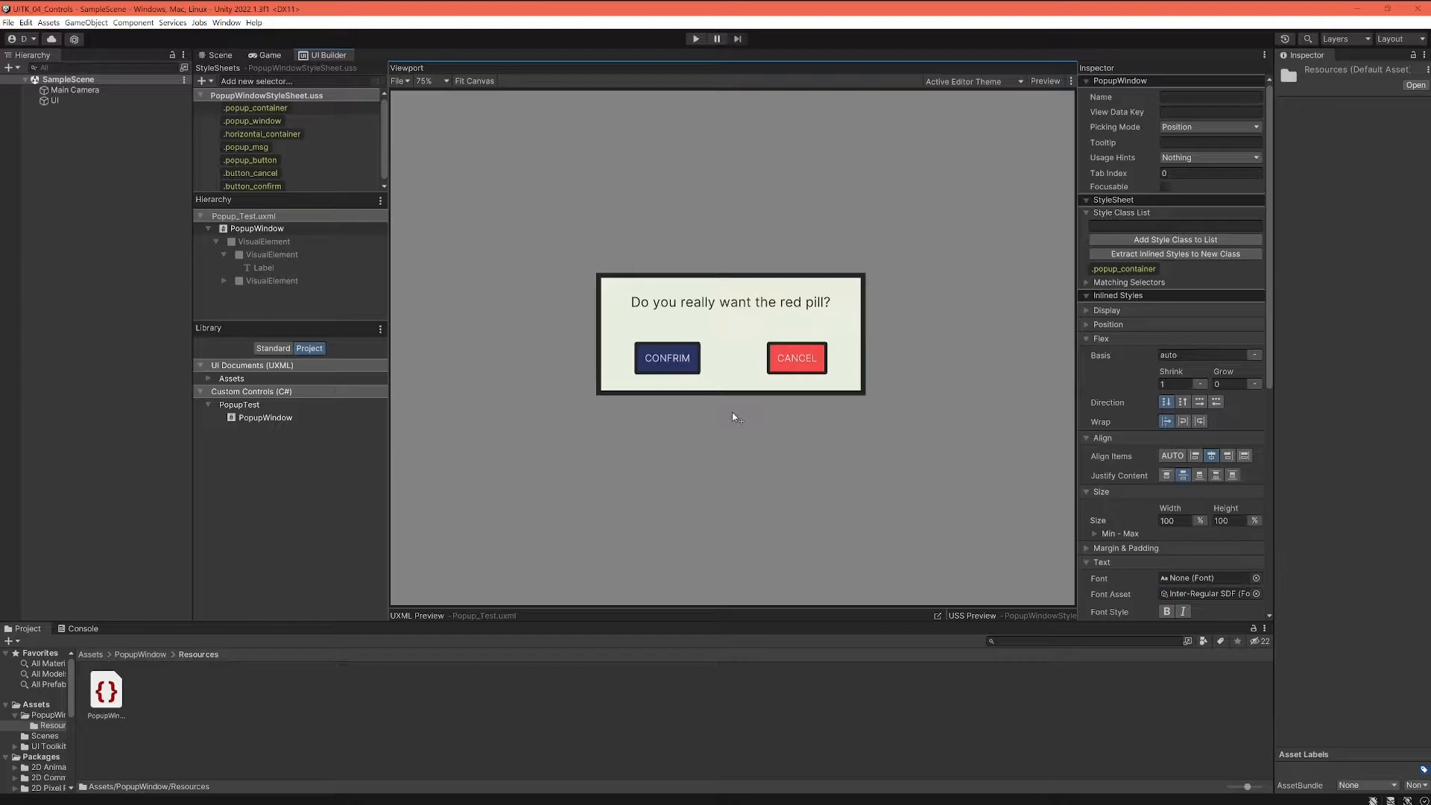
mouse_move(728, 410)
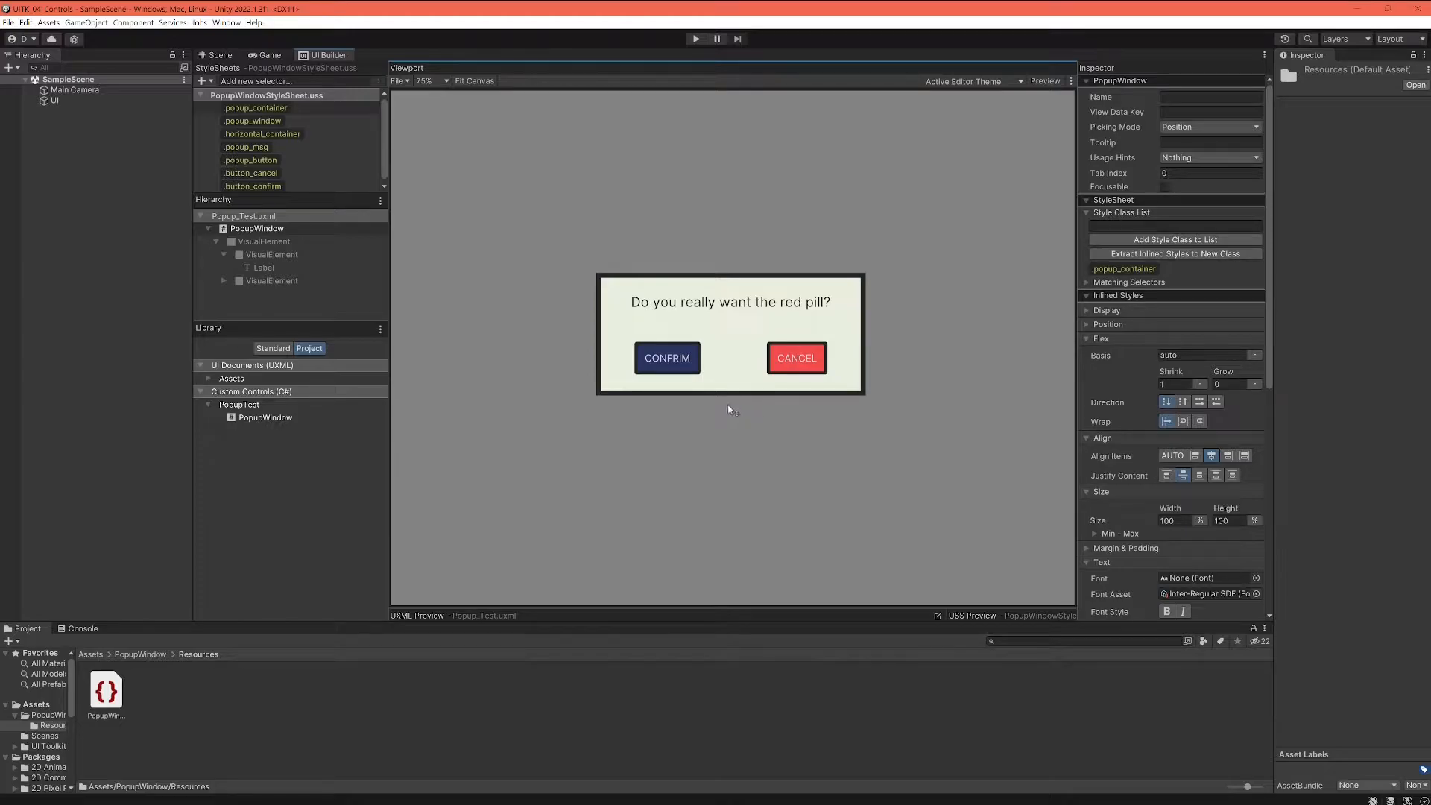
mouse_move(694, 413)
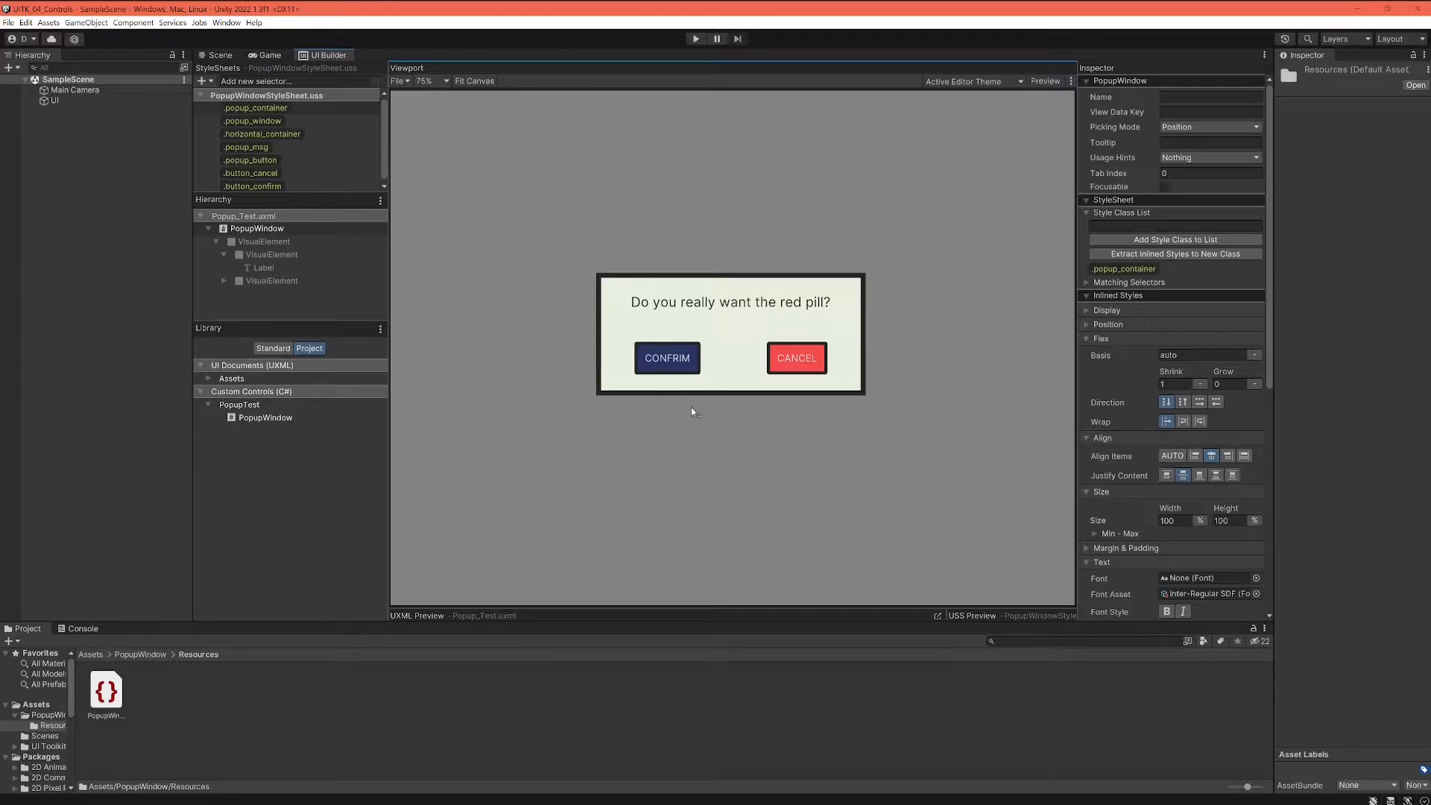
mouse_move(730, 413)
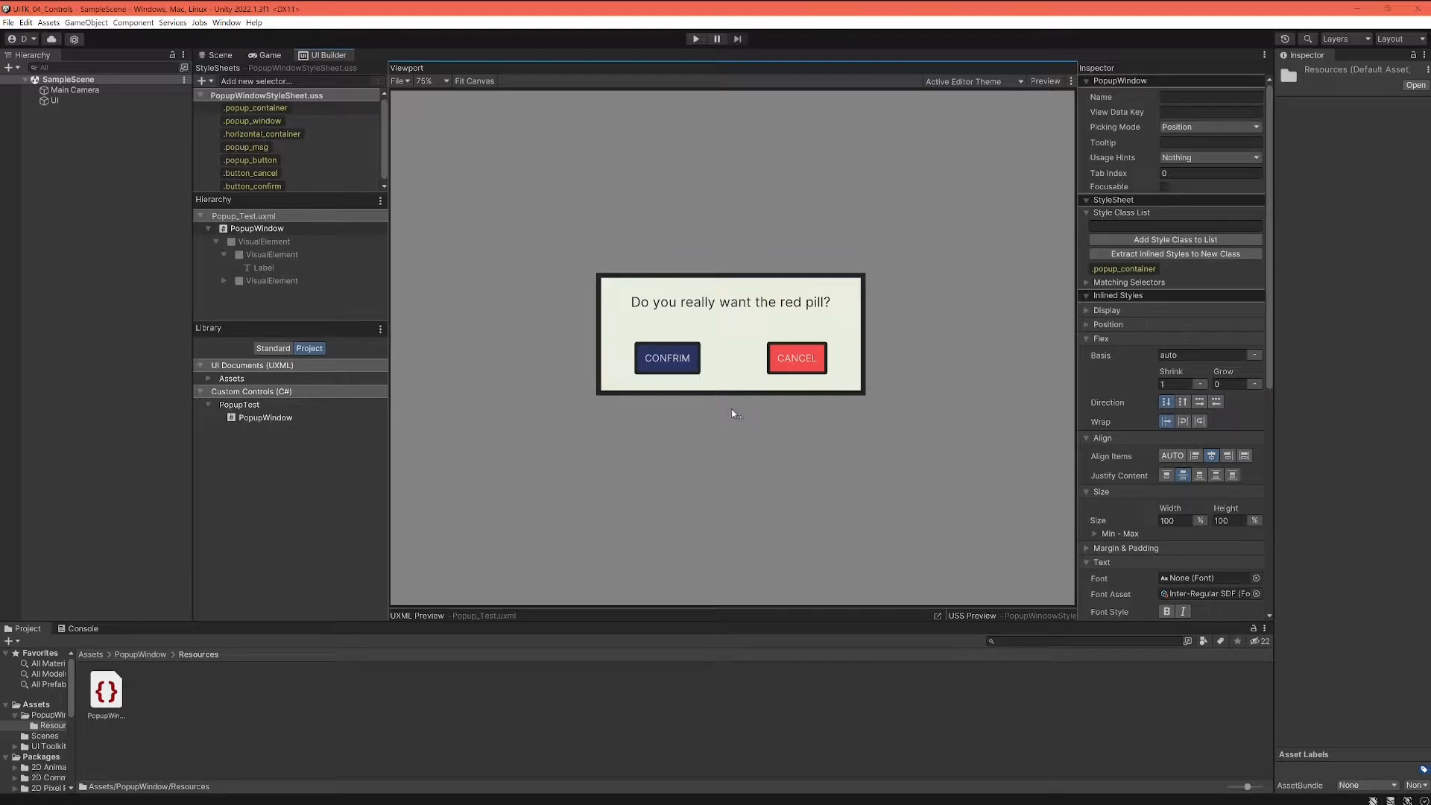
mouse_move(659, 383)
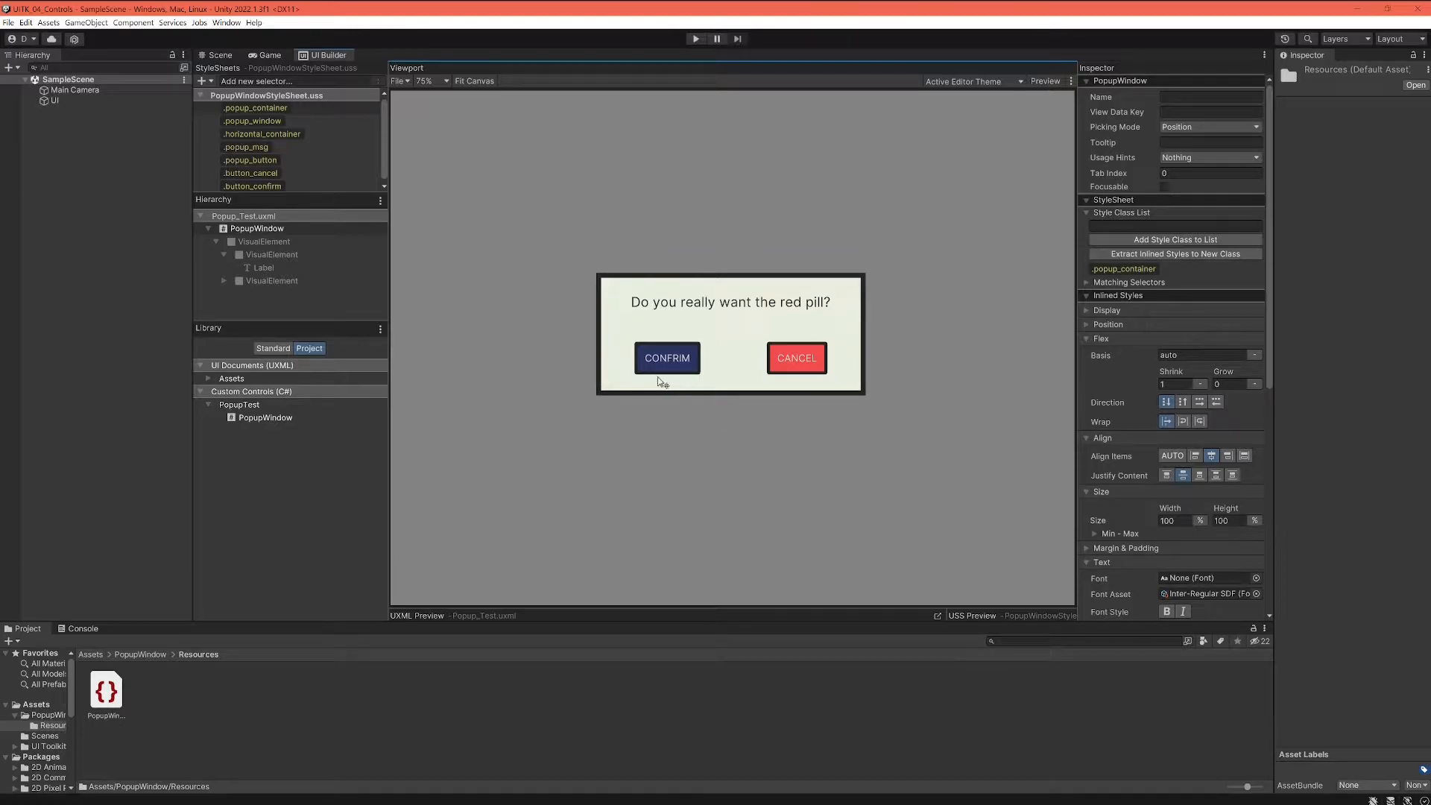
mouse_move(678, 415)
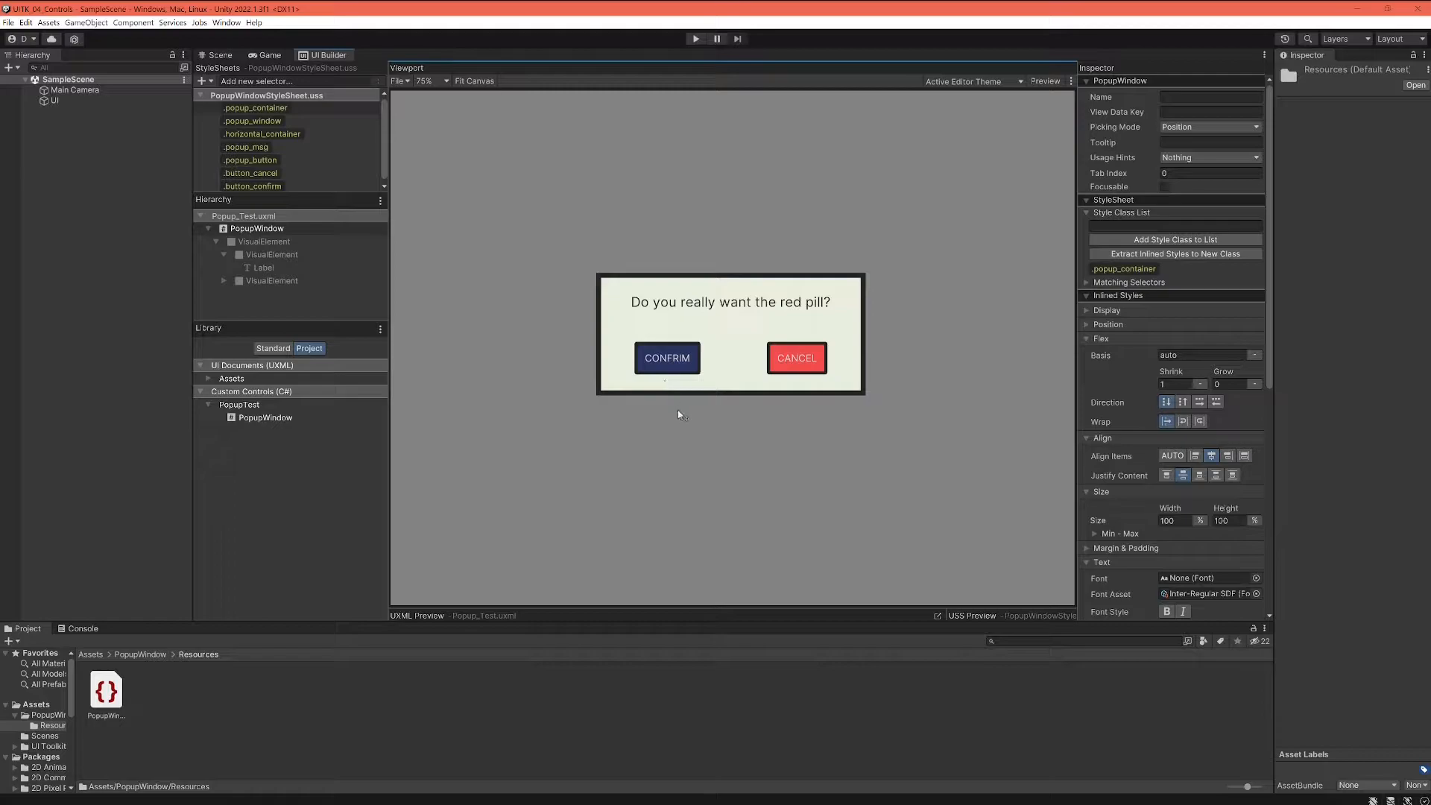
mouse_move(791, 387)
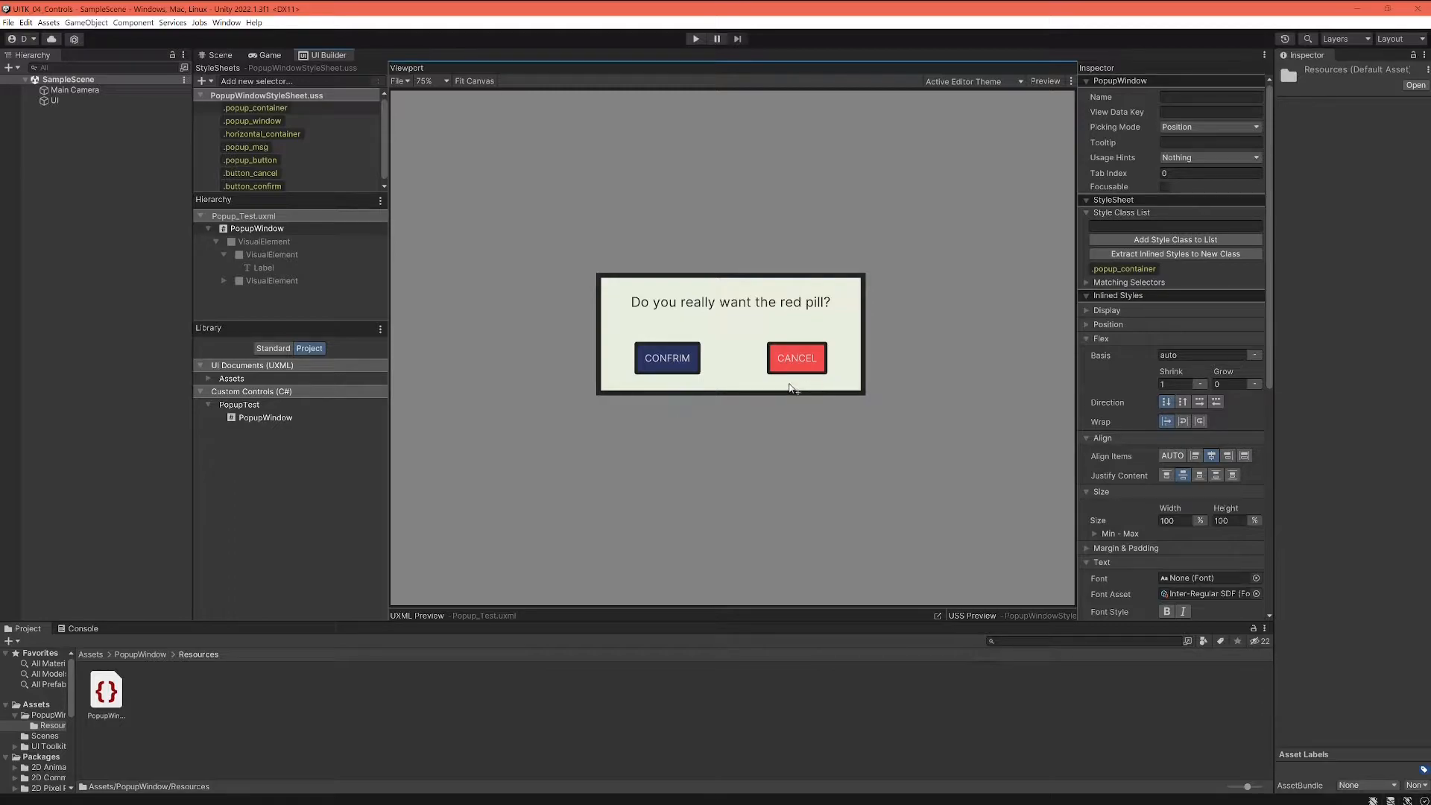
mouse_move(716, 416)
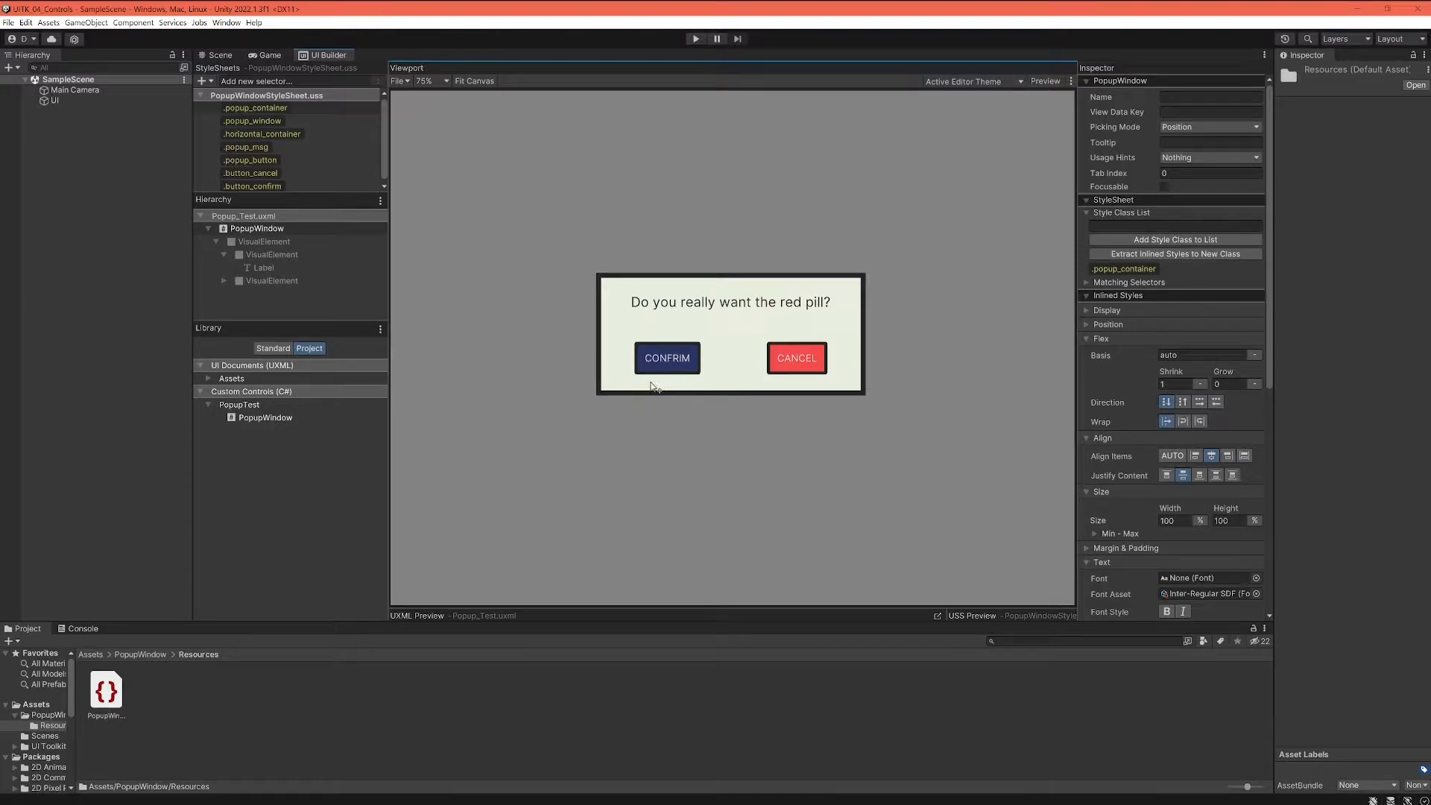
mouse_move(683, 366)
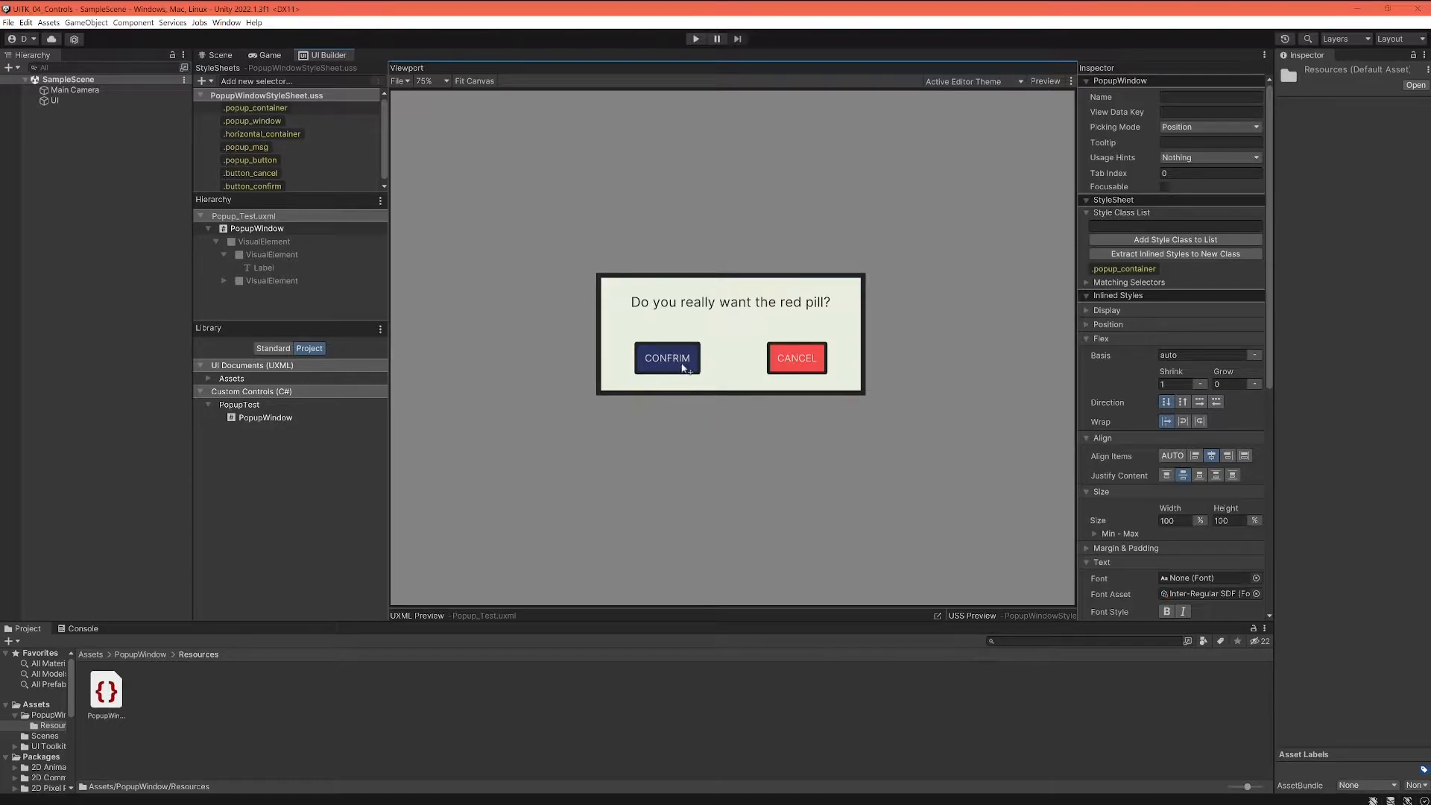
mouse_move(799, 377)
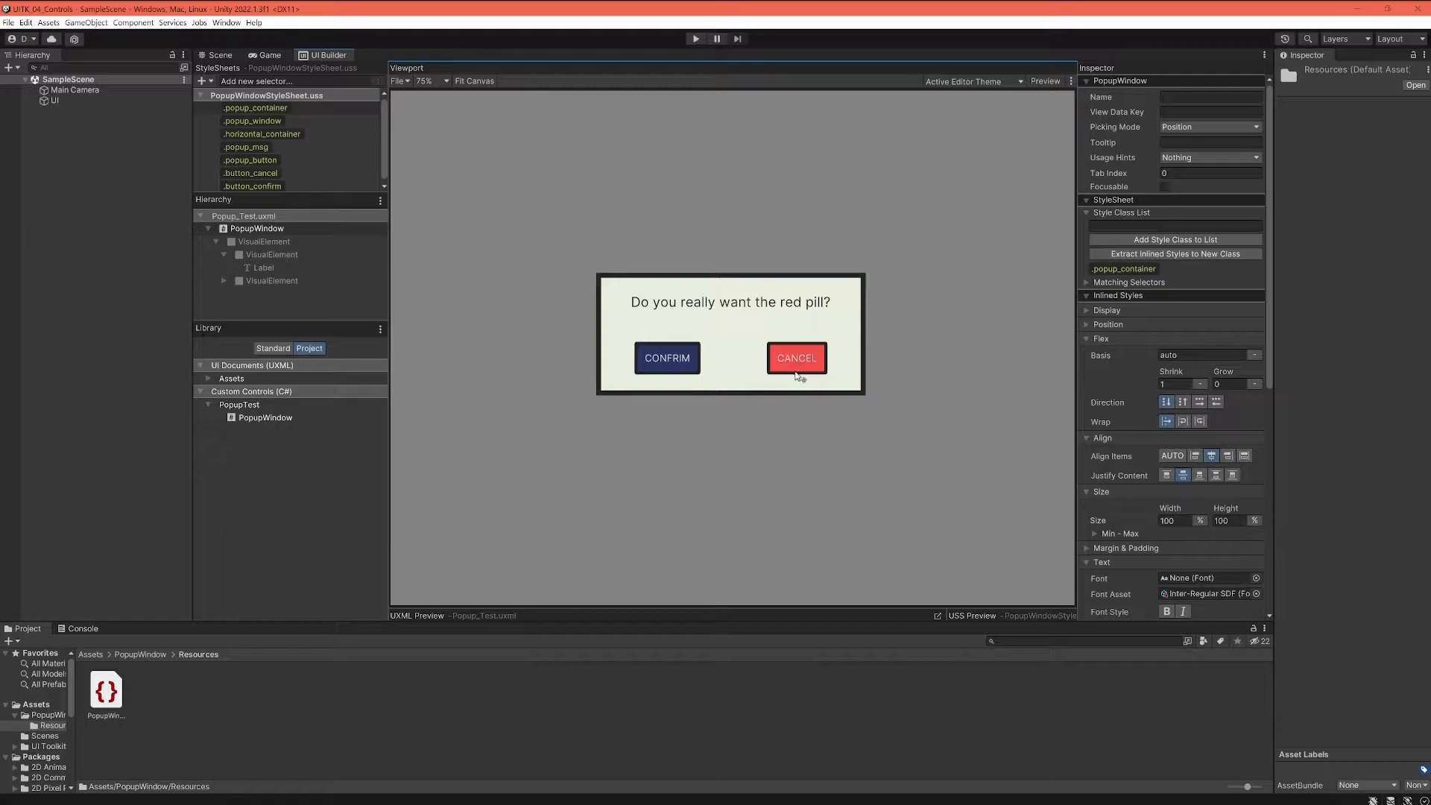
mouse_move(666, 397)
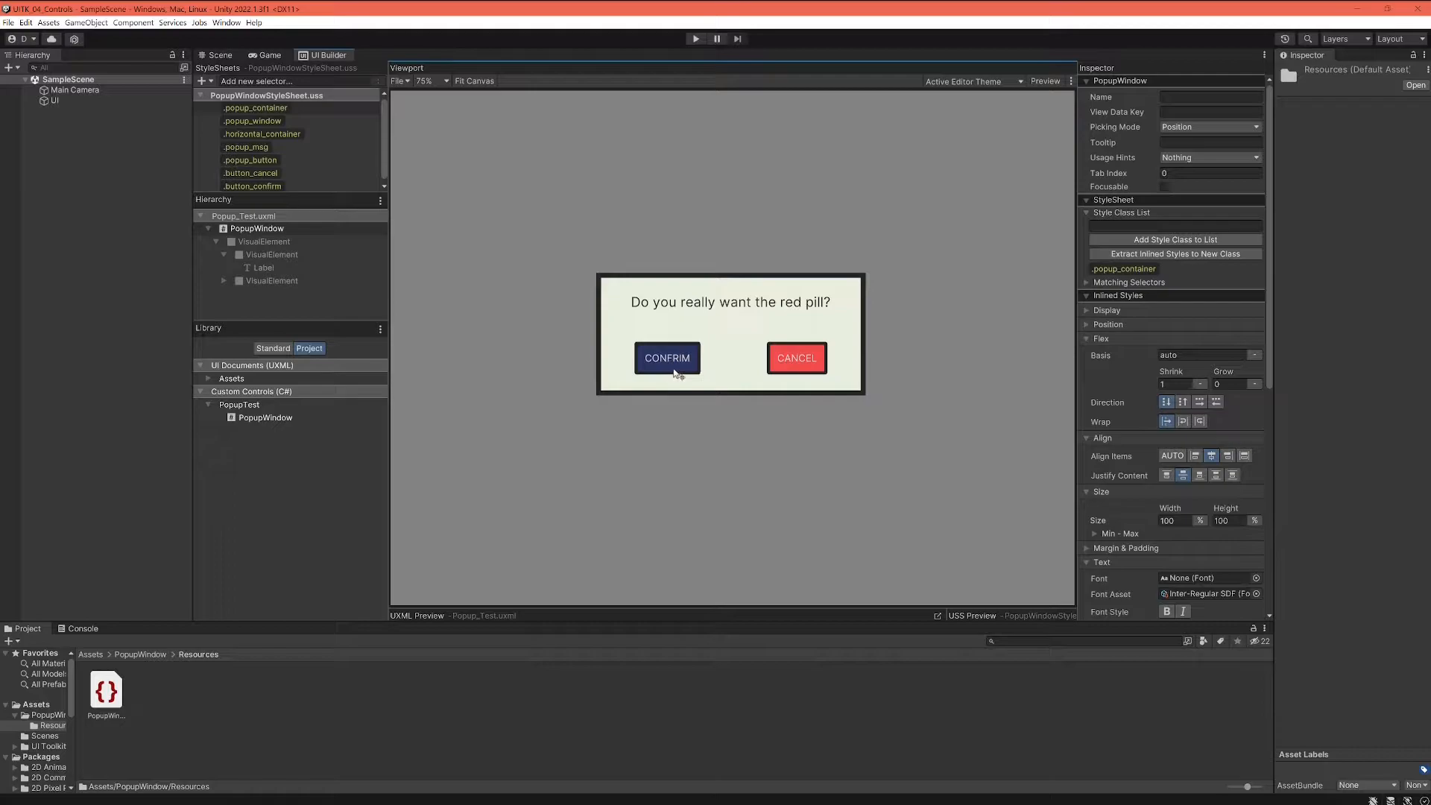
mouse_move(793, 401)
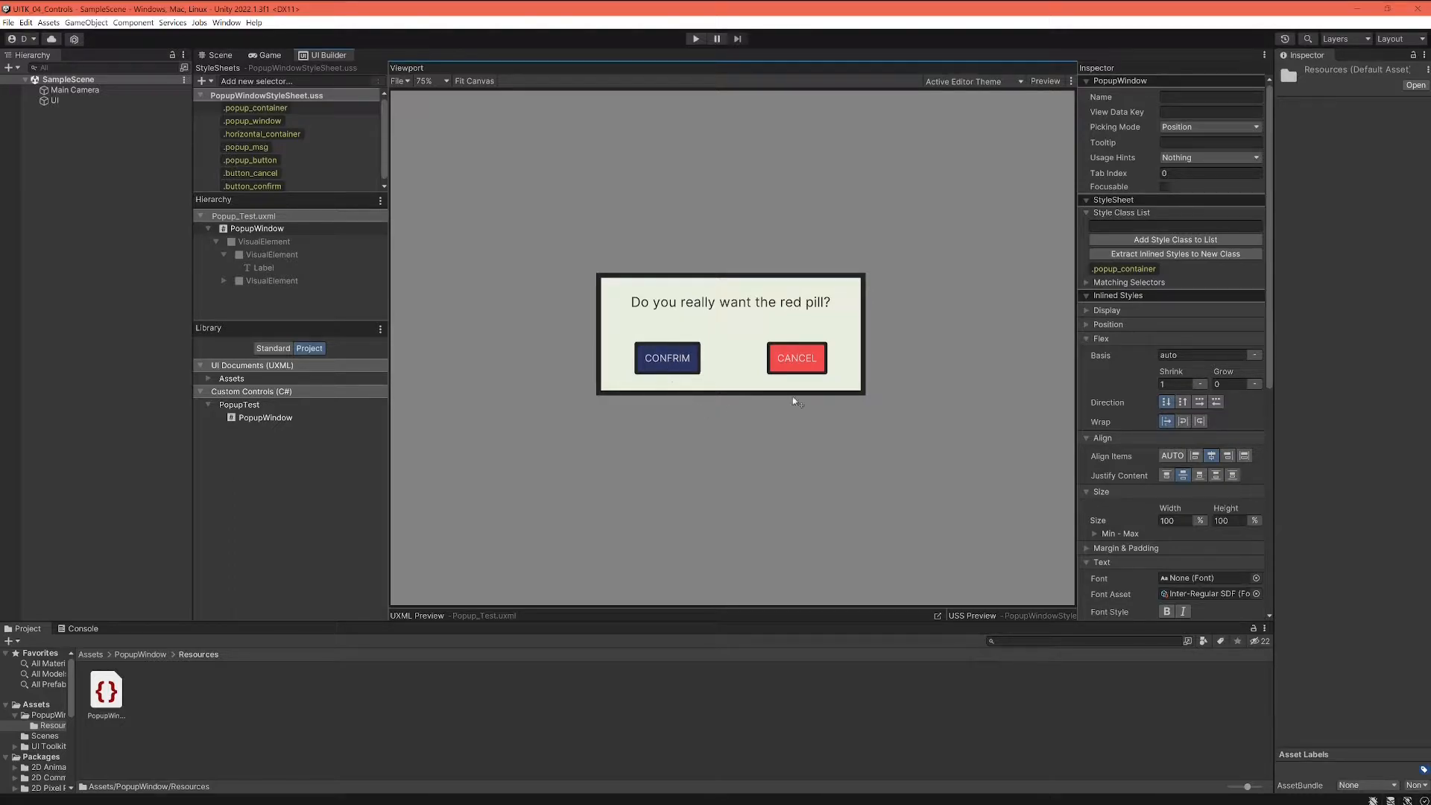
mouse_move(768, 413)
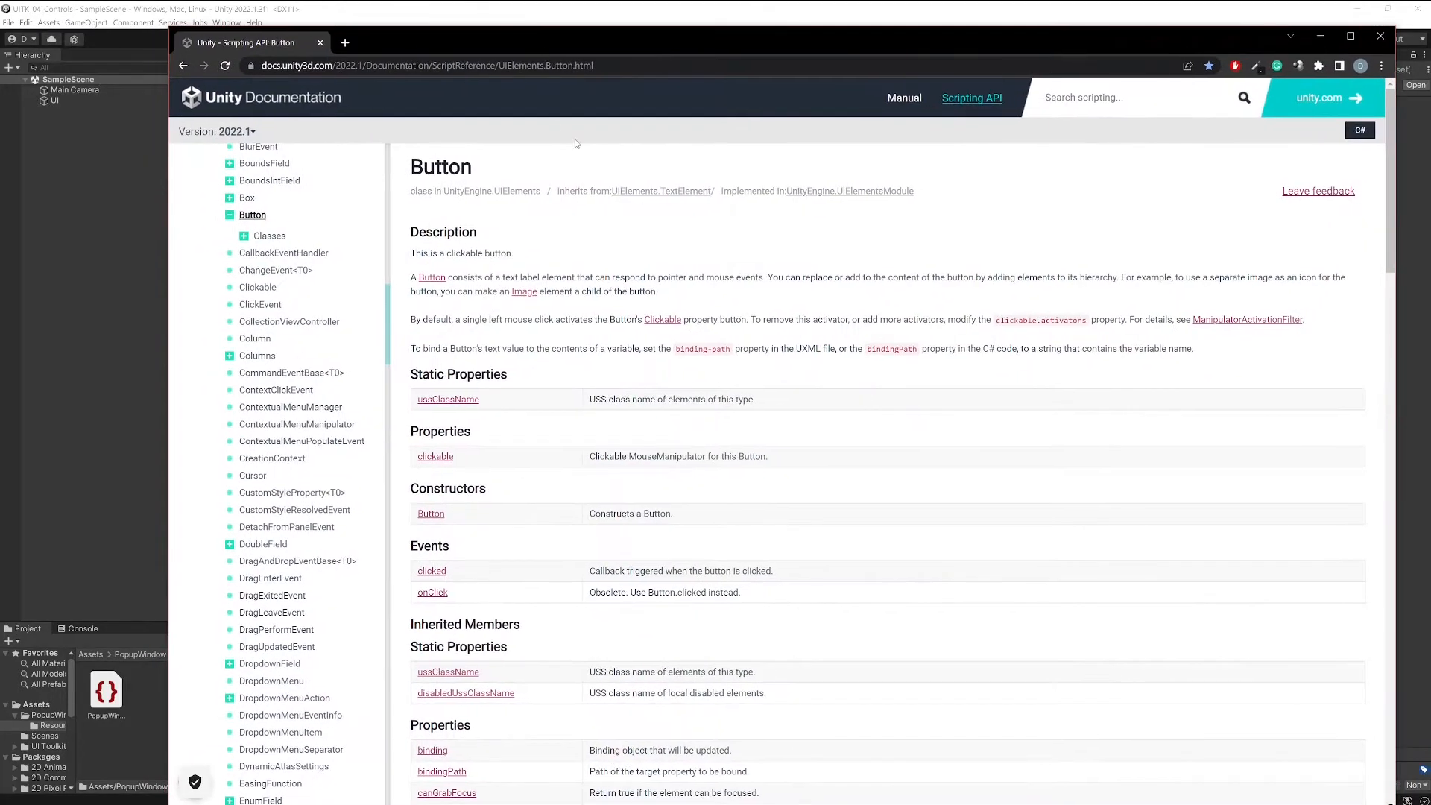
Step: Scroll the UIElements.Button scripting page down to the Events section listing clicked
scroll("down", 3)
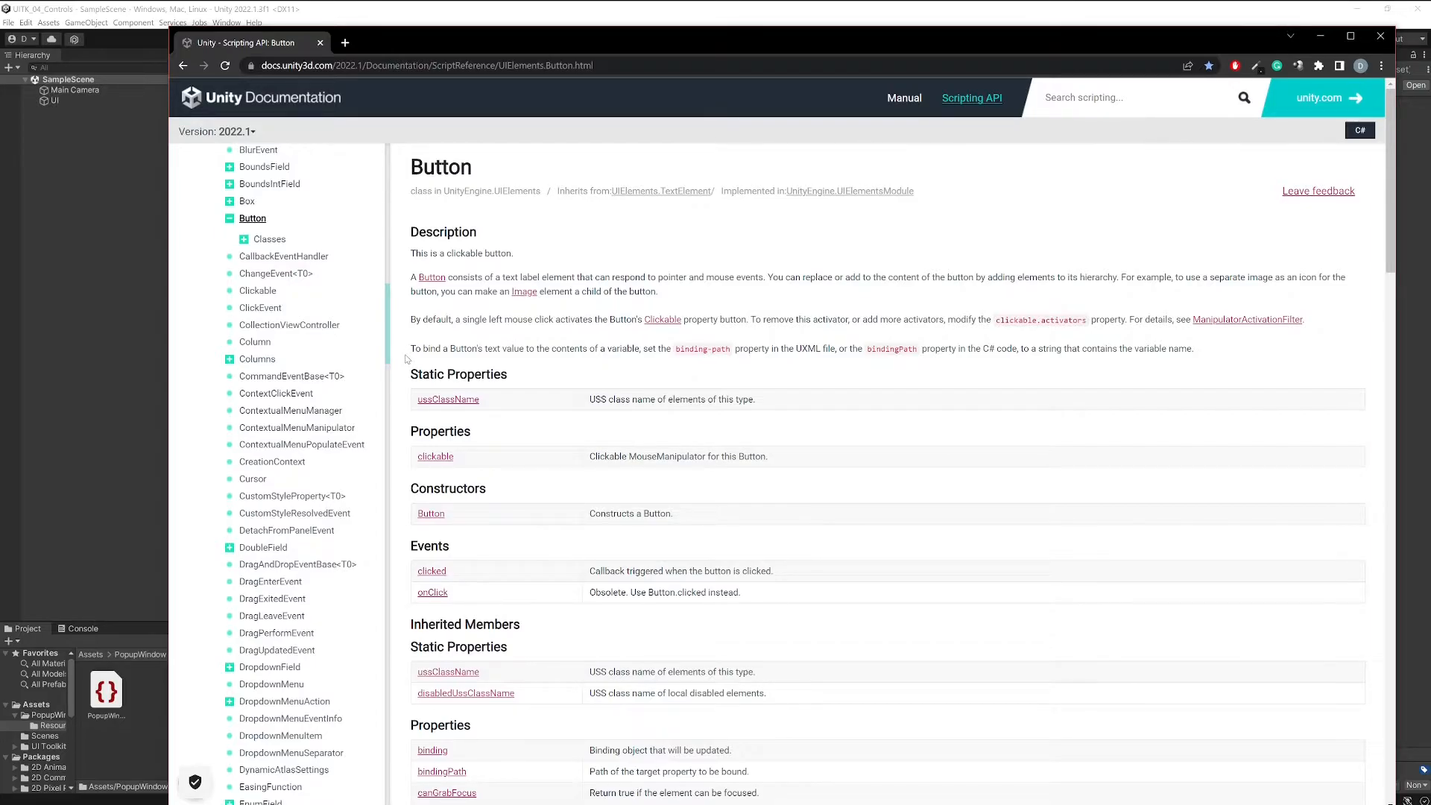
scroll("down", 3)
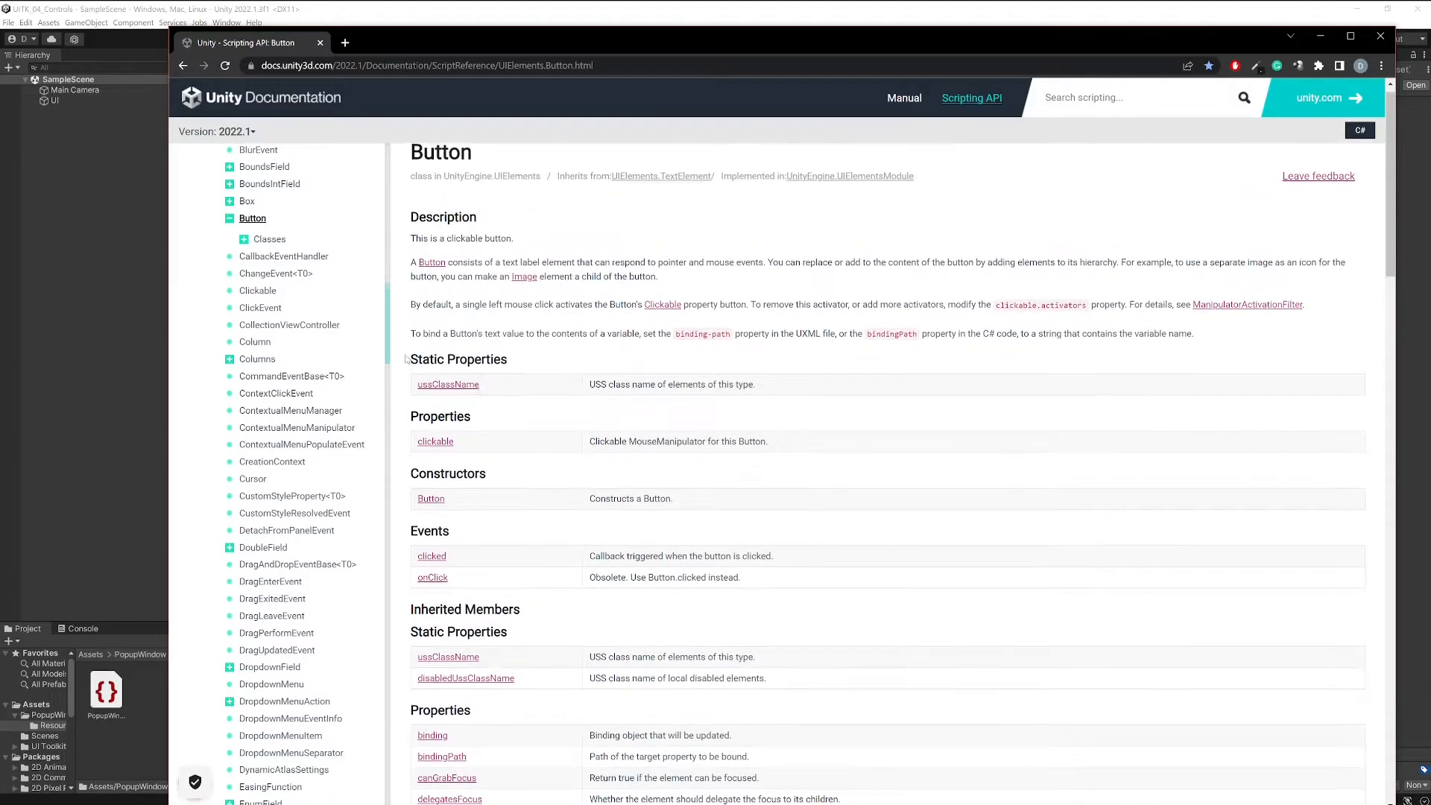
scroll("down", 3)
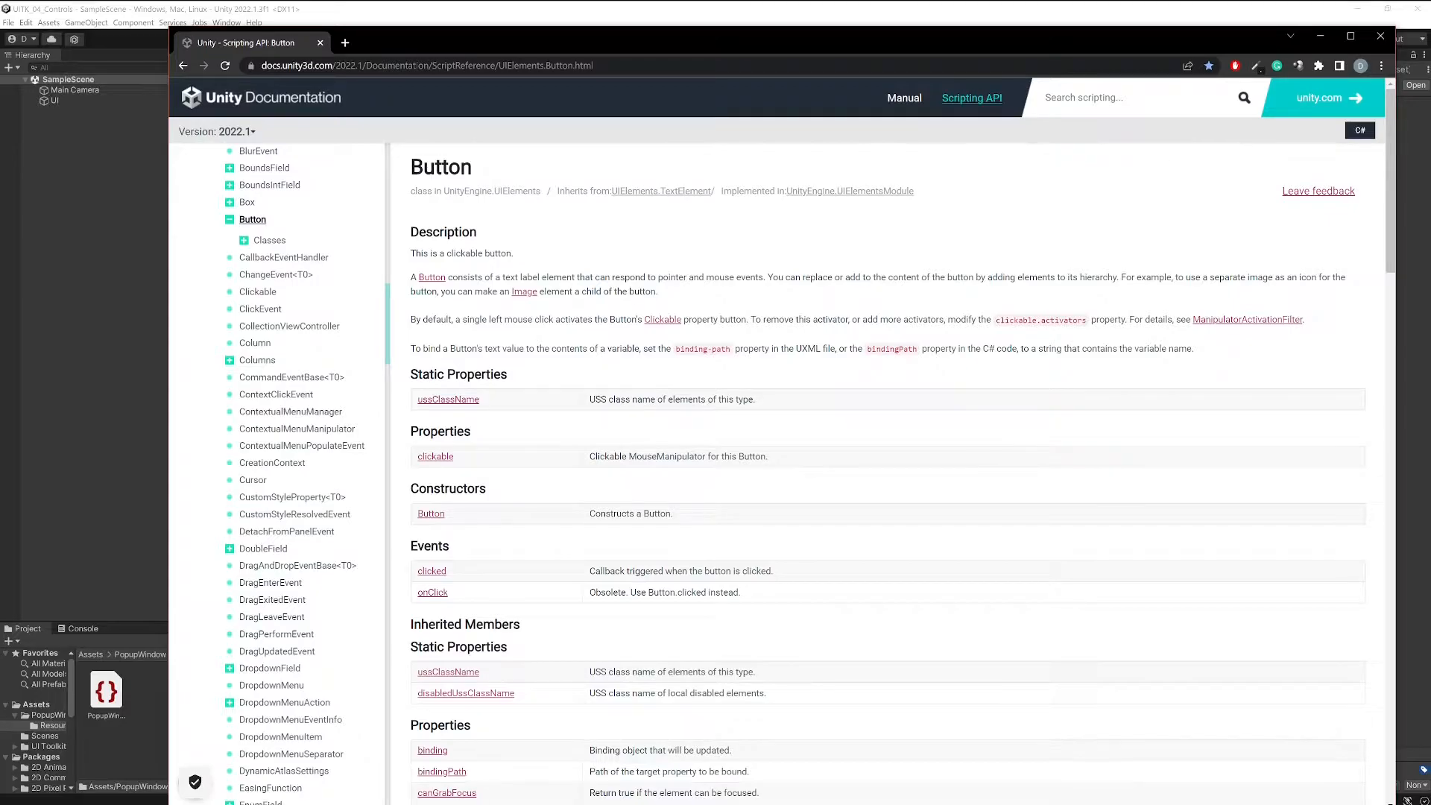
scroll("down", 3)
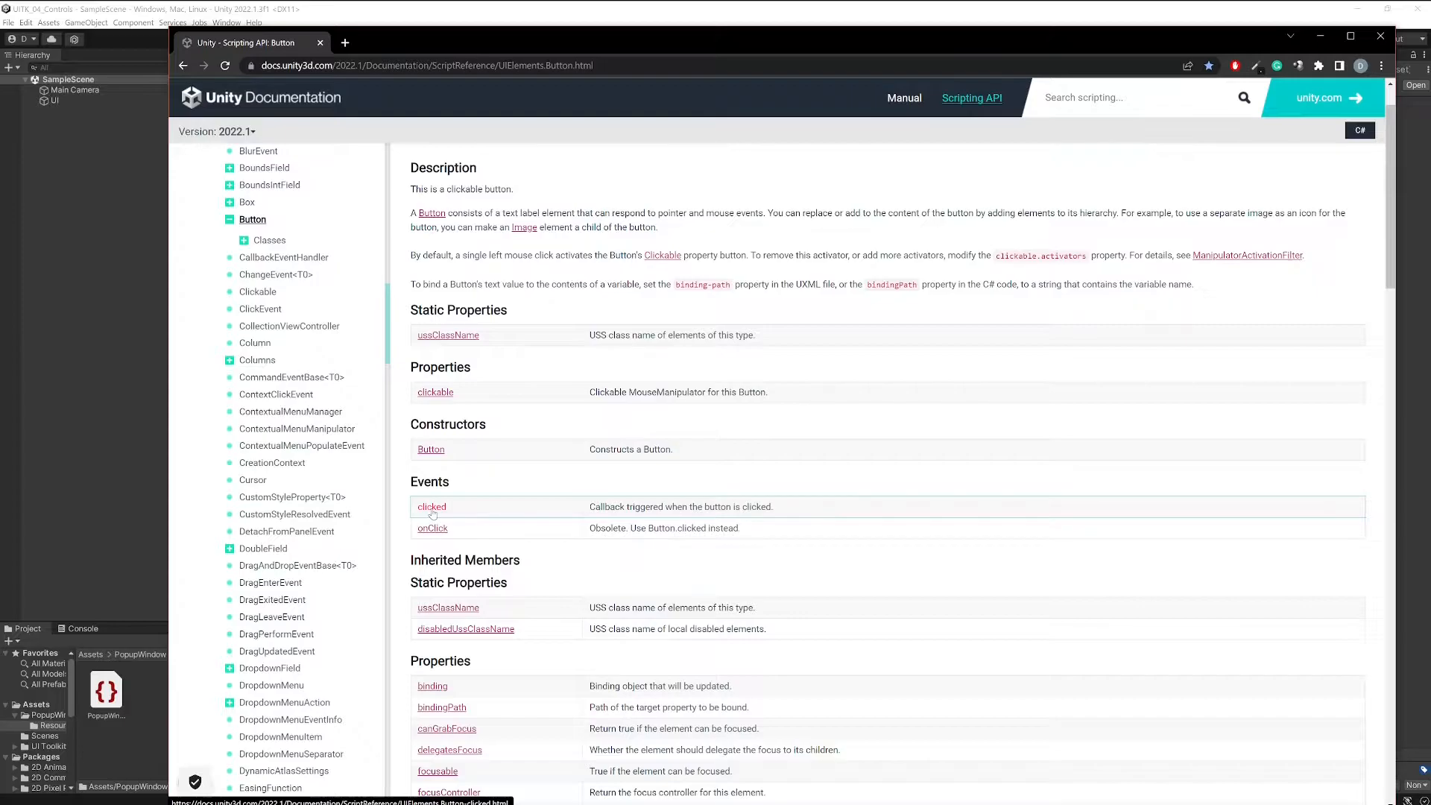
mouse_move(432, 513)
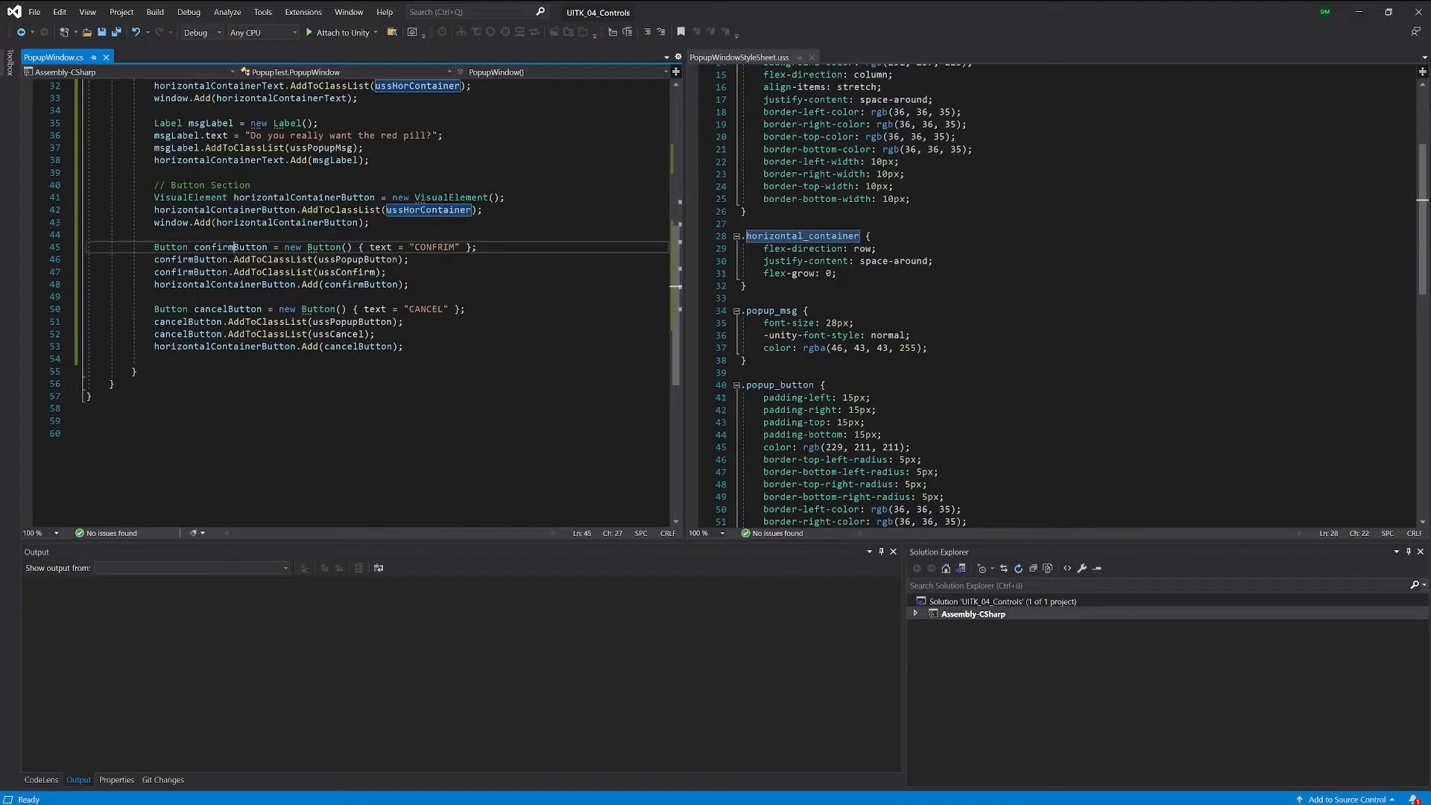
Step: Subscribe confirmButton.clicked to OnConfirm below the button setup code
double_click(227, 308)
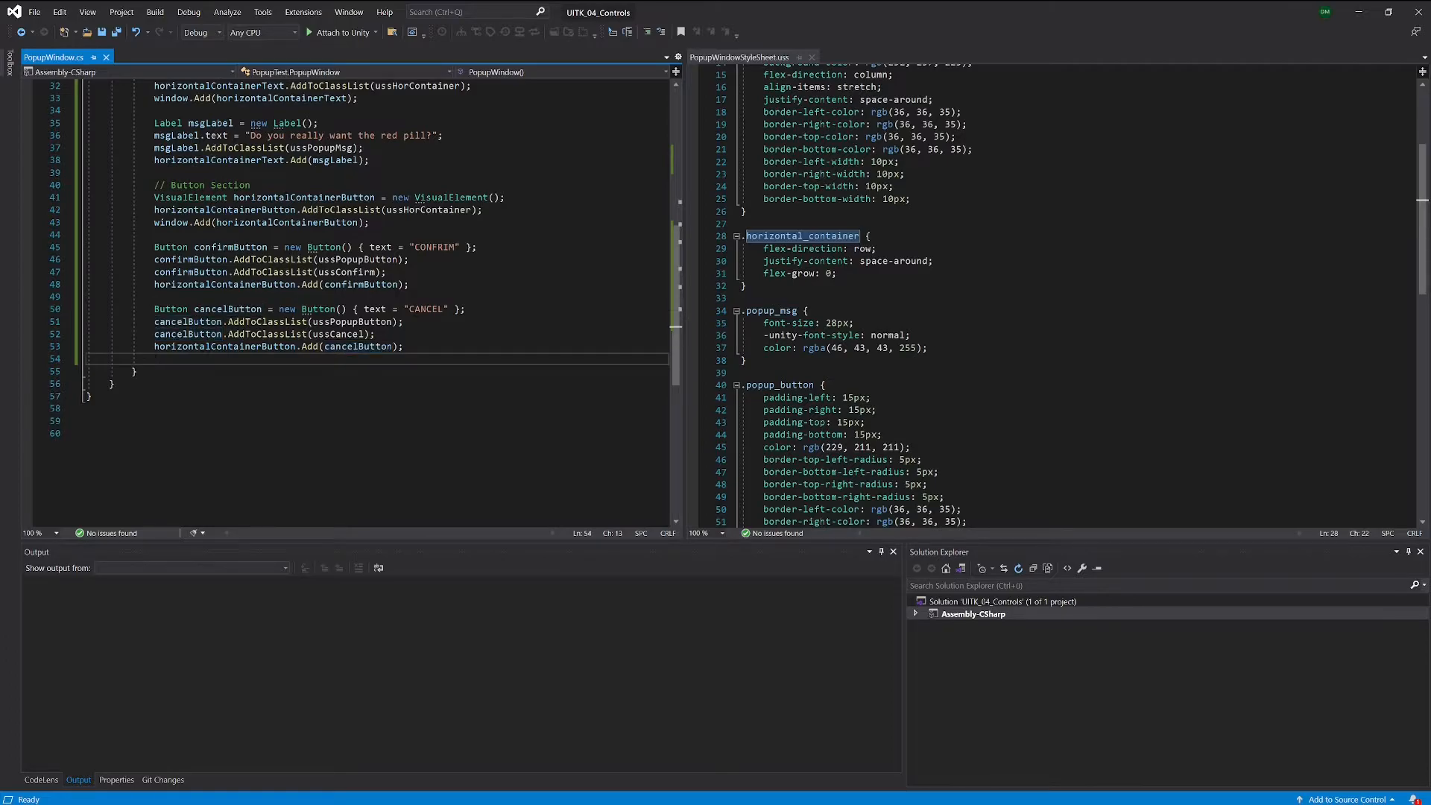
key("enter")
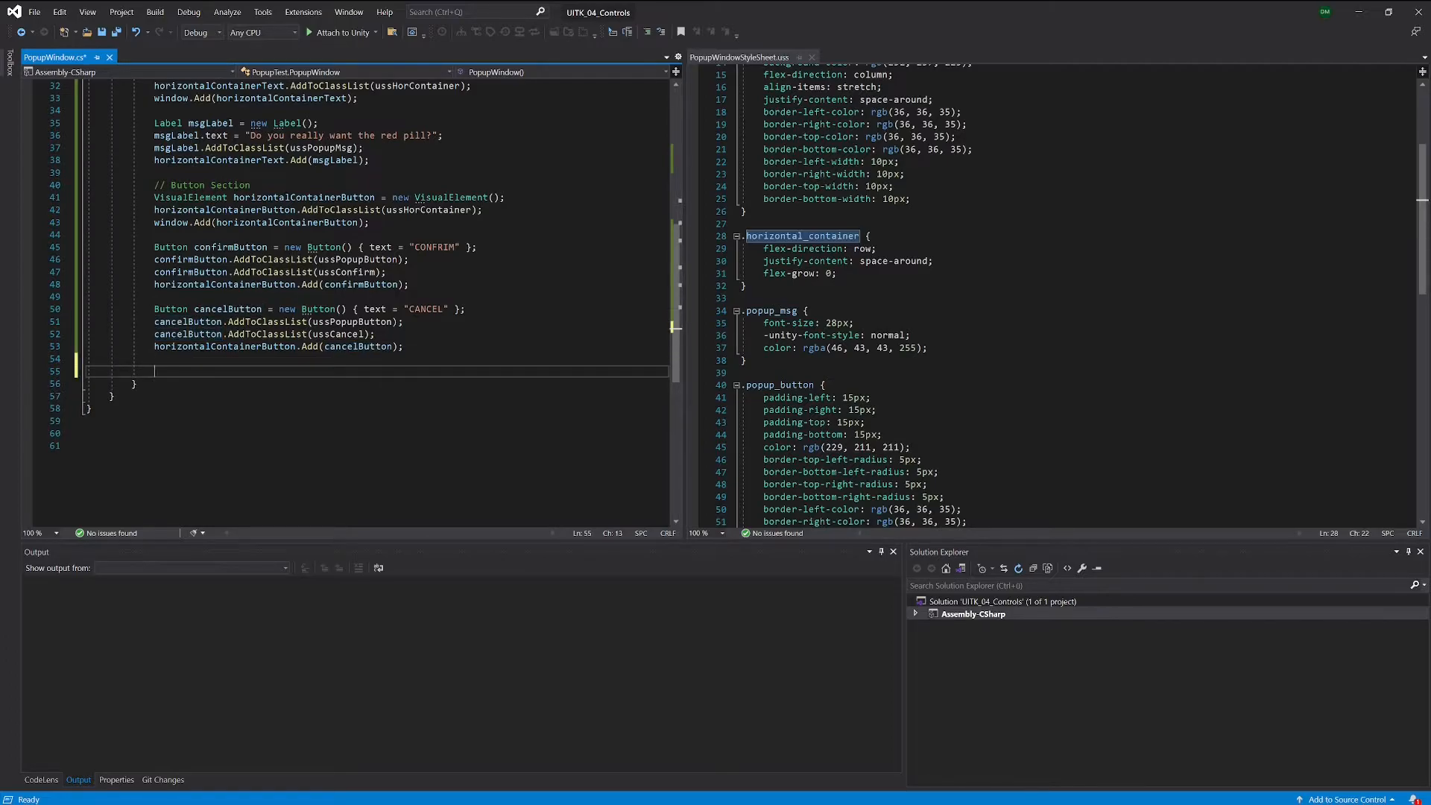
type("c")
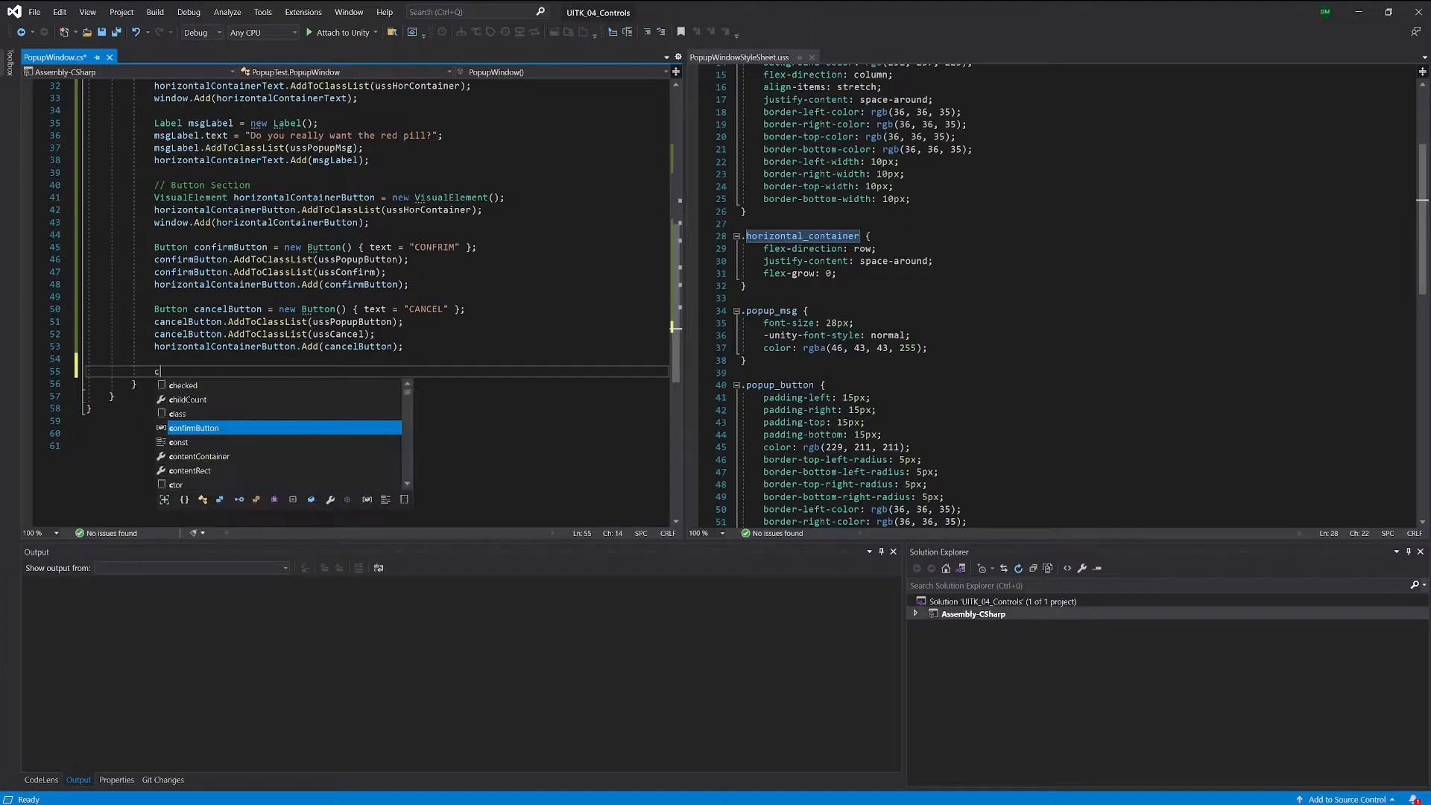
key("Tab")
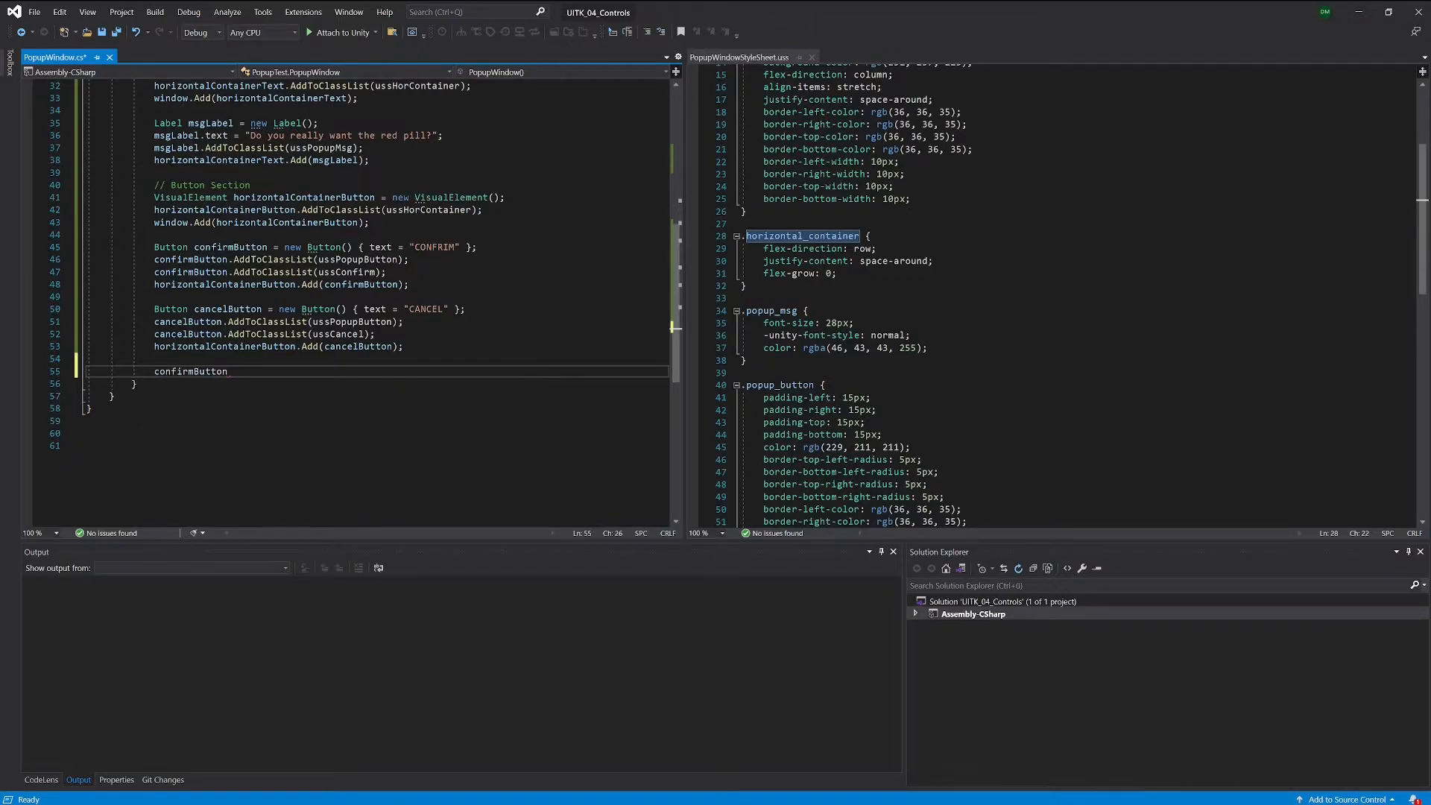
type(".")
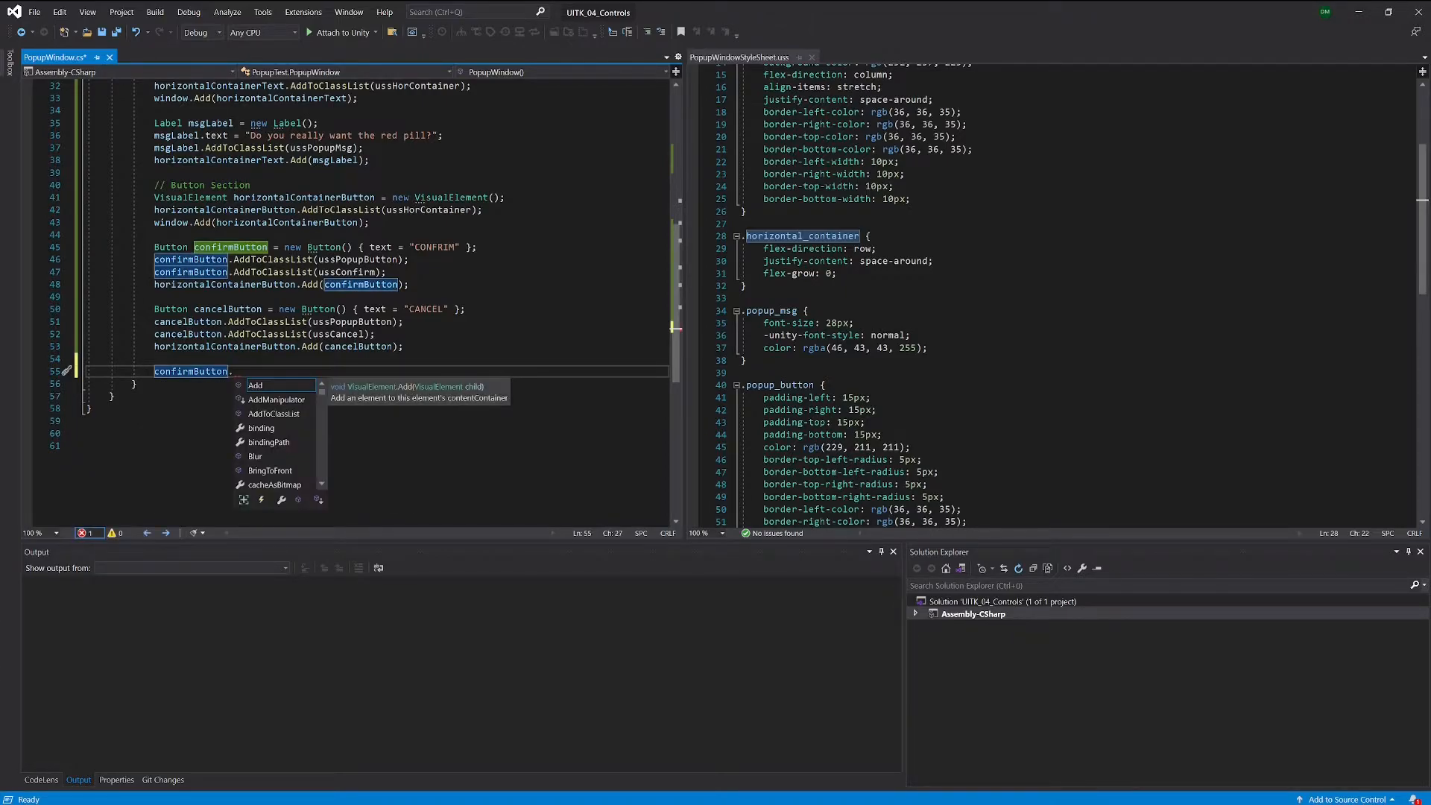
type("clicked")
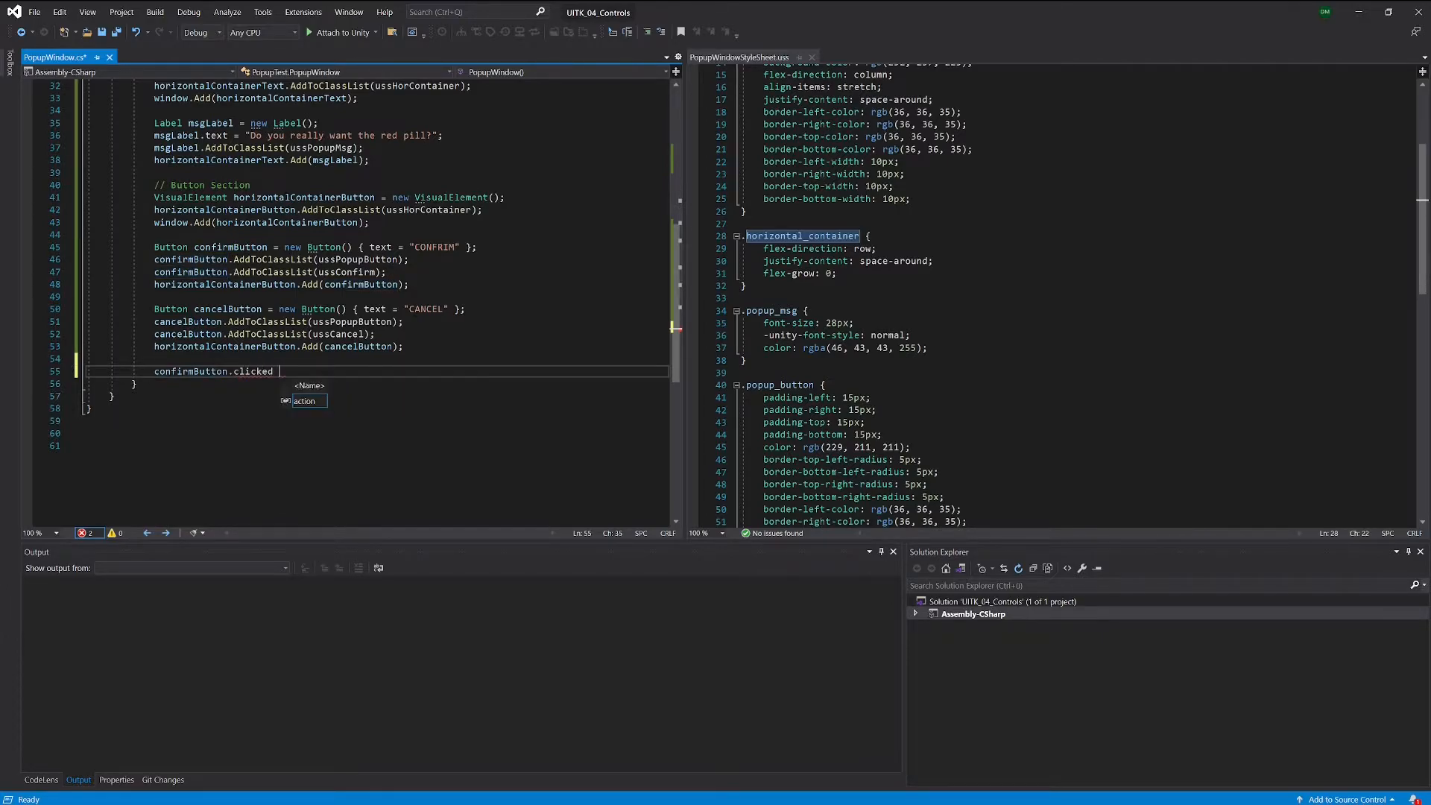
type("+=")
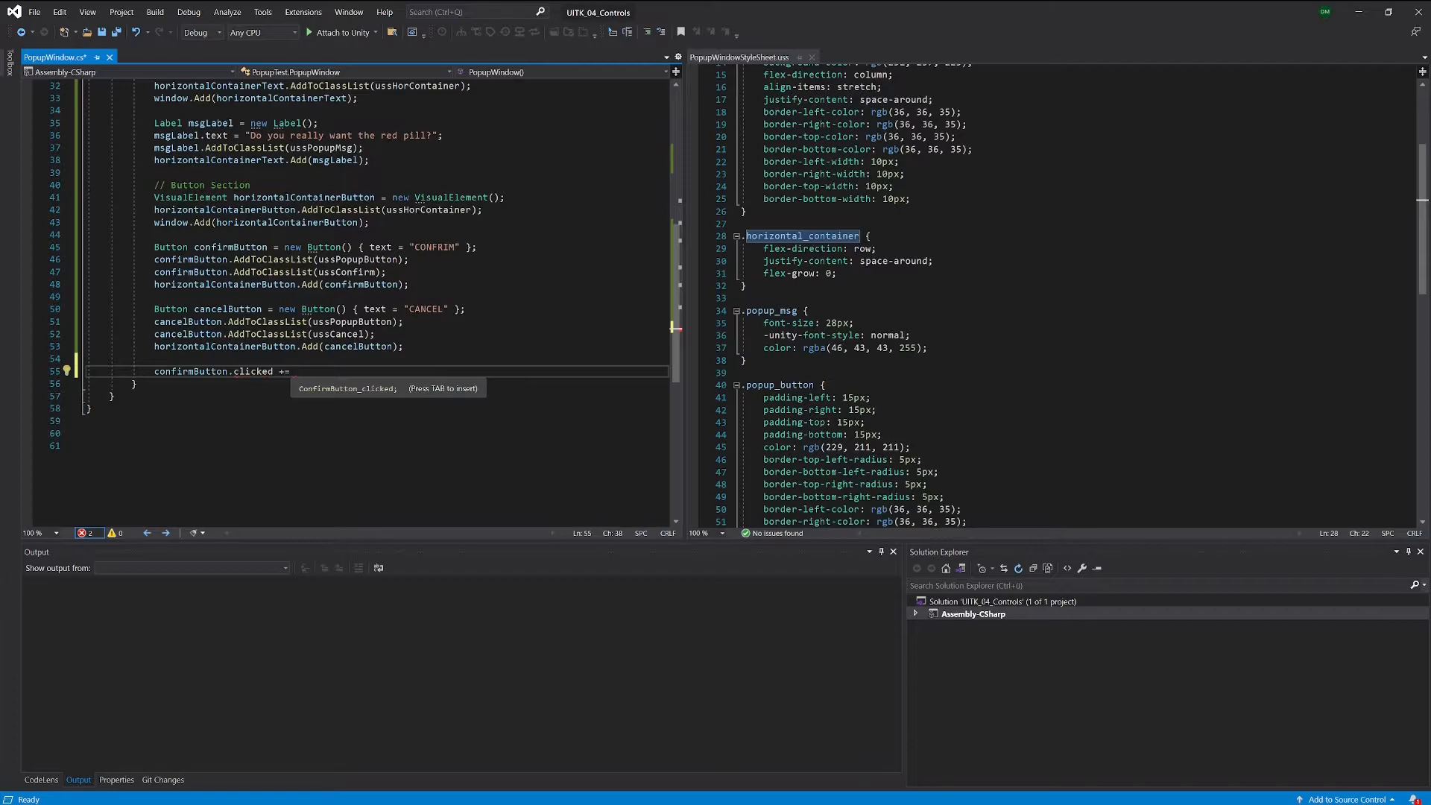
type("OnC")
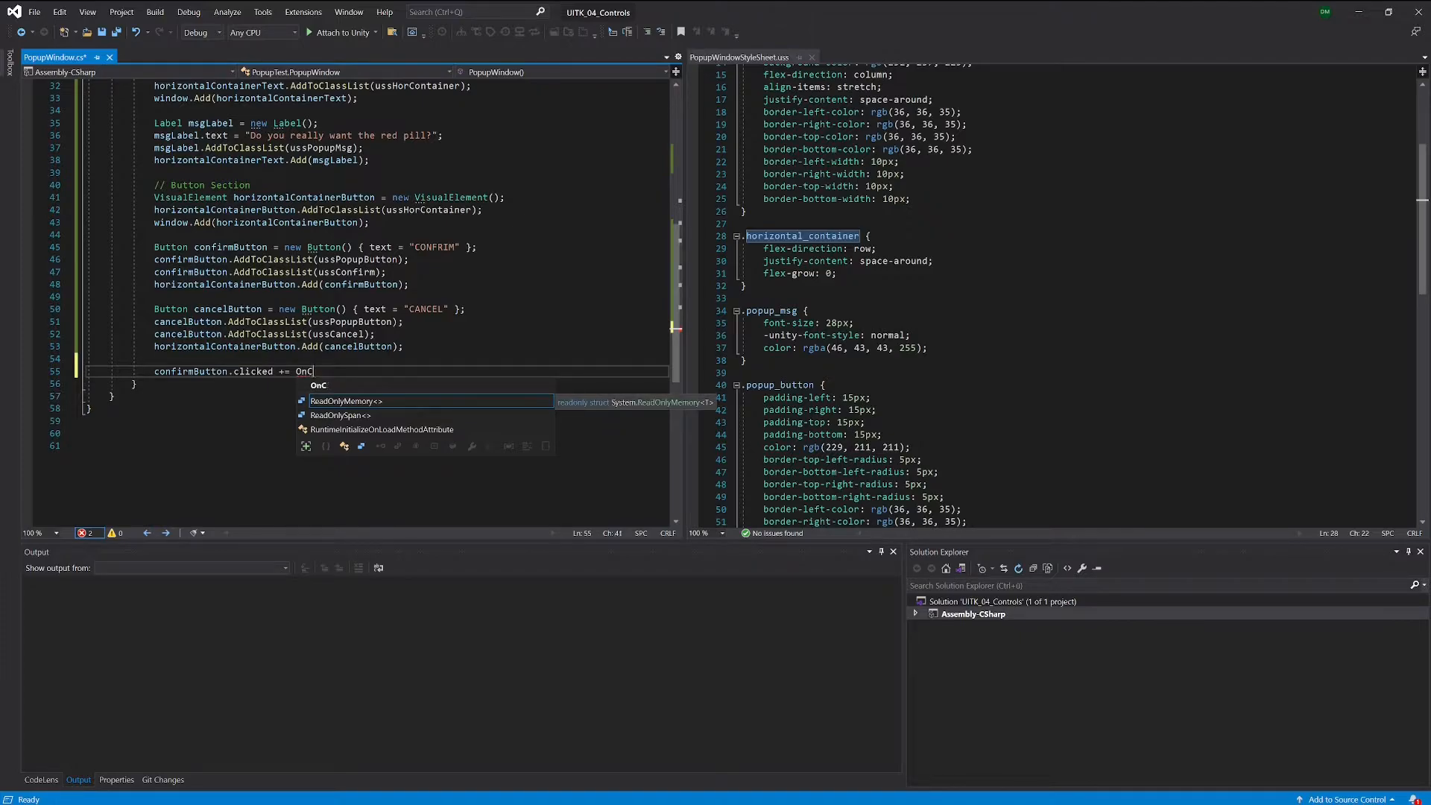
type("firm")
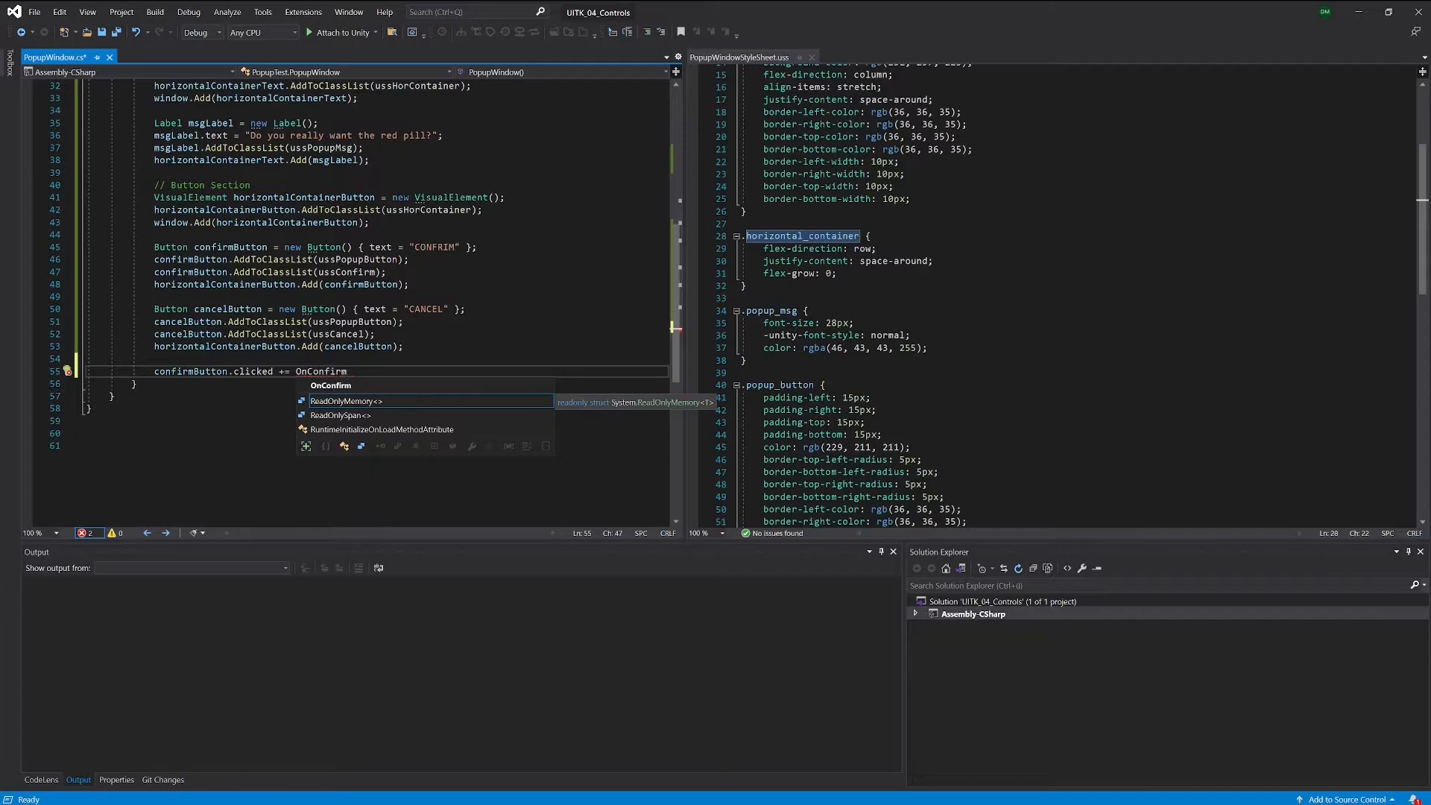
type(";")
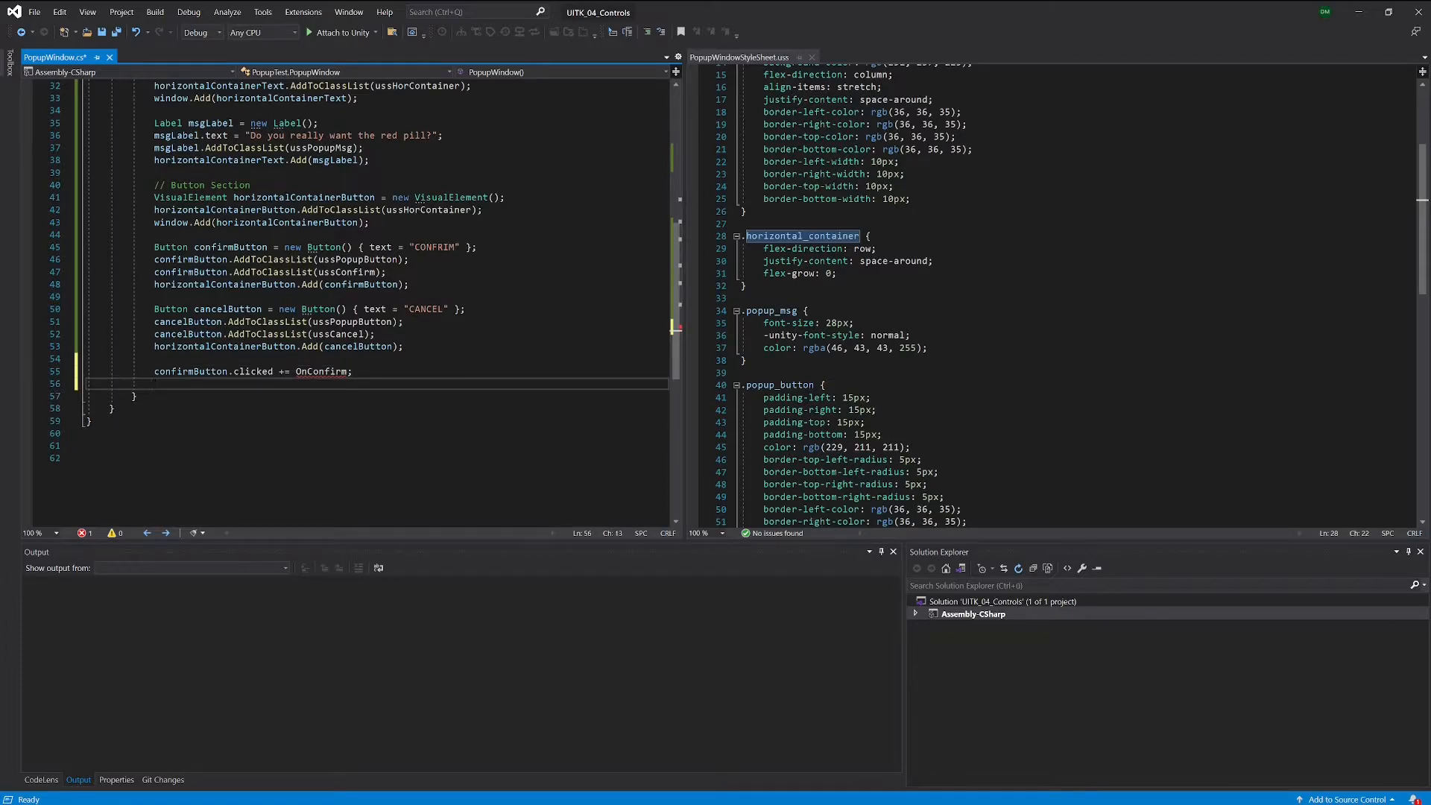
Step: Subscribe cancelButton.clicked to OnCancel on the following line
type("con")
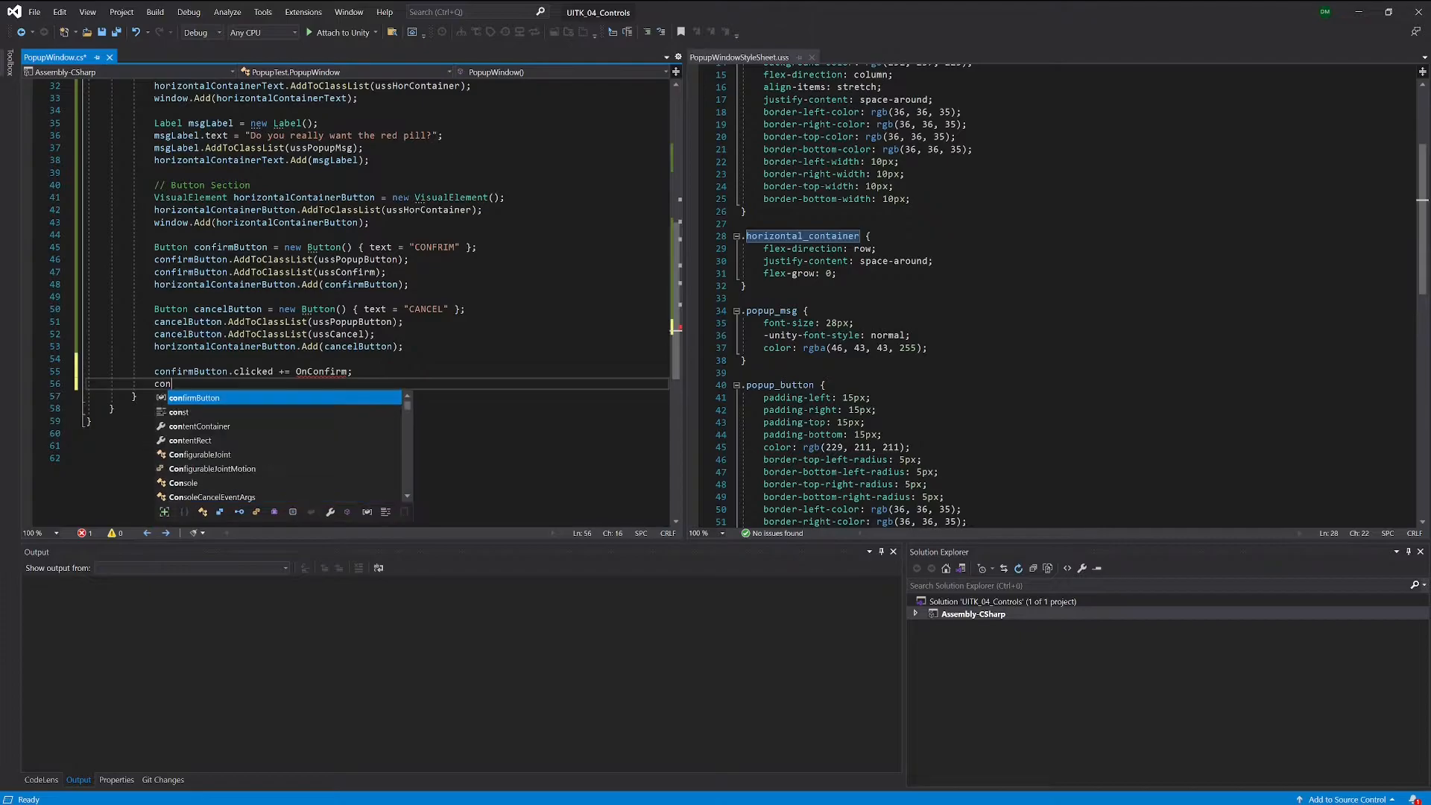
type("firm")
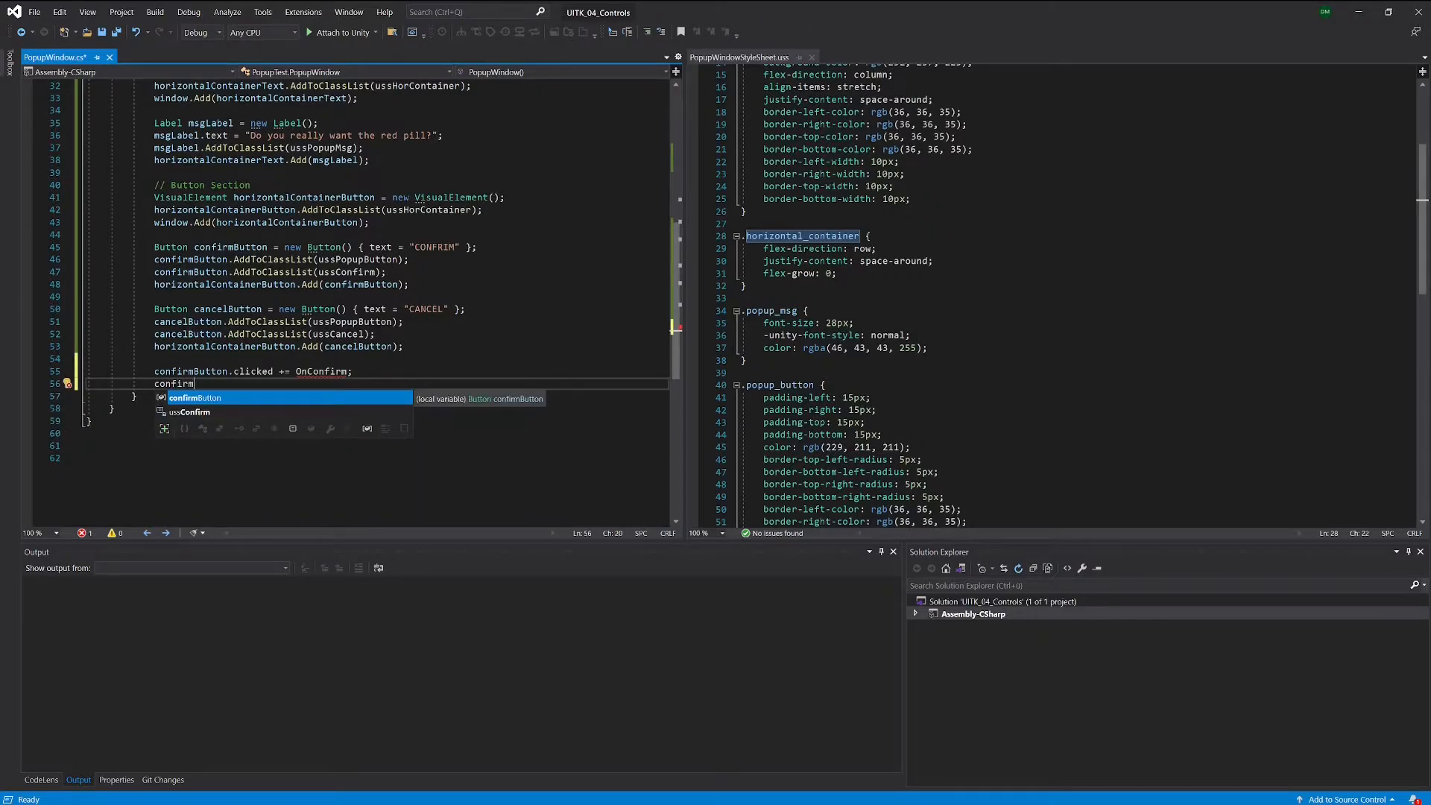
type("cancelButton.")
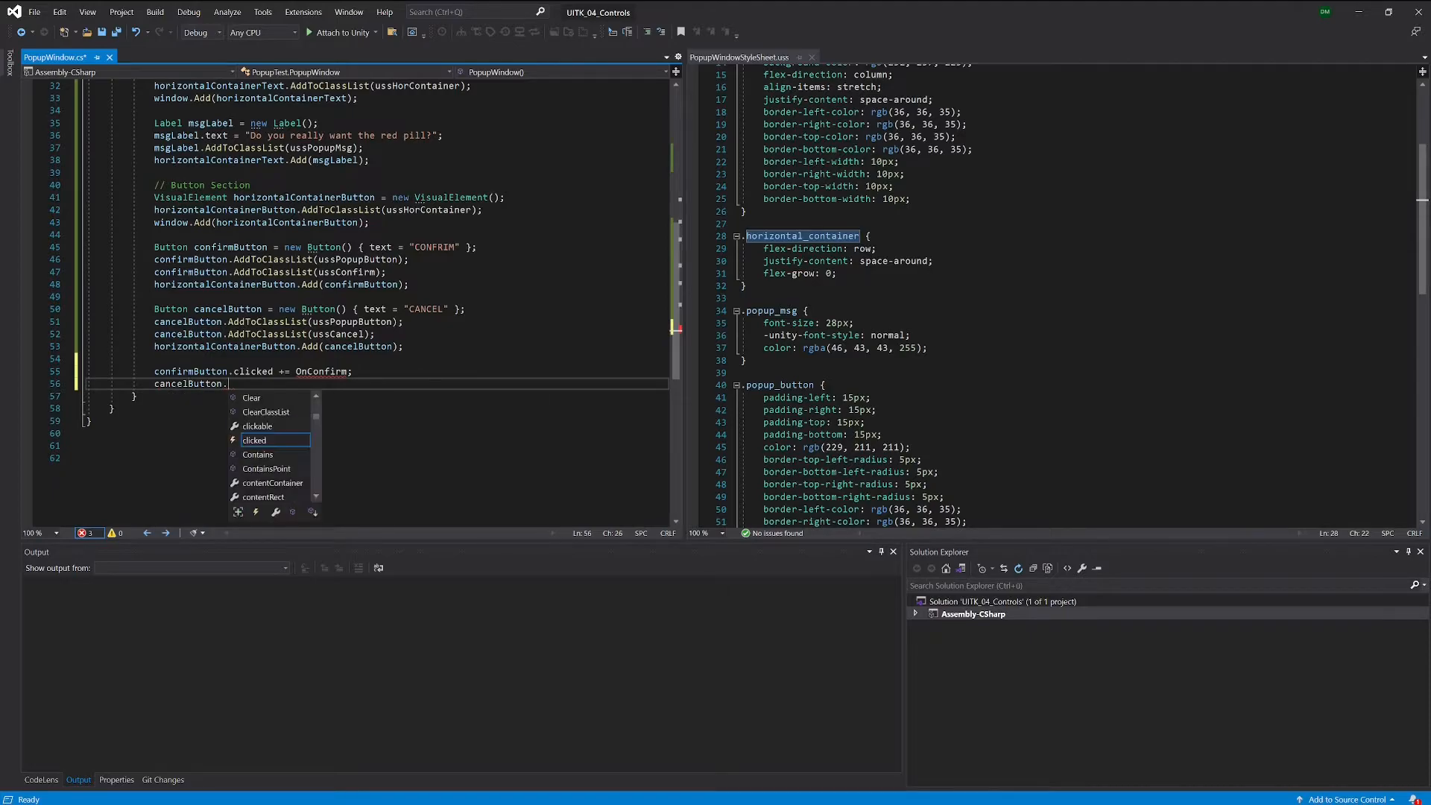
type("clicked")
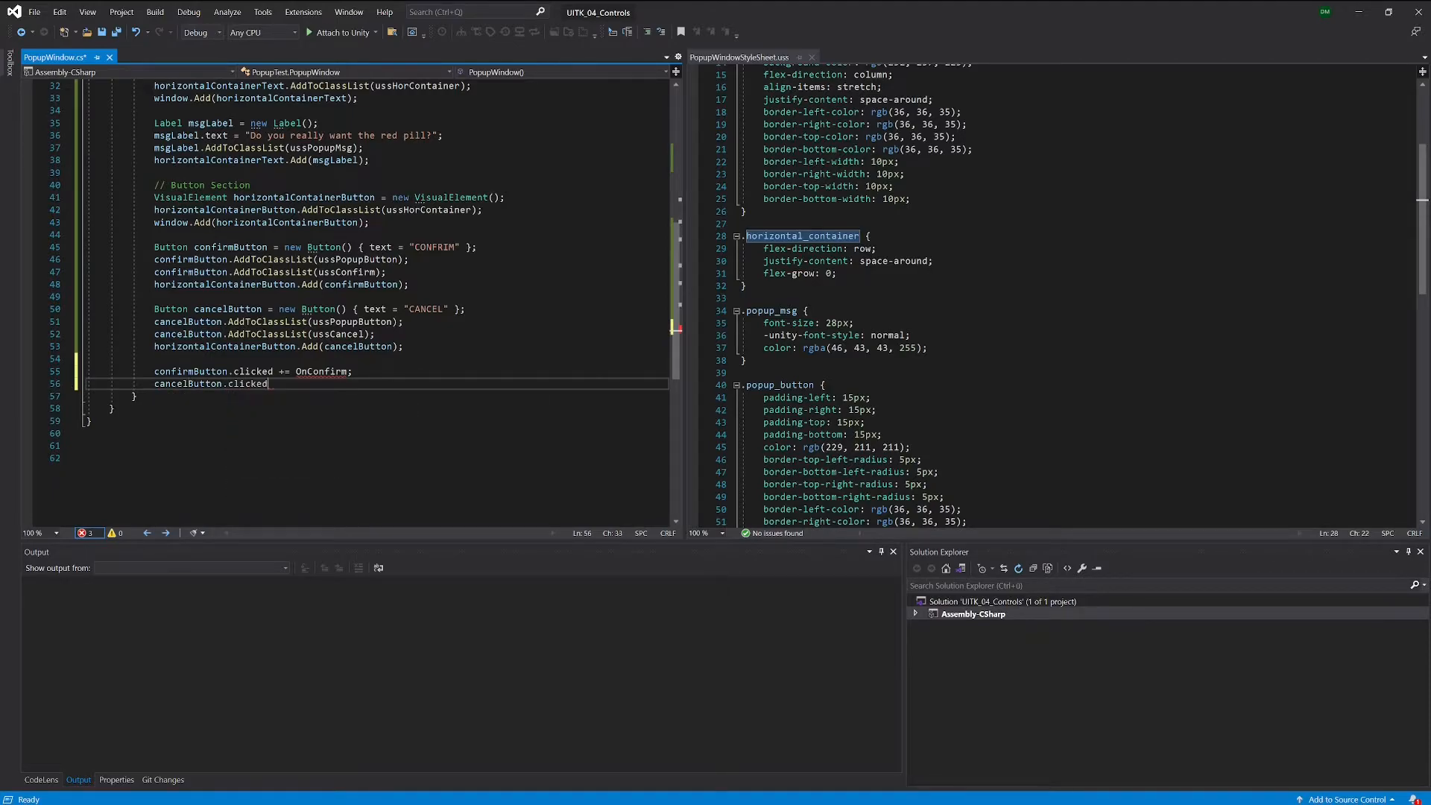
type("+=")
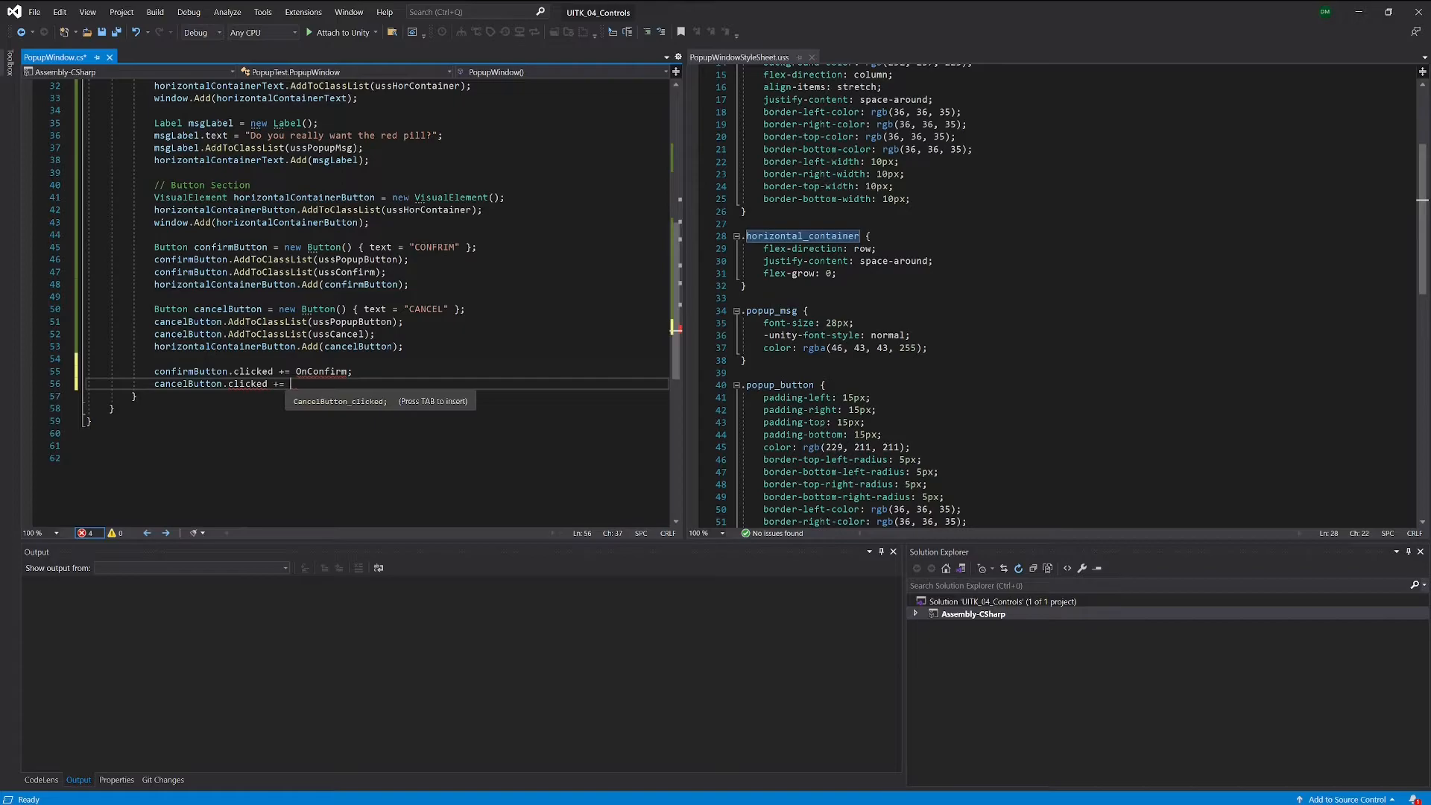
type("OnC")
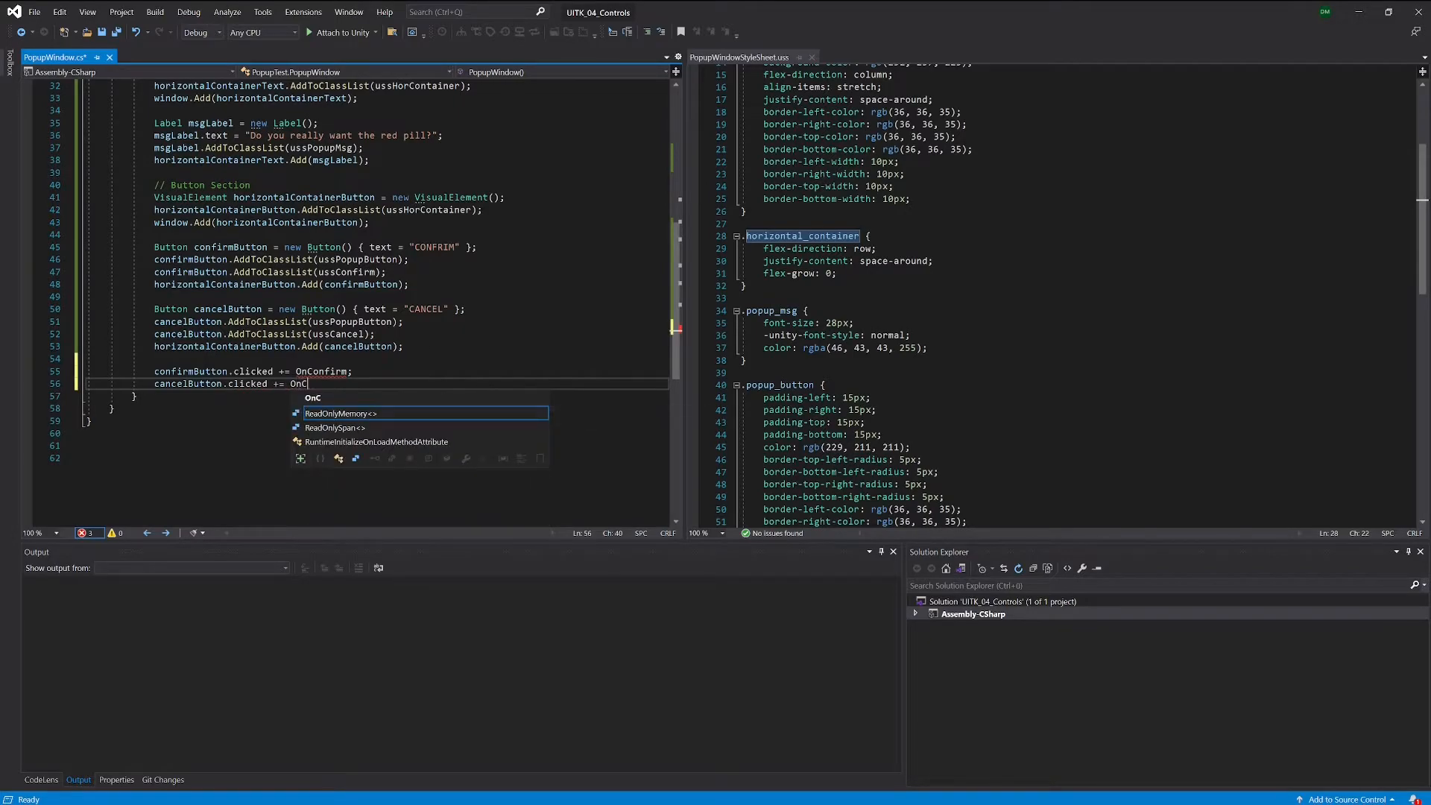
type("ancel;")
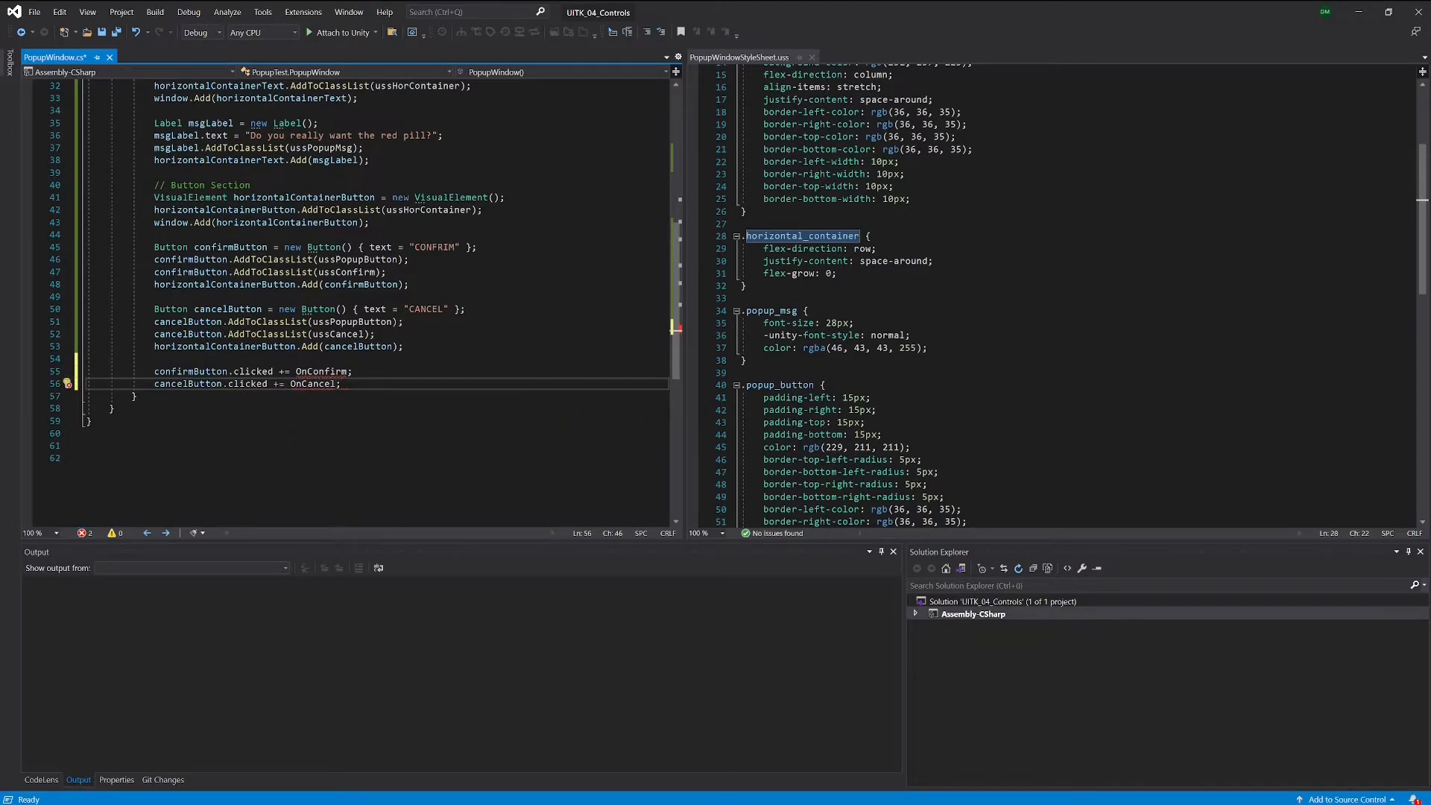
double_click(313, 383)
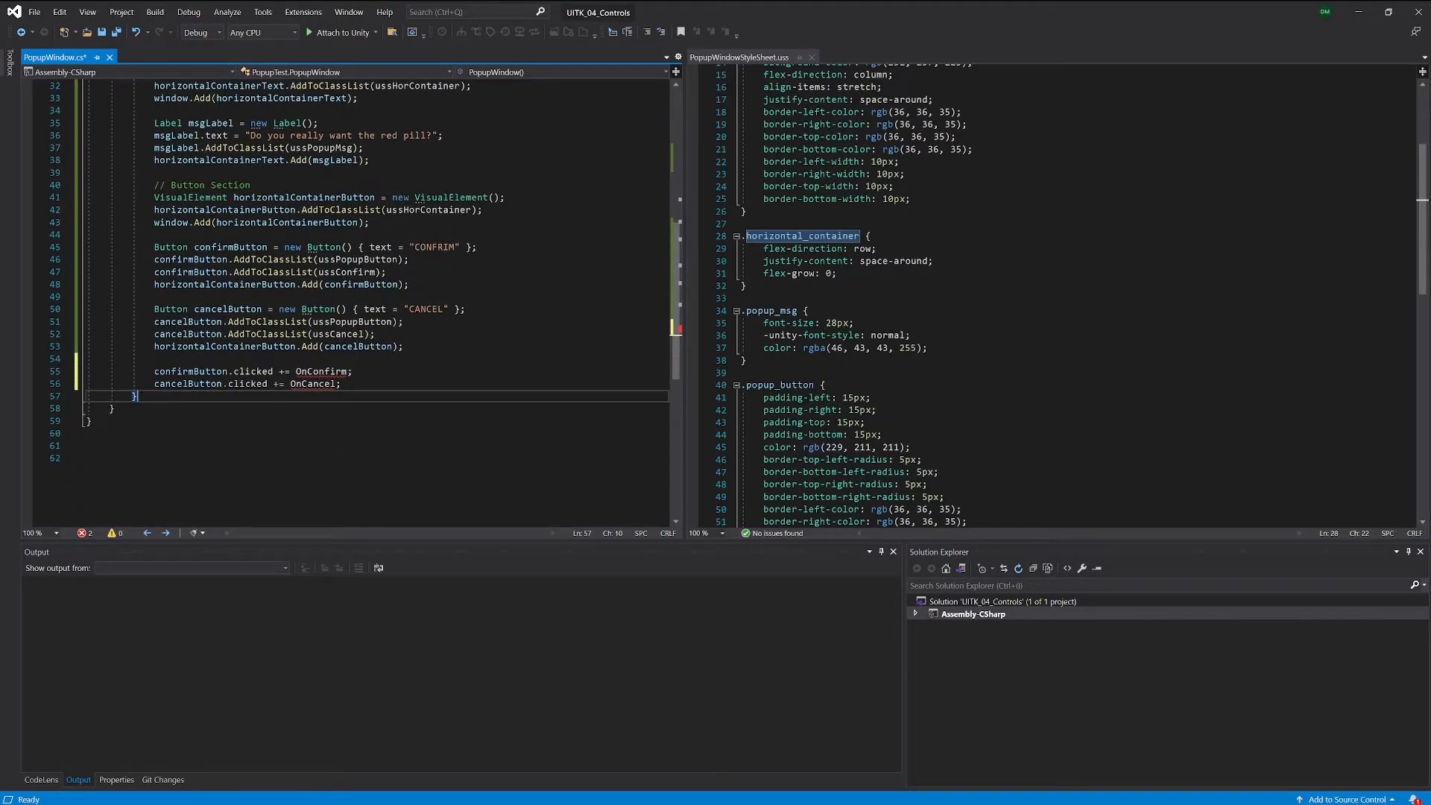
Step: Add empty private void OnConfirm() and OnCancel() methods after the setup method
key("enter")
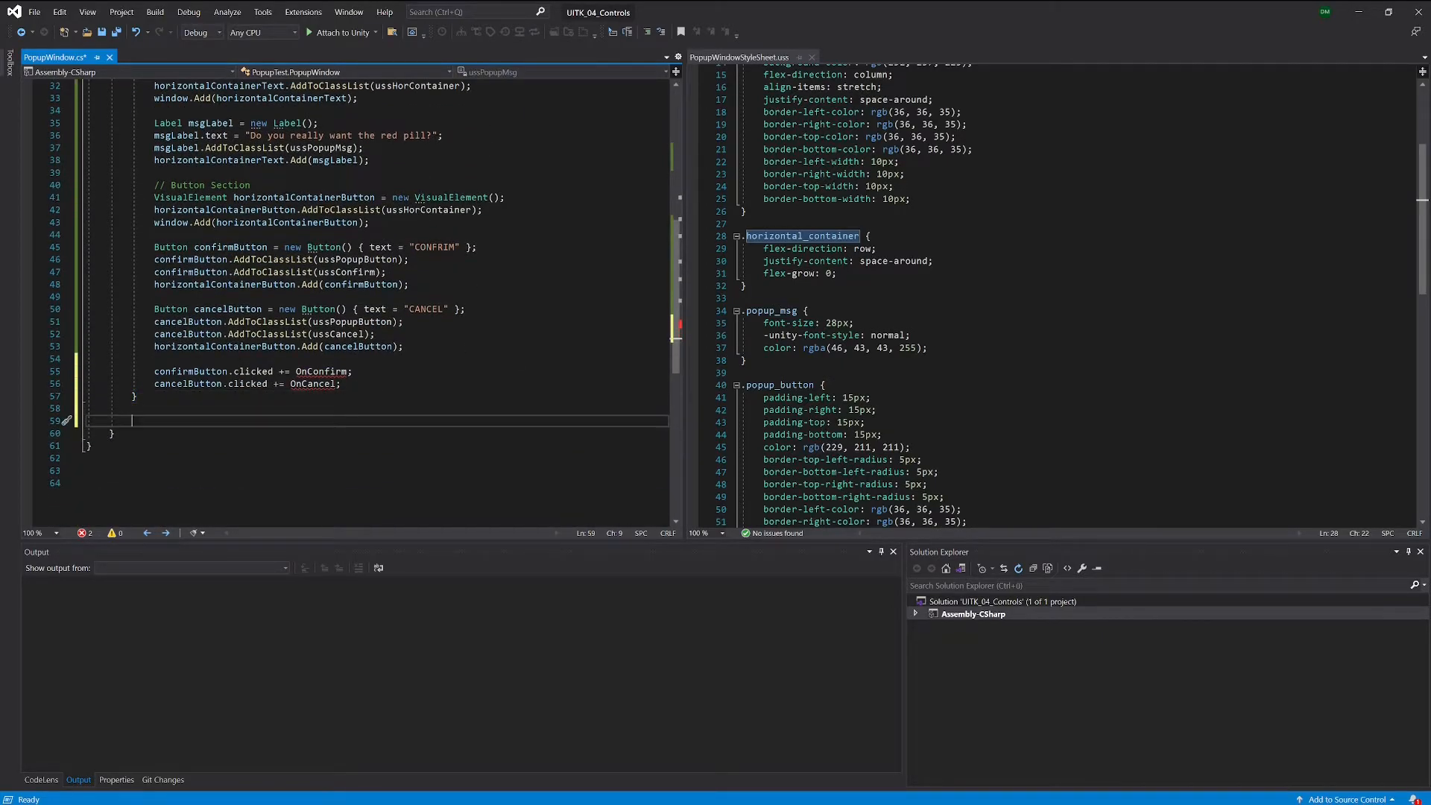
type("private")
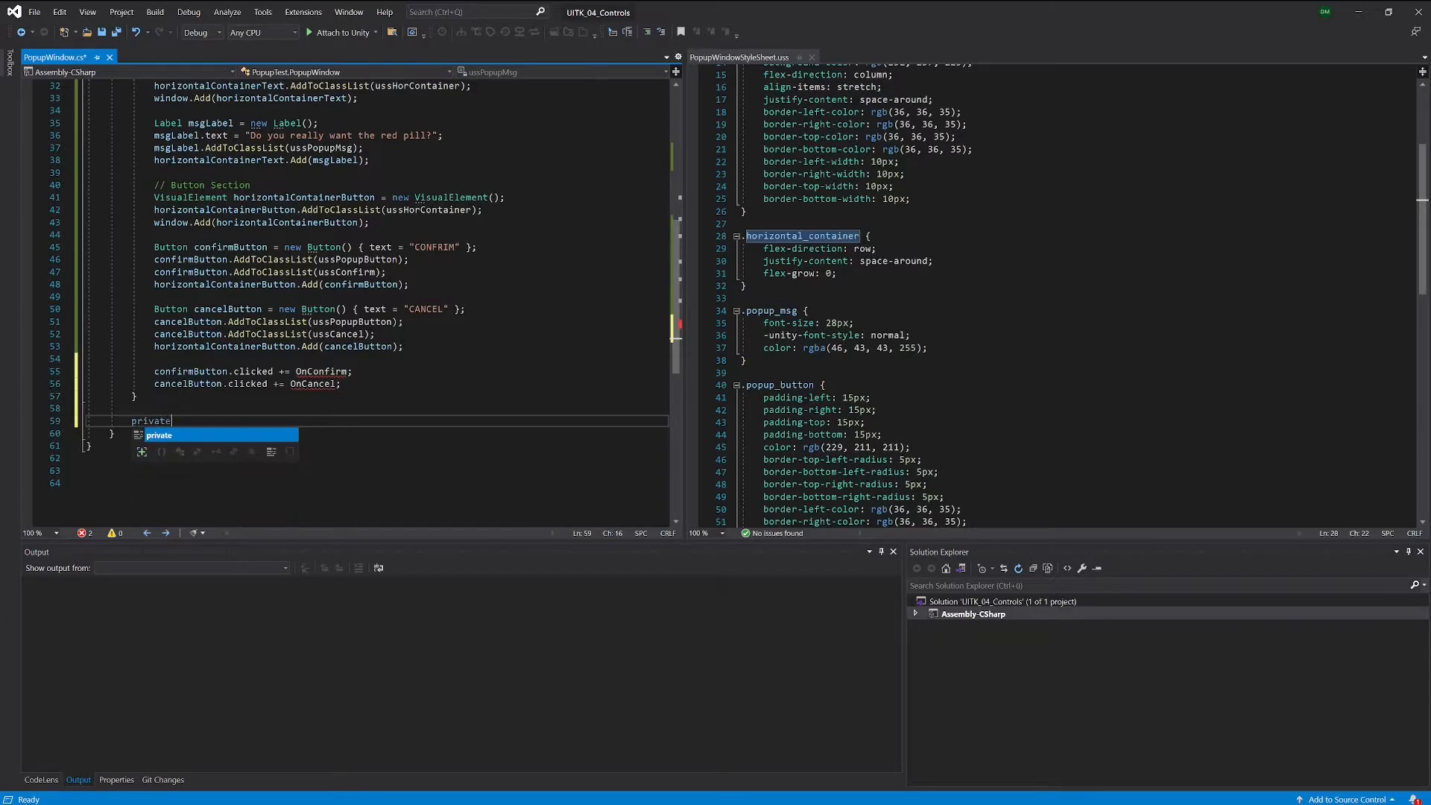
type("void O")
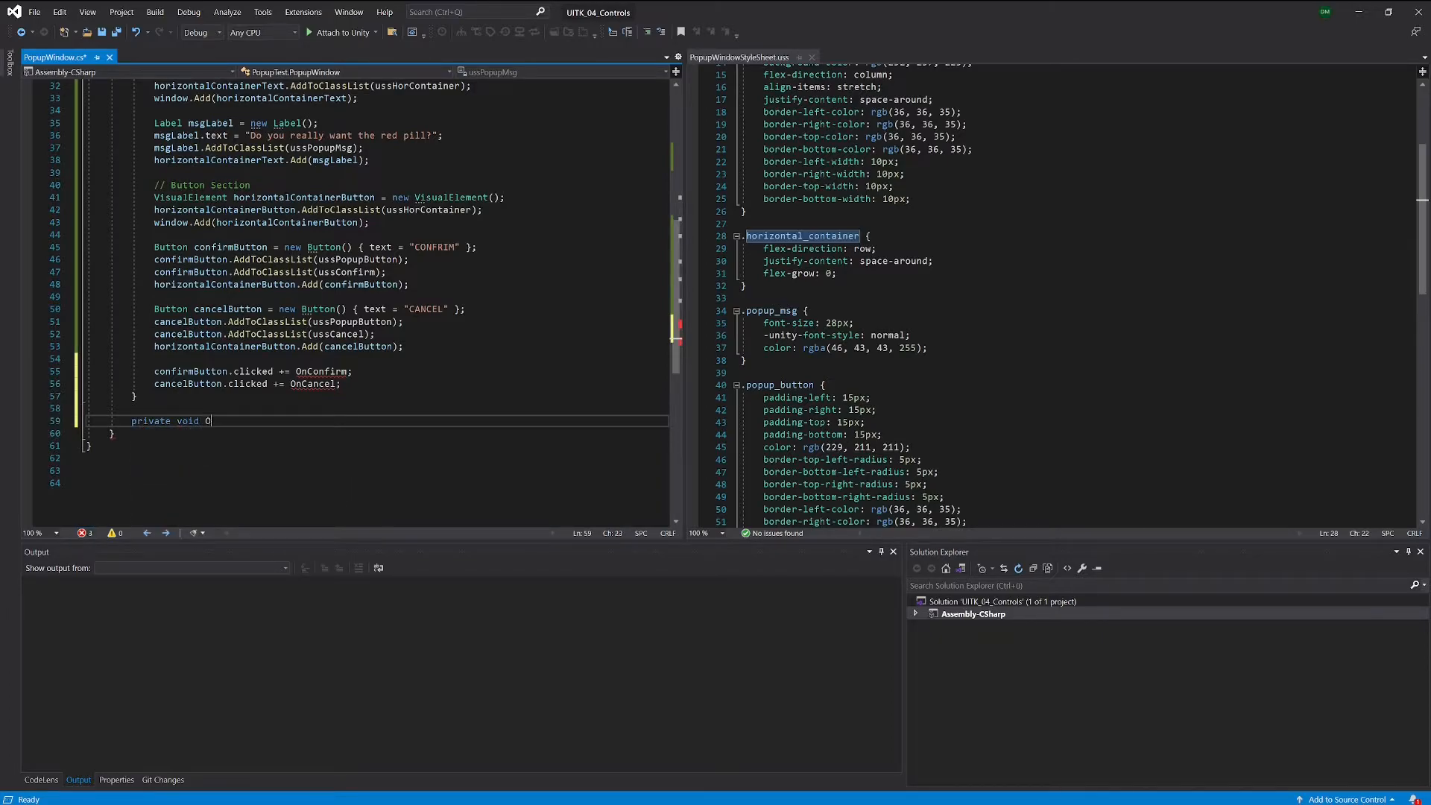
type("nConfirm")
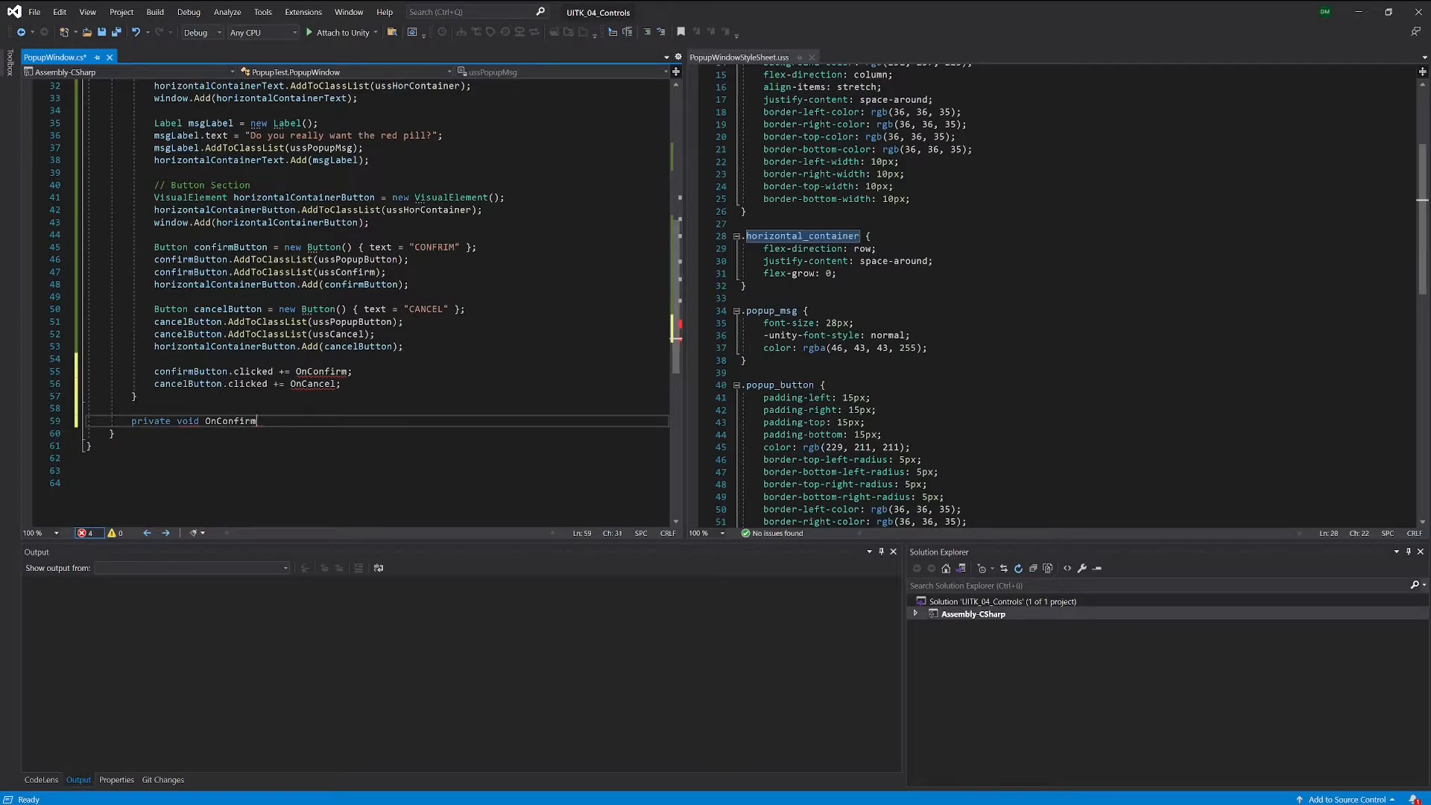
type("()")
type("{")
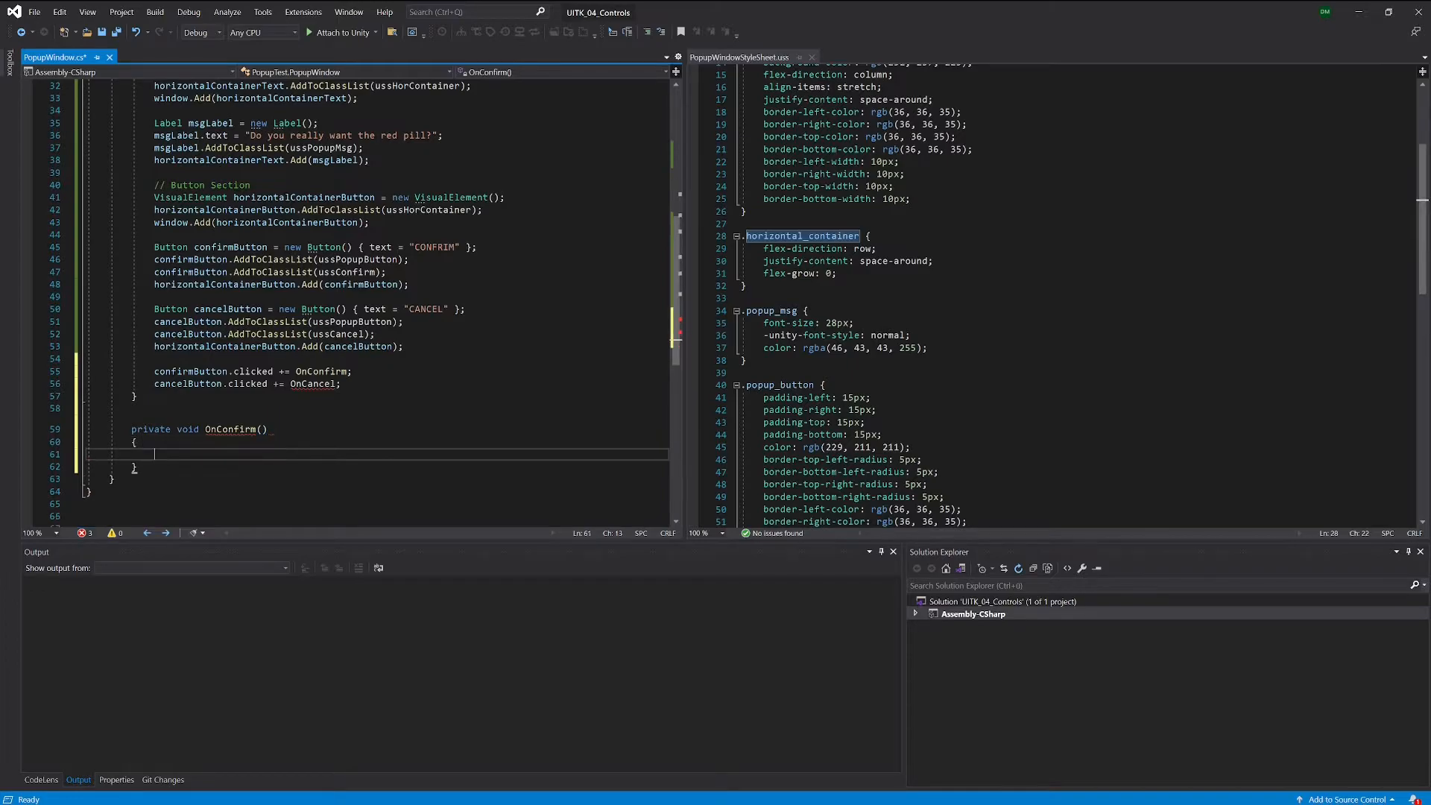
type("private void")
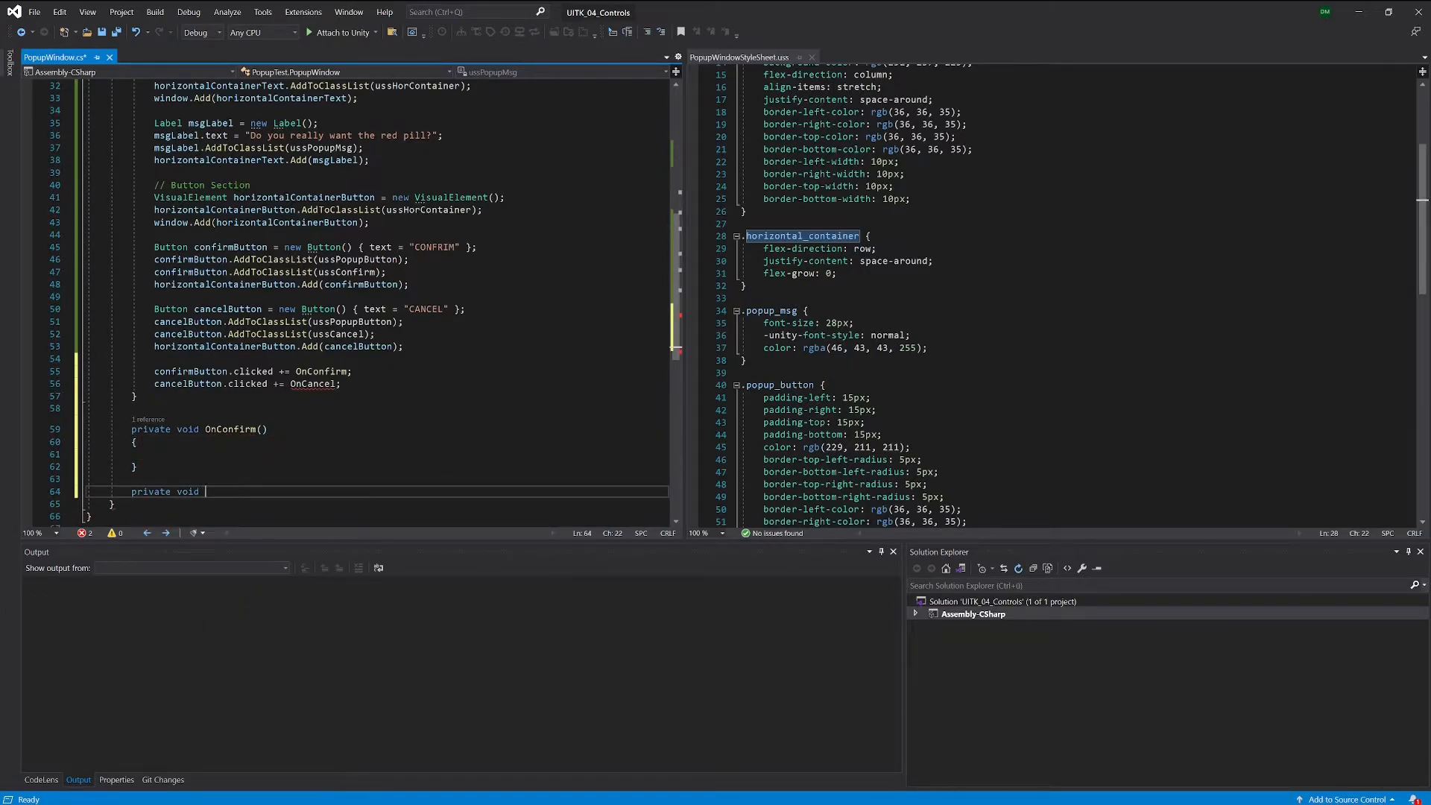
type("OnCan")
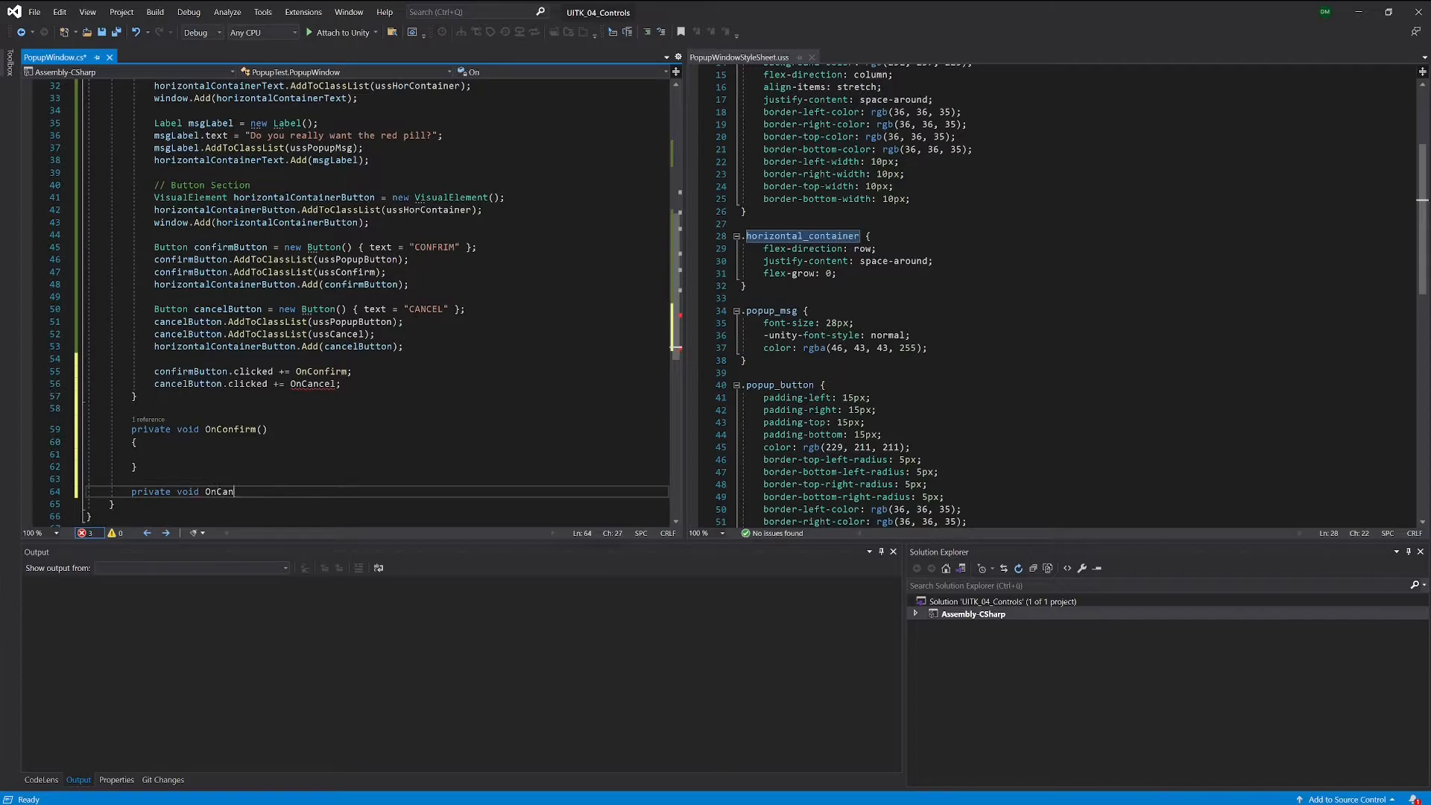
type("cel()")
type("{")
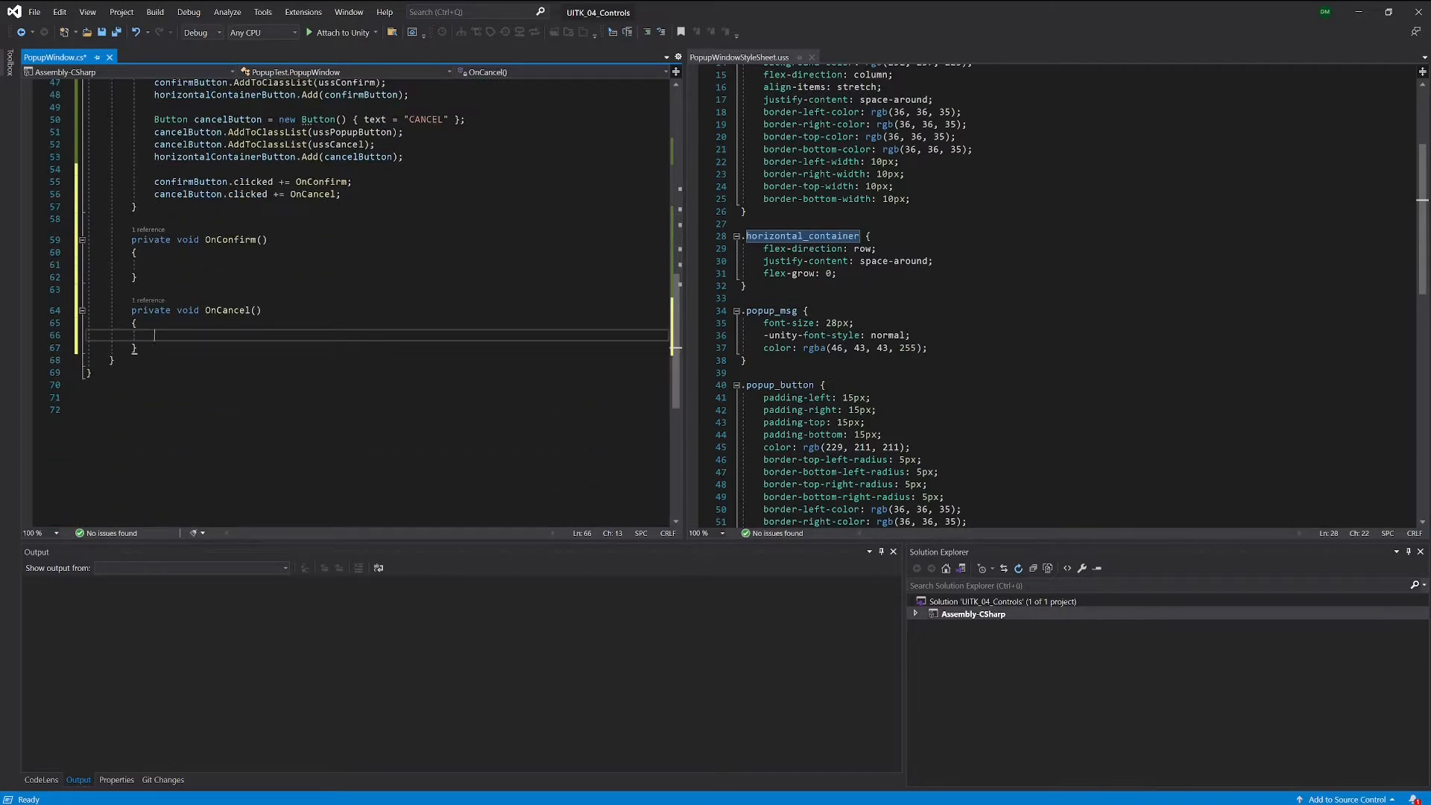
double_click(253, 180)
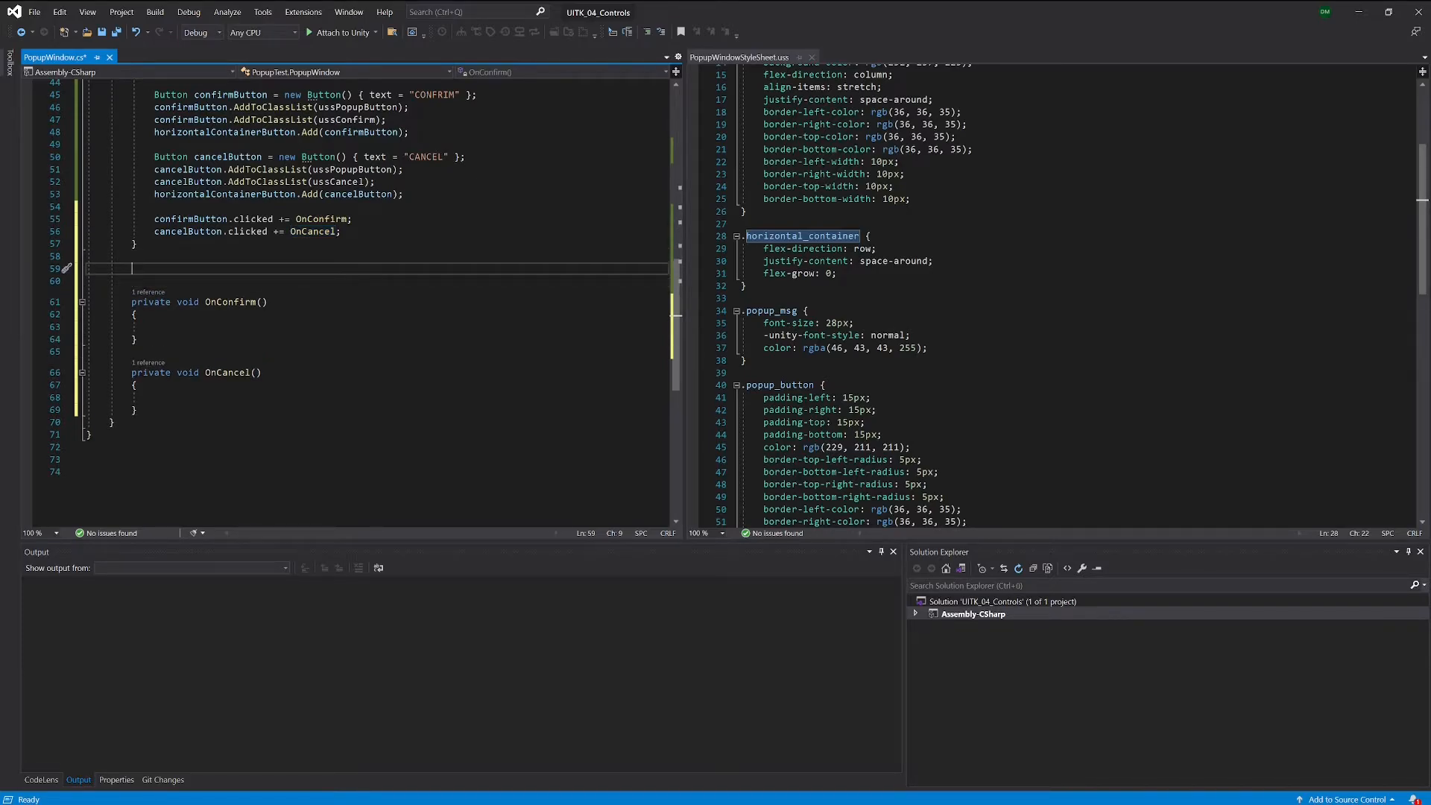
Step: Declare public event Action confirmed and public event Action cancelled in PopupWindow
type("public")
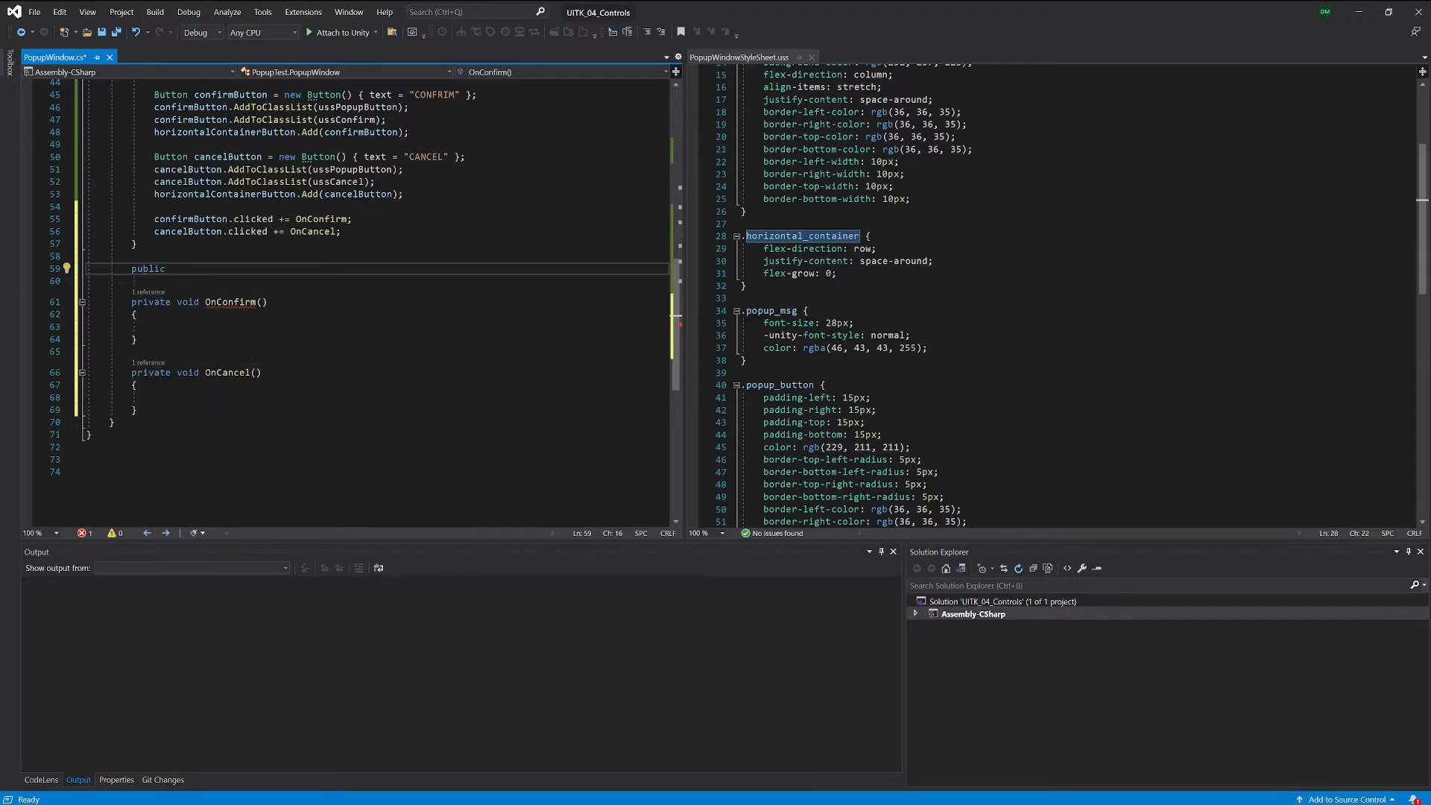
type("event")
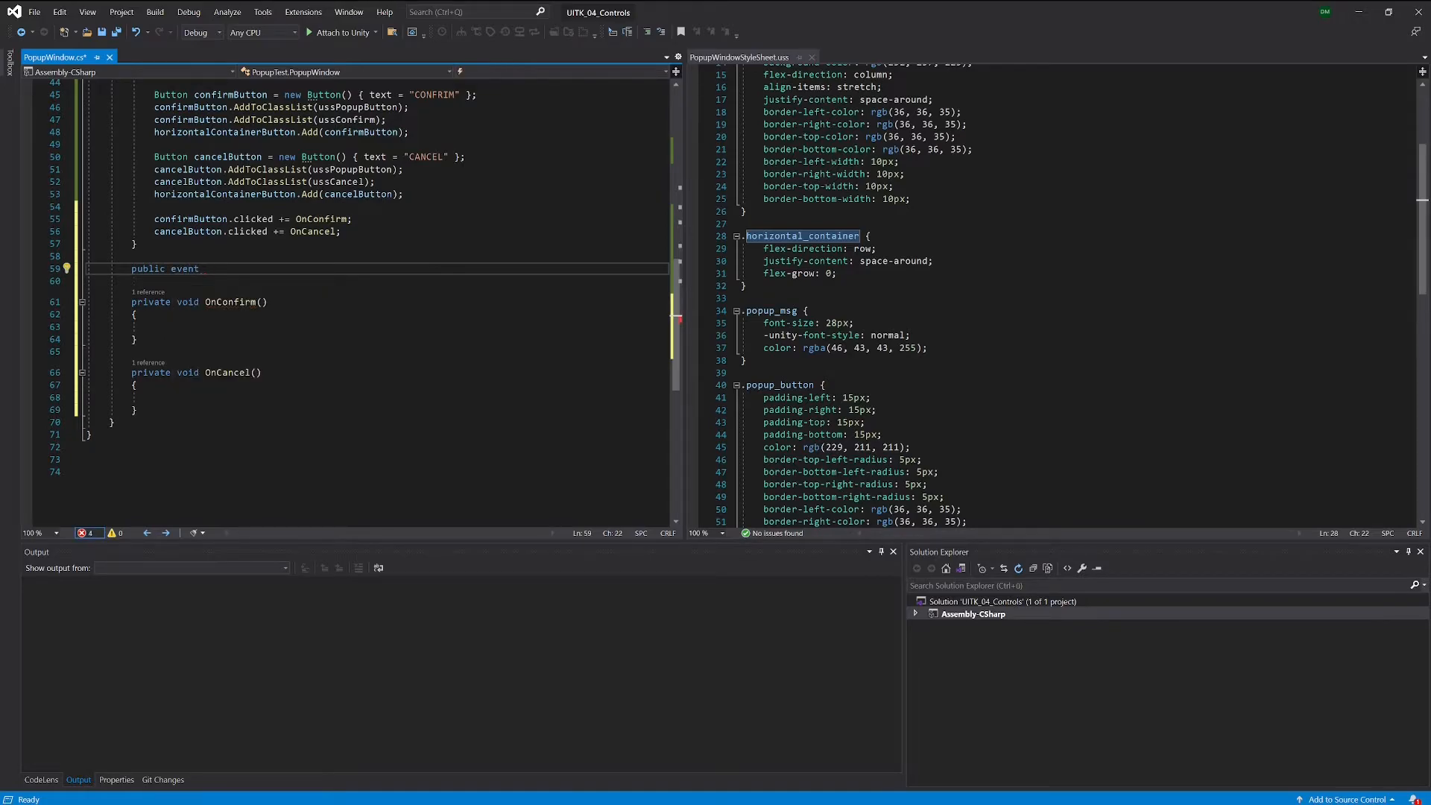
type("A")
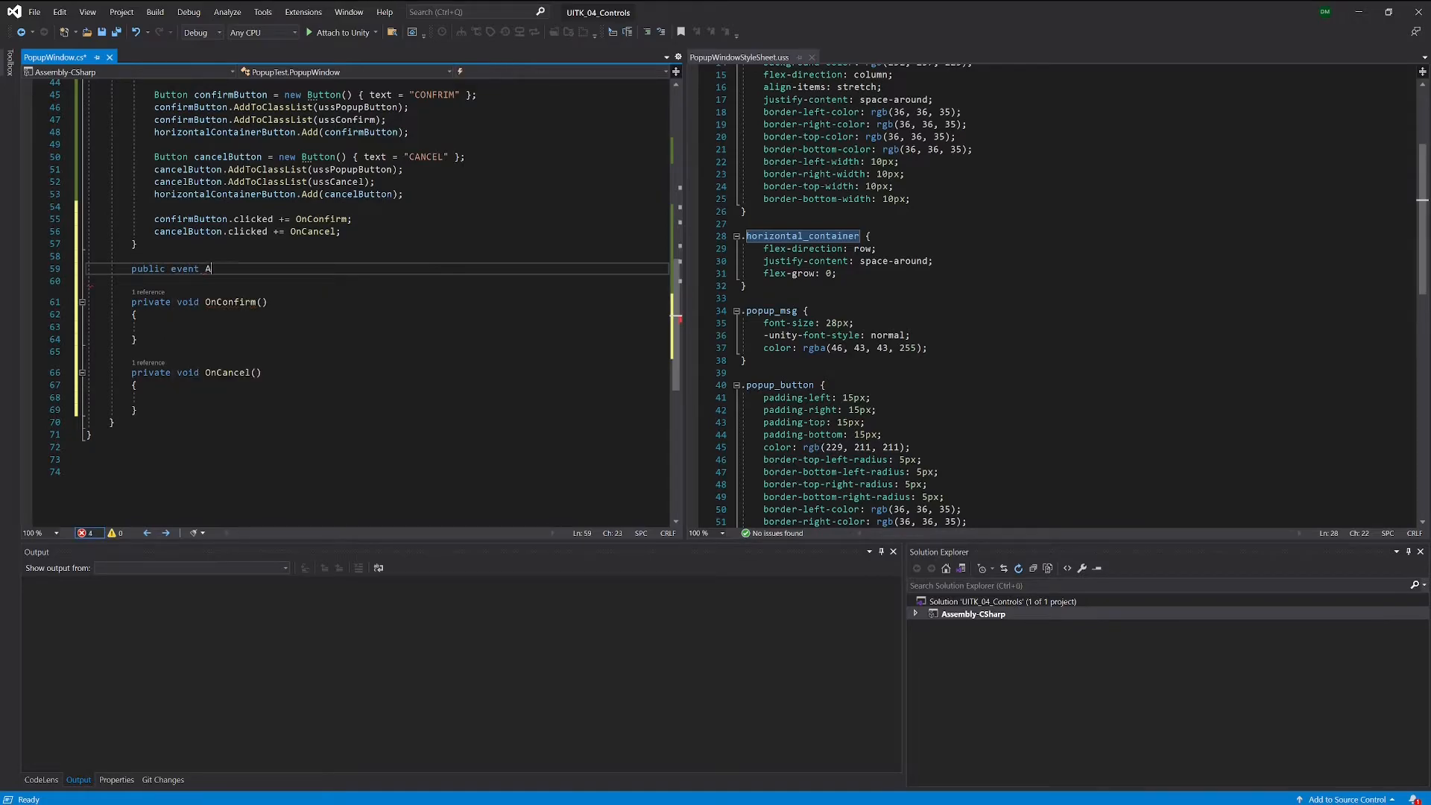
type("ction")
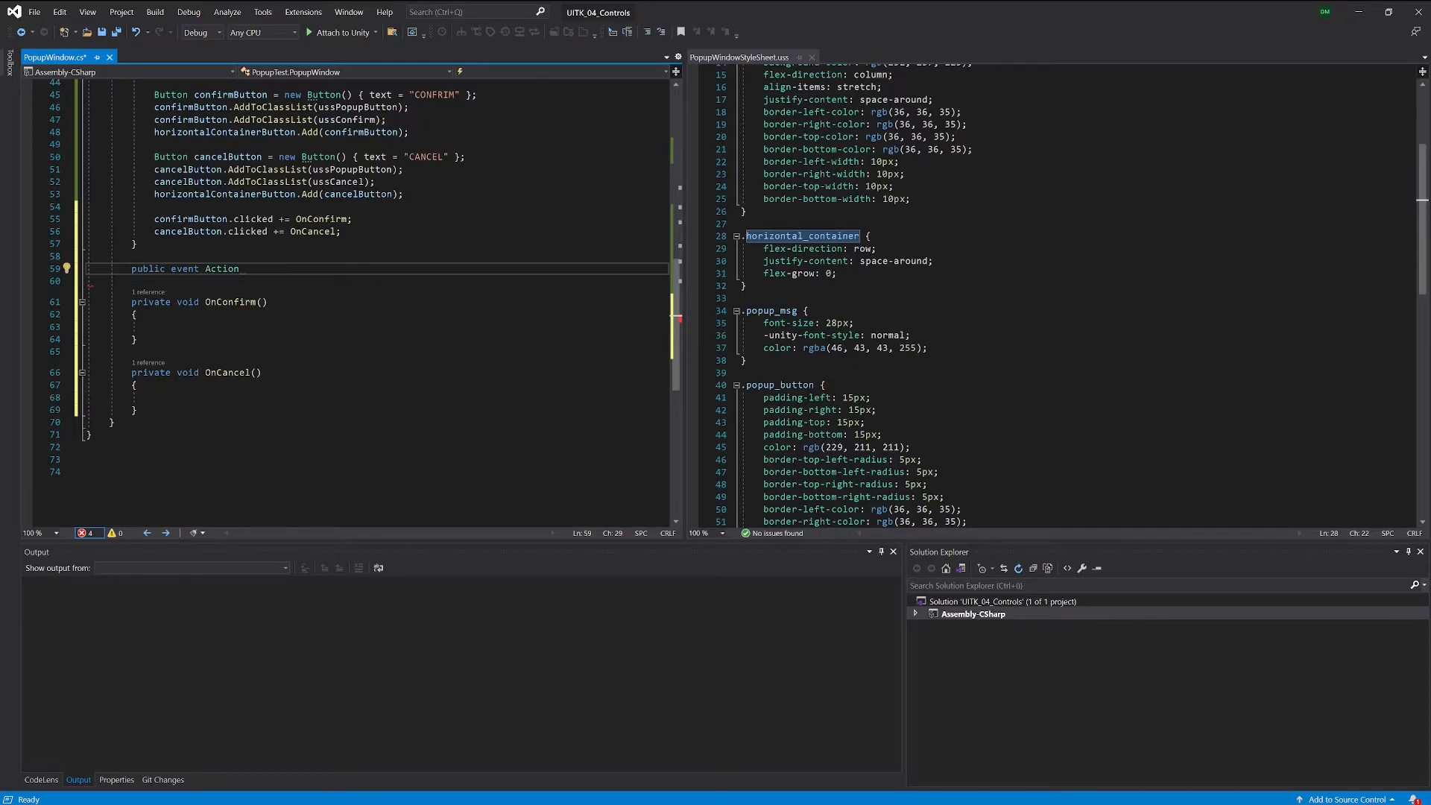
type("confirmed;")
left_click(390, 280)
type("public event")
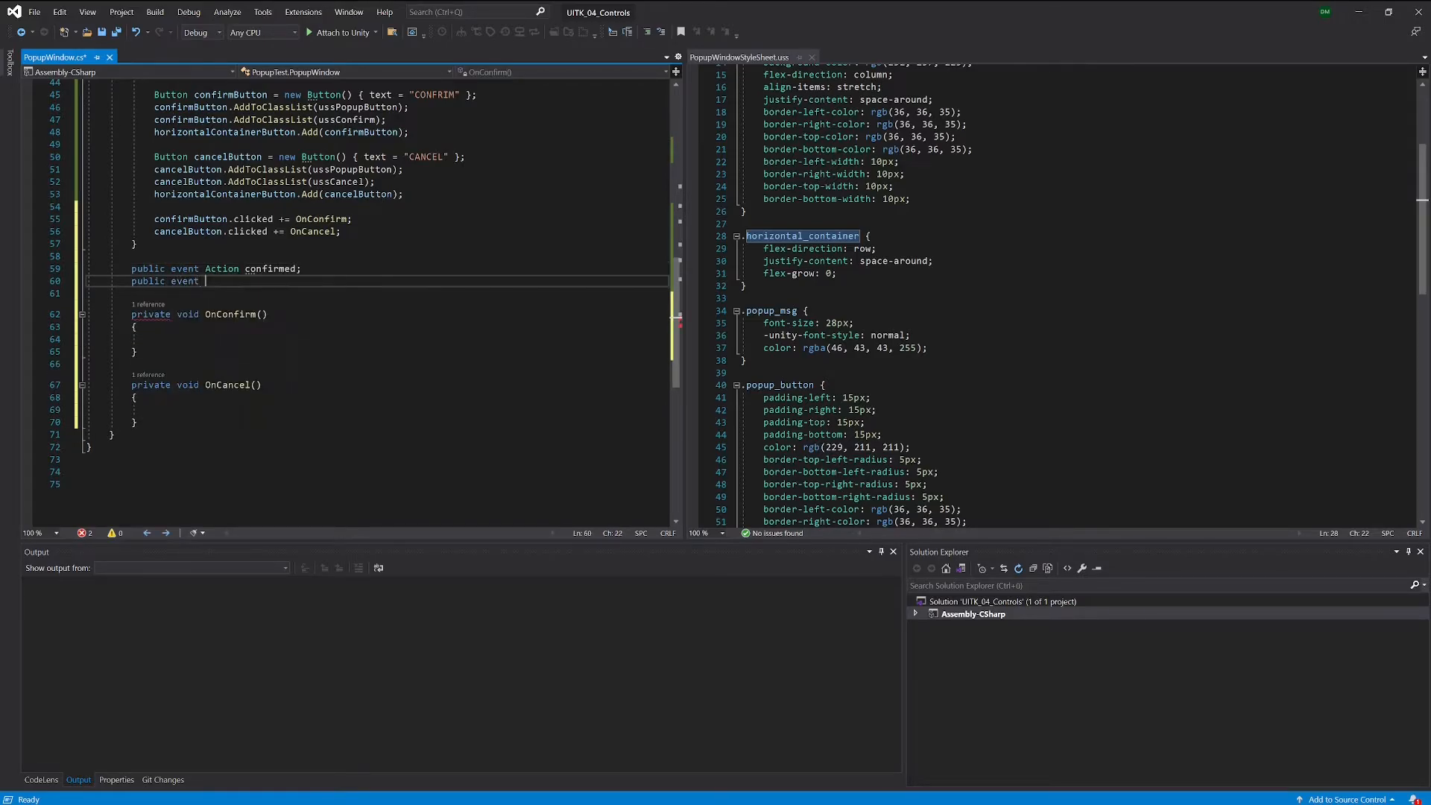
type("Action")
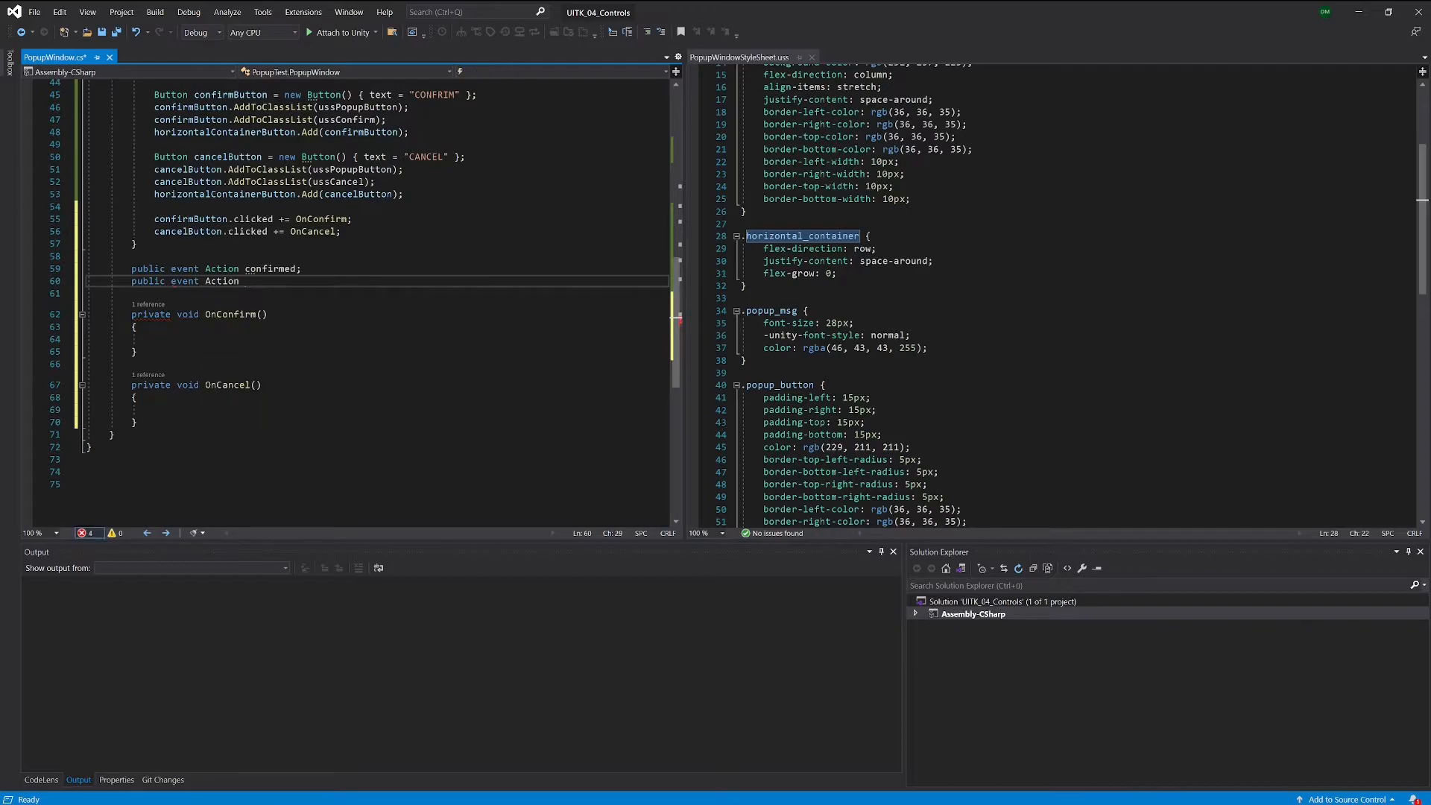
type("cancelled;")
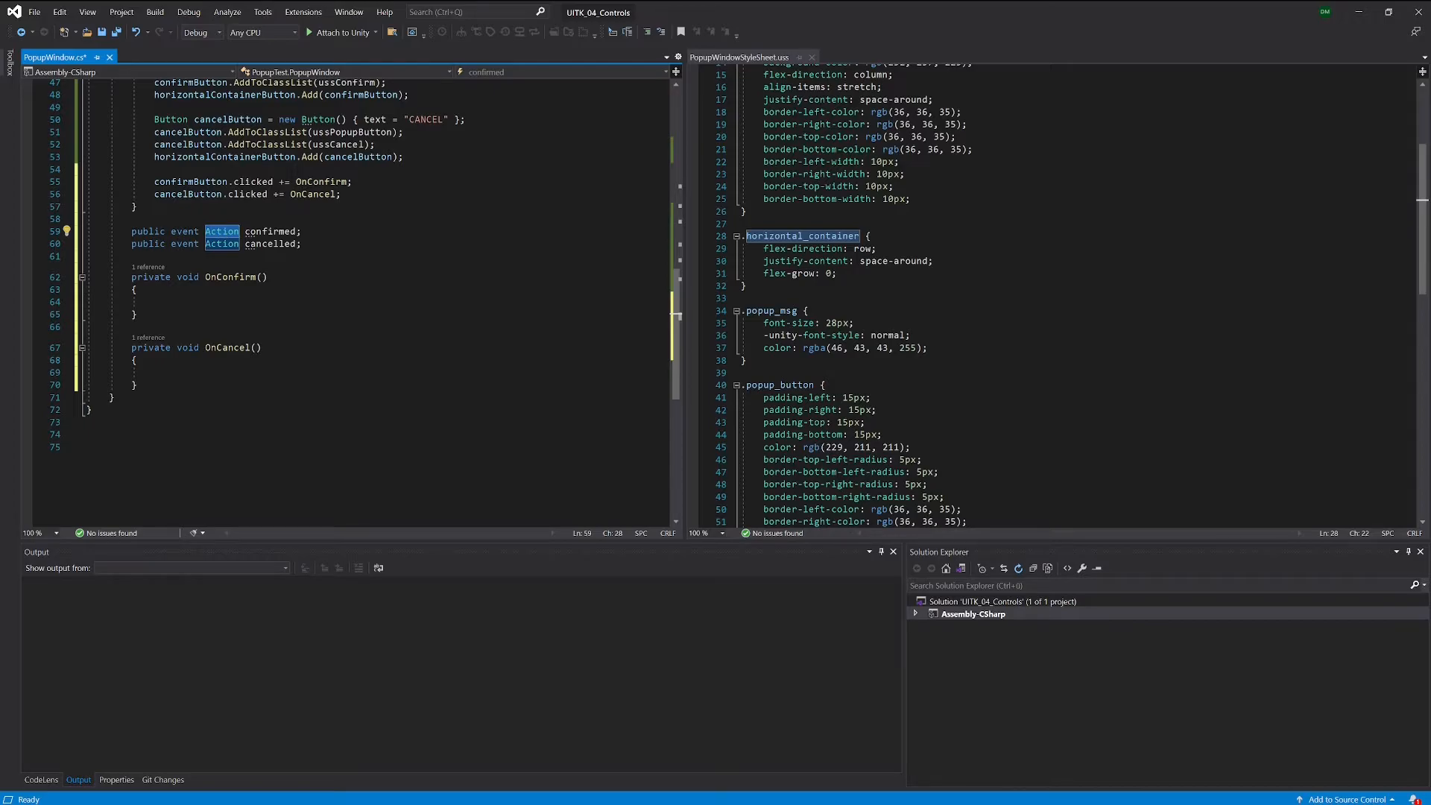
mouse_move(222, 235)
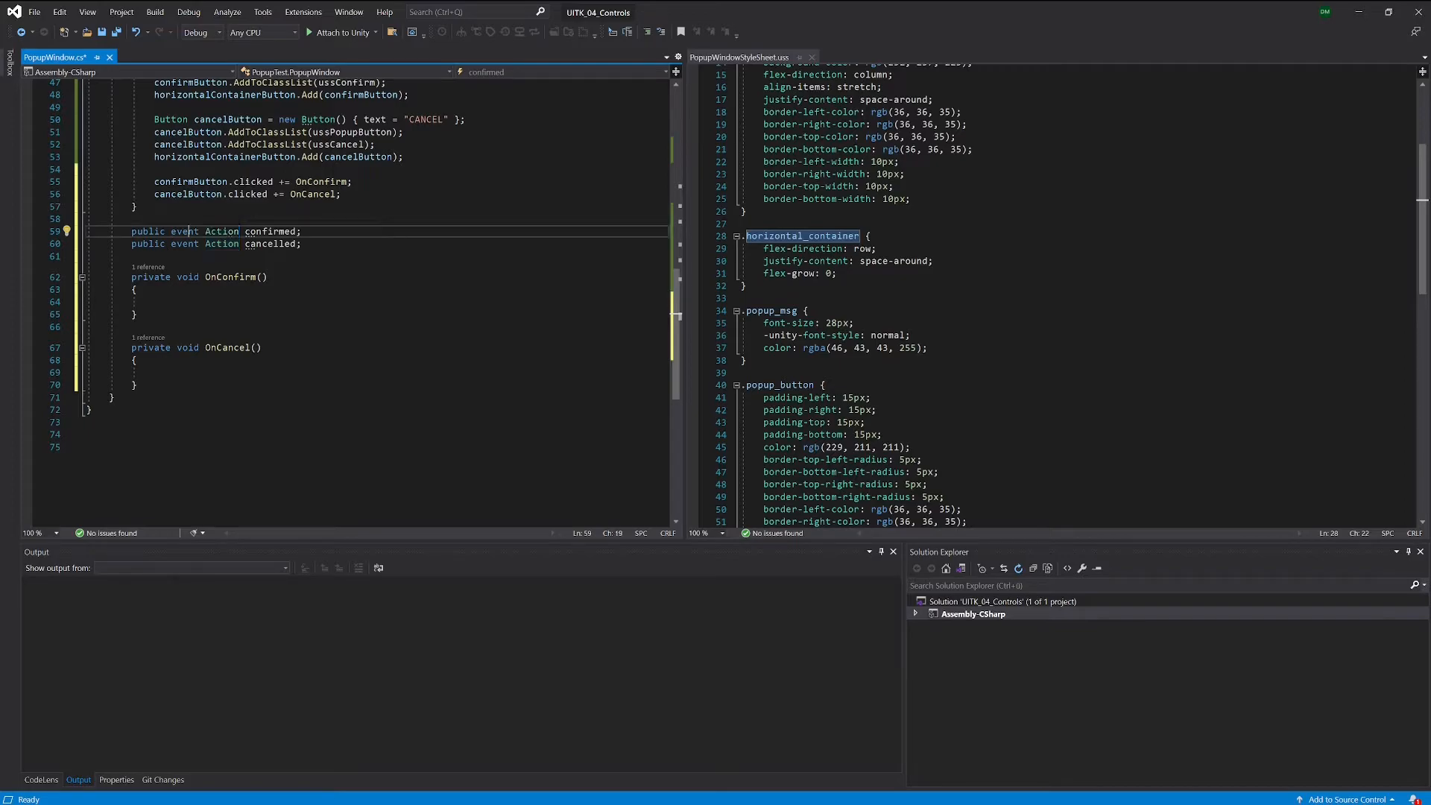
double_click(269, 231)
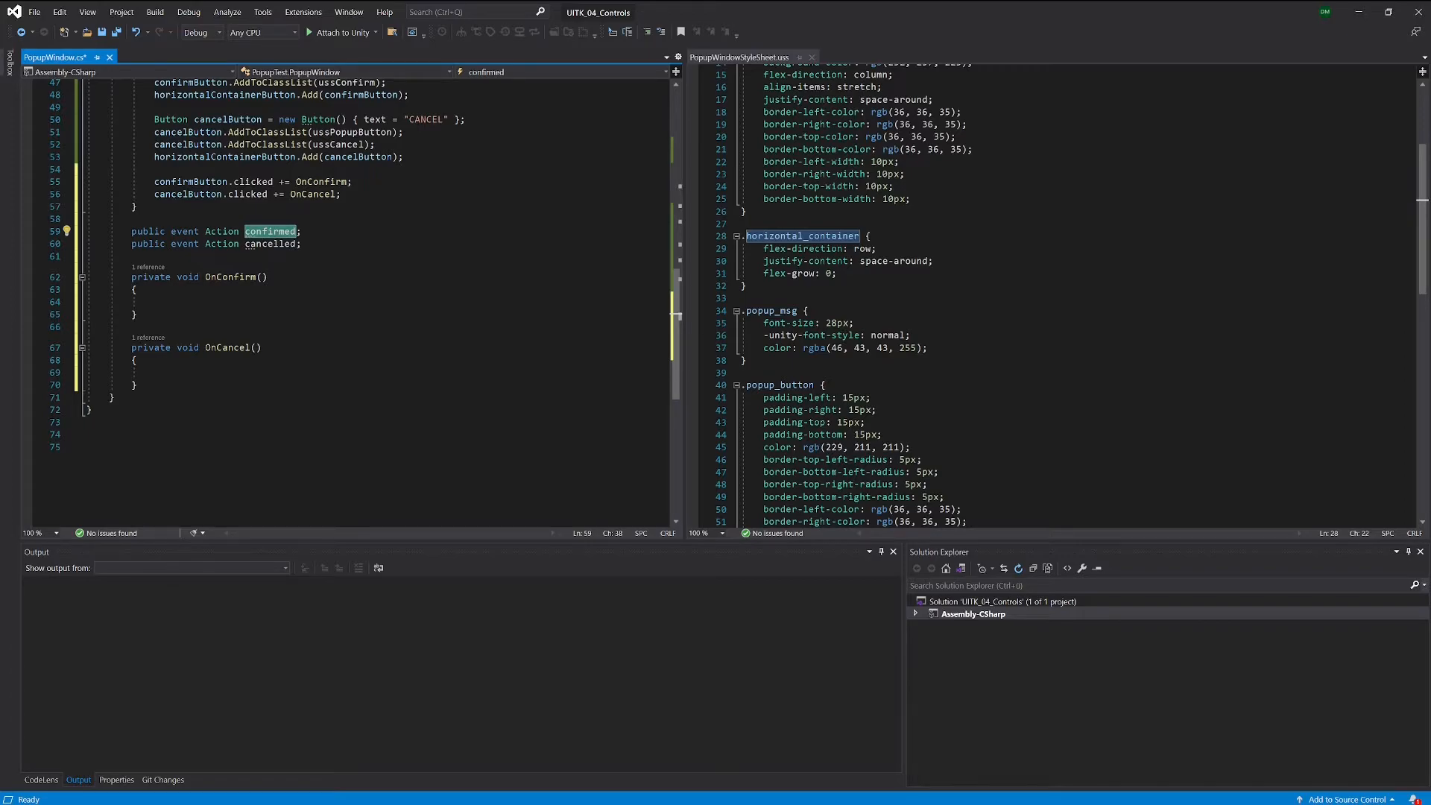
mouse_move(269, 231)
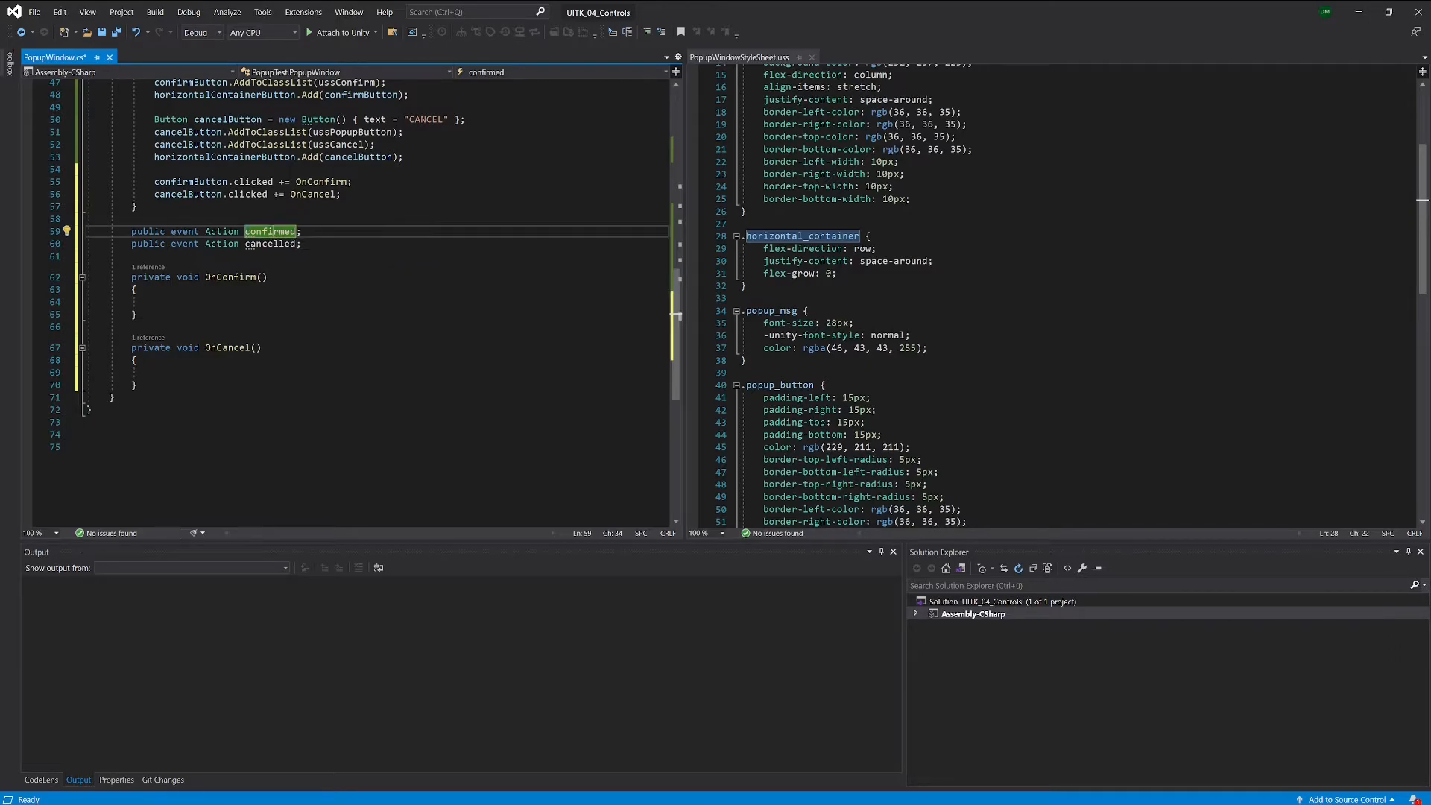
double_click(270, 231)
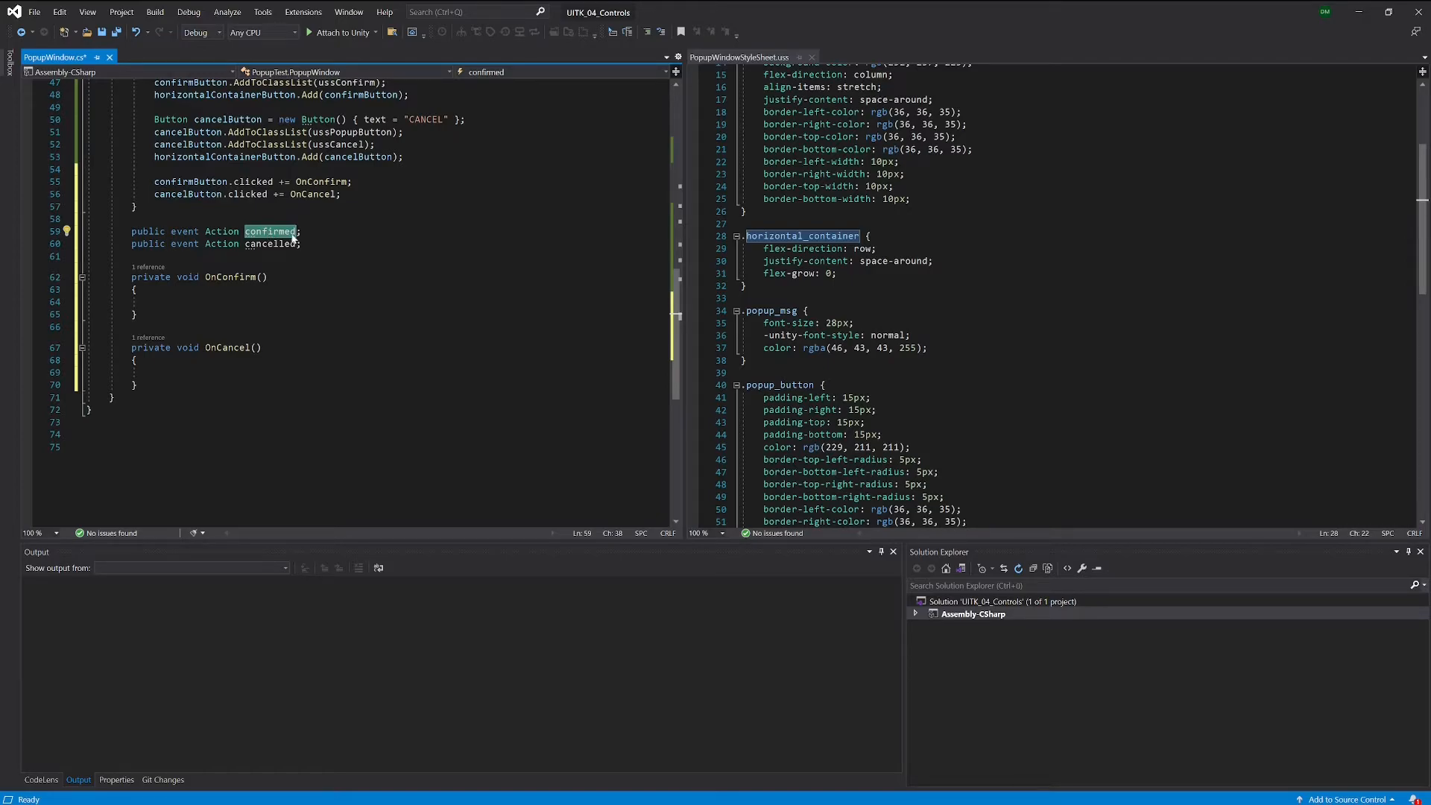
mouse_move(269, 231)
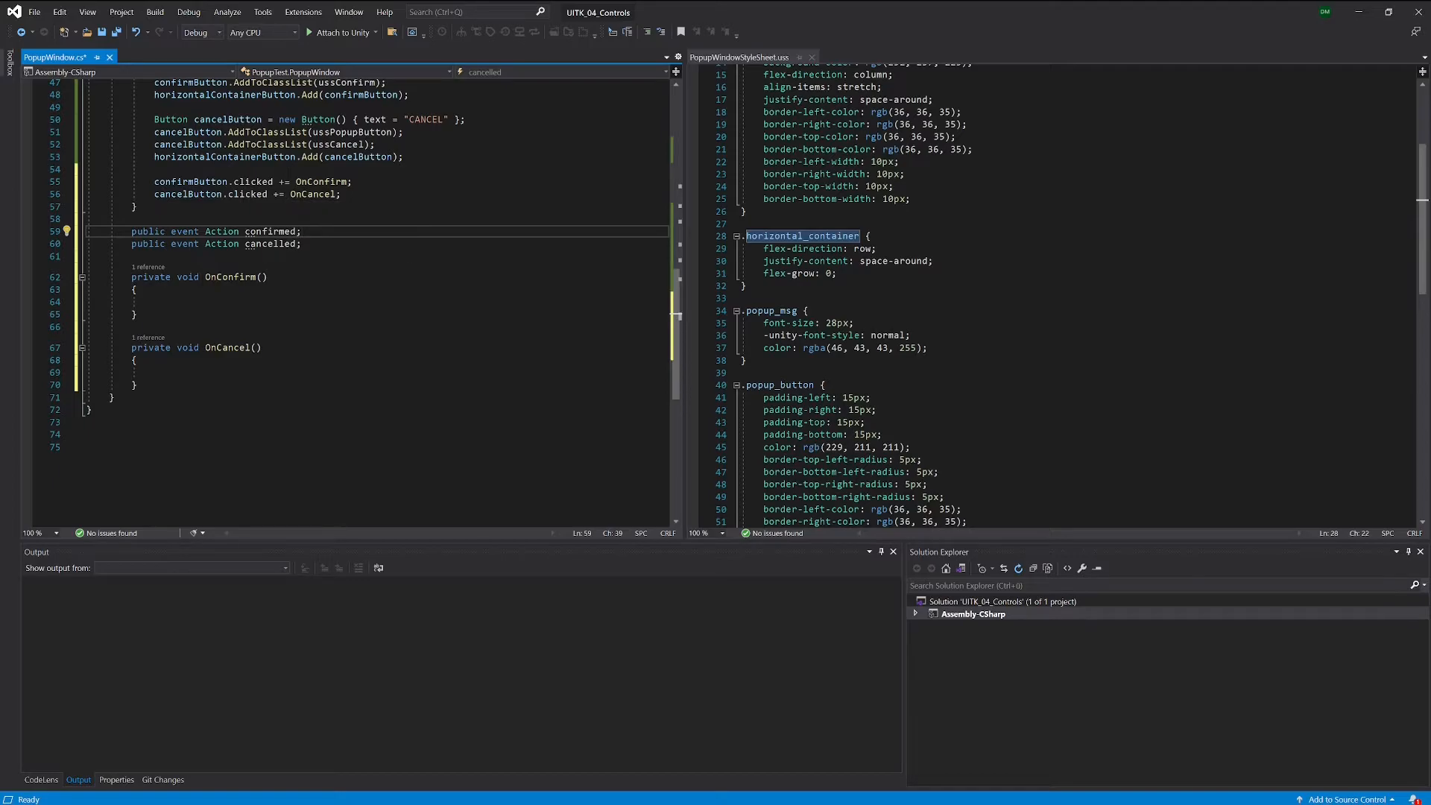
mouse_move(267, 231)
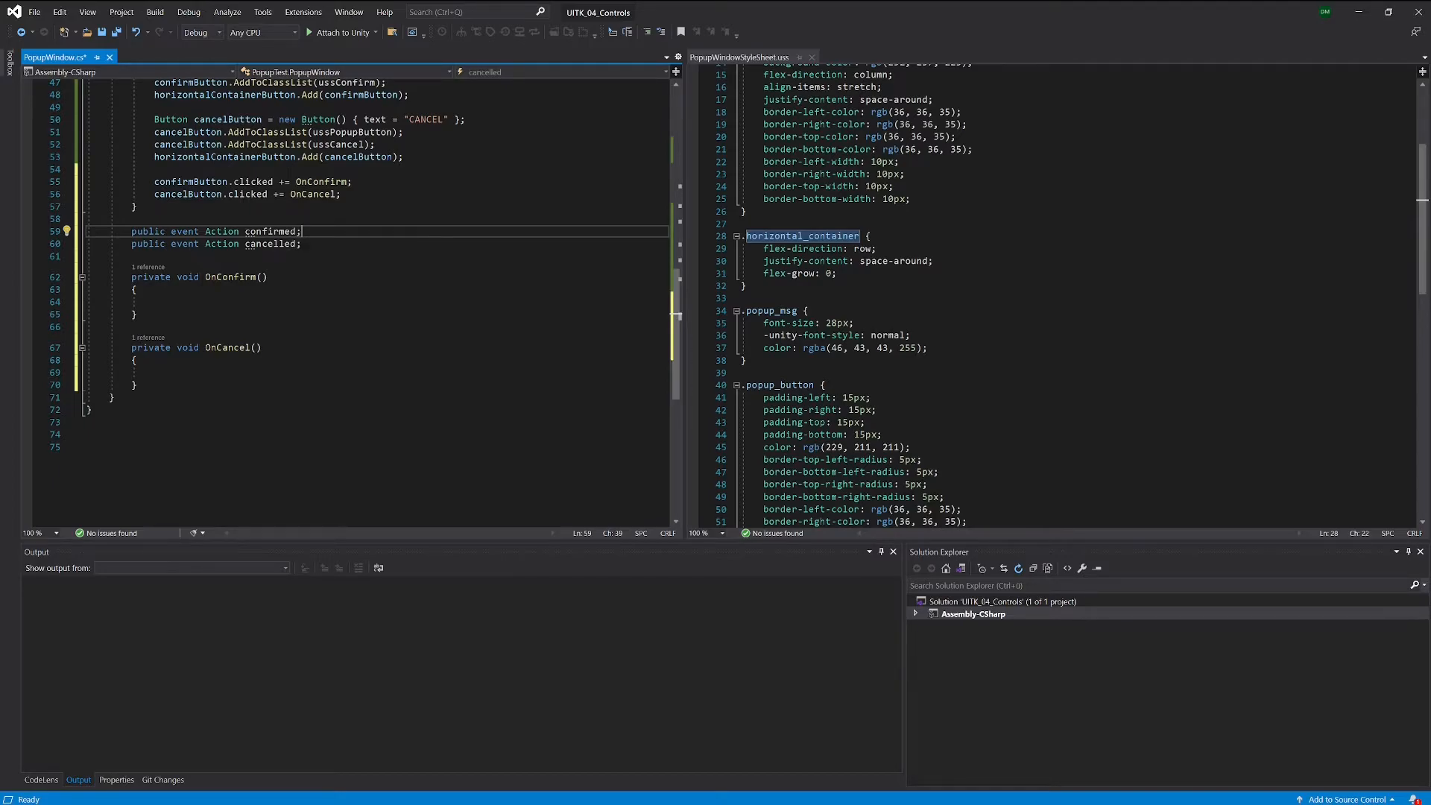
double_click(271, 231)
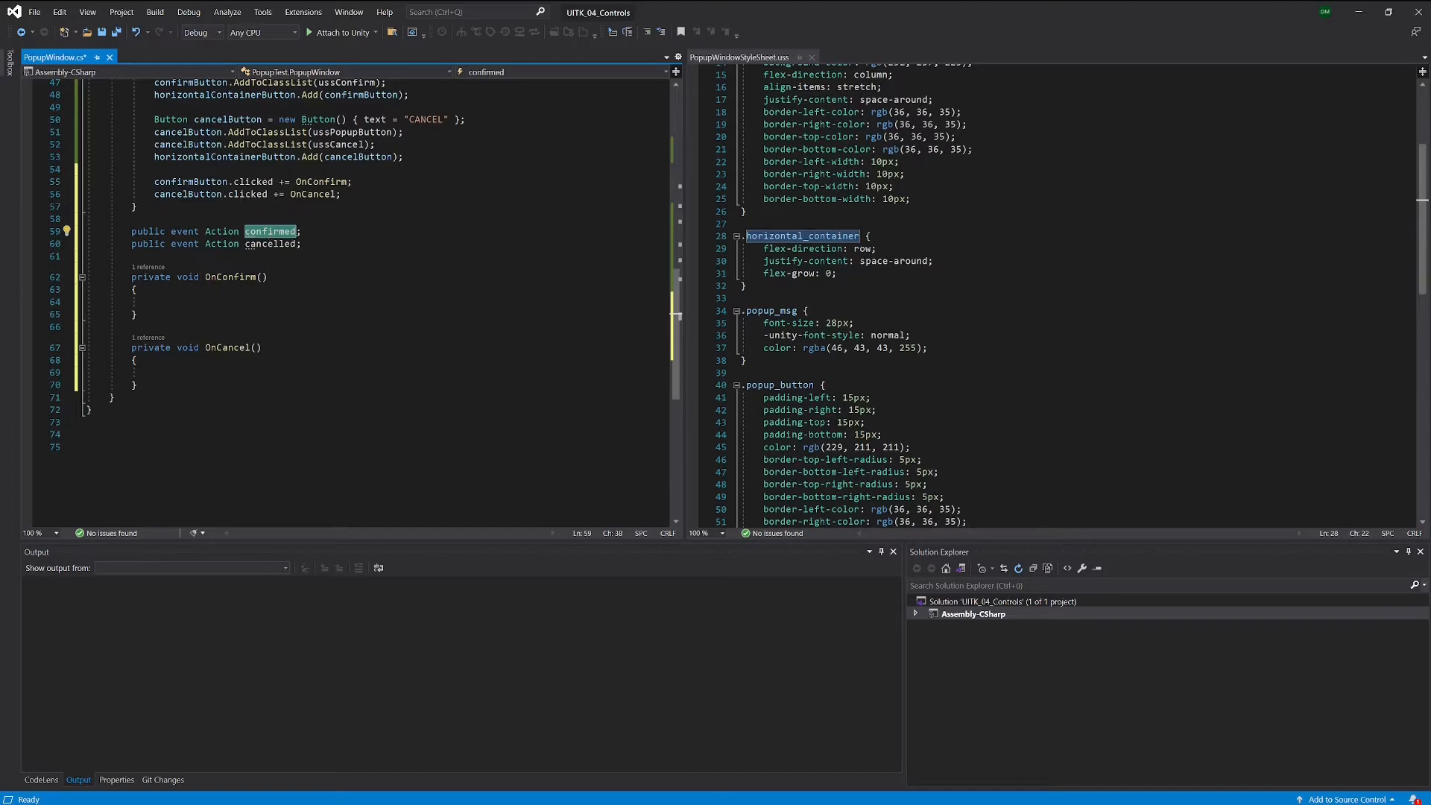
mouse_move(284, 232)
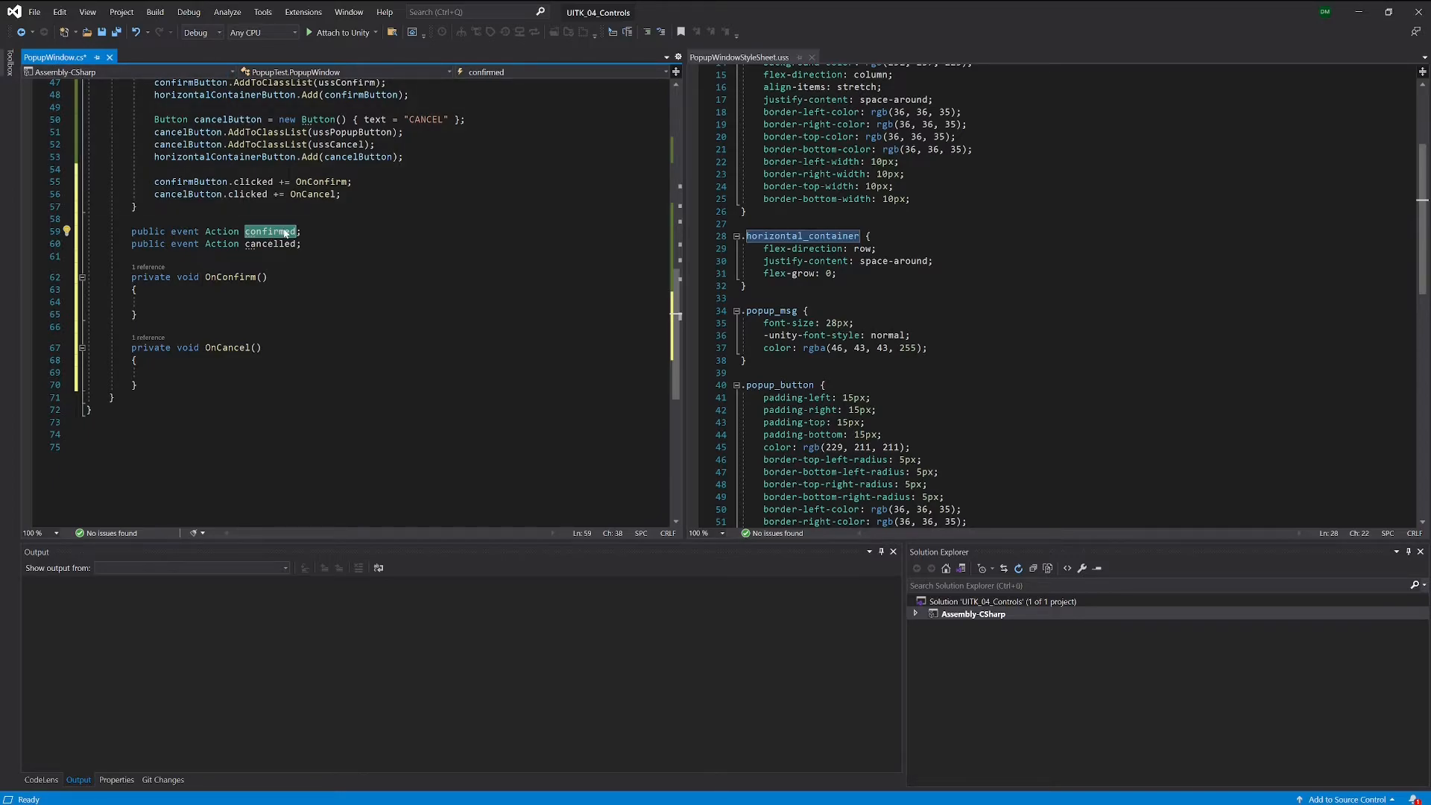
mouse_move(270, 231)
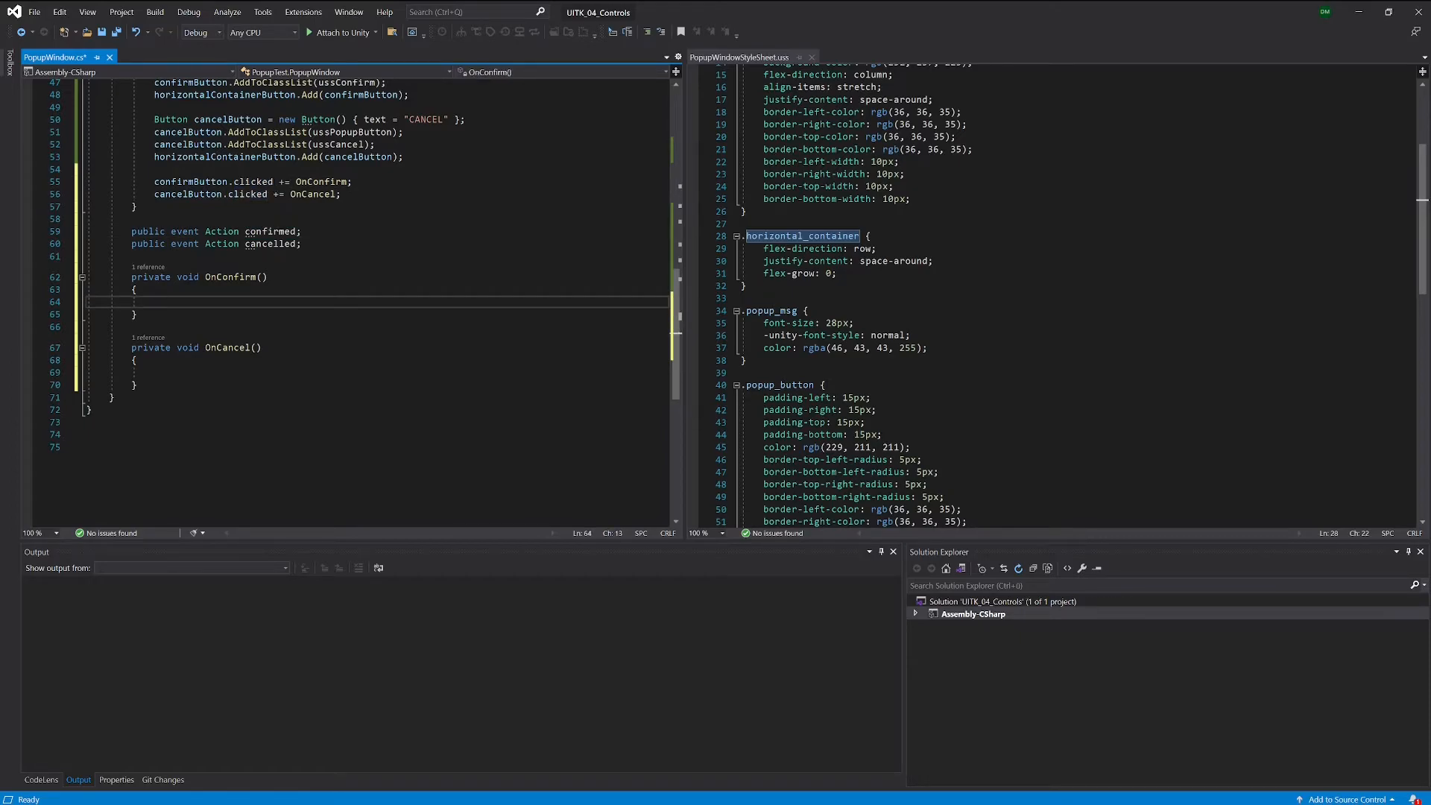
Step: Write confirmed?.Invoke(); in OnConfirm and cancelled?.Invoke(); in OnCancel
type("confirmed")
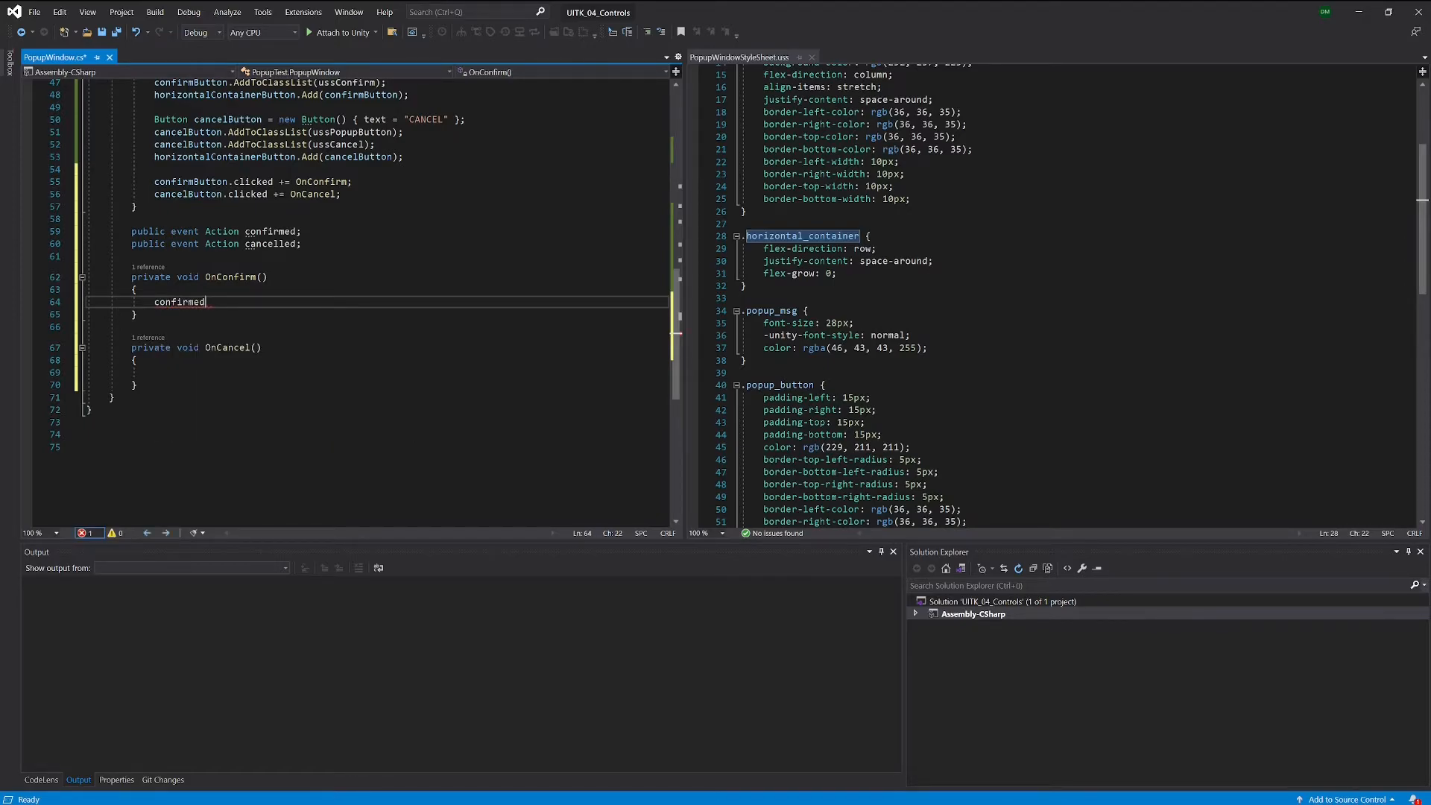
type("?.")
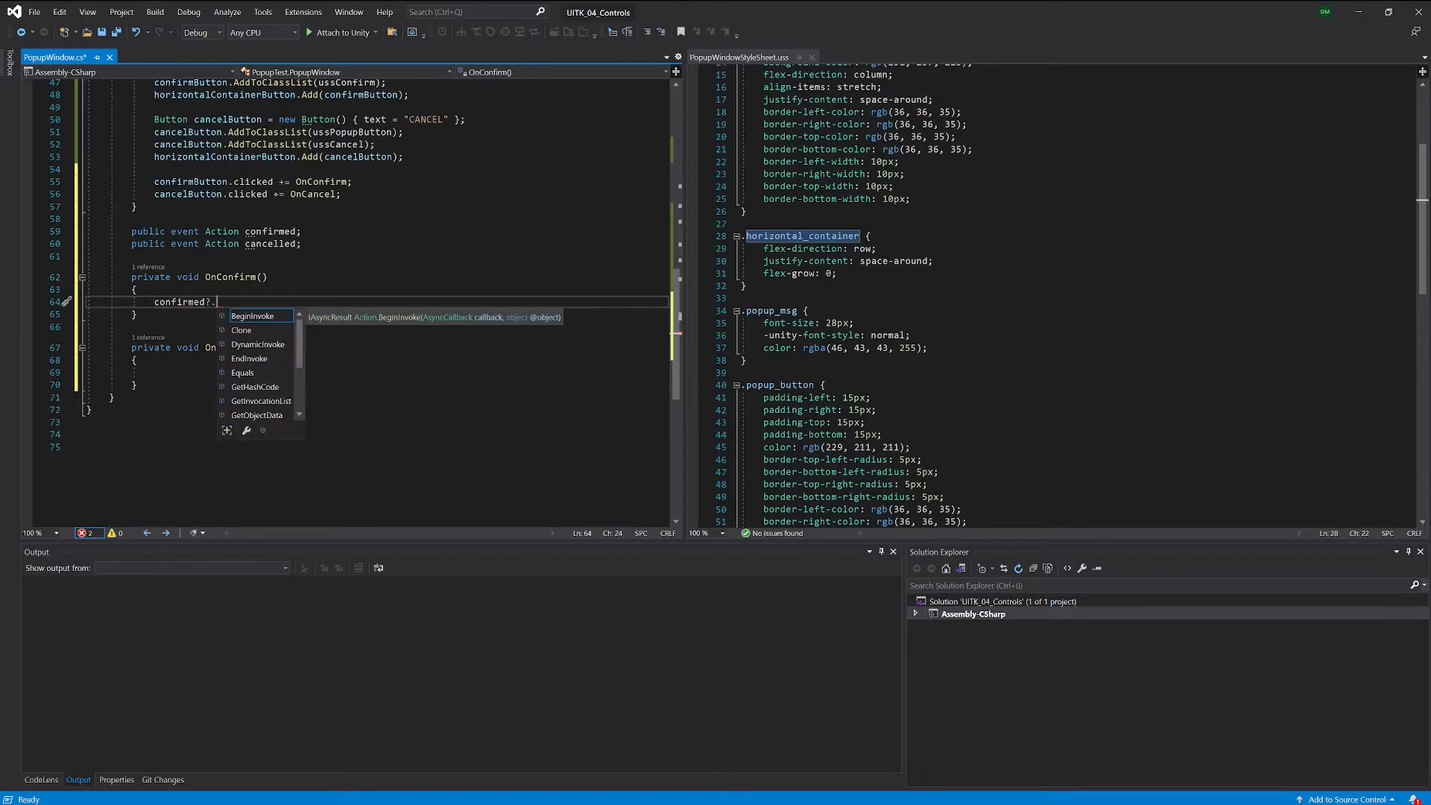
type("Invoke(")
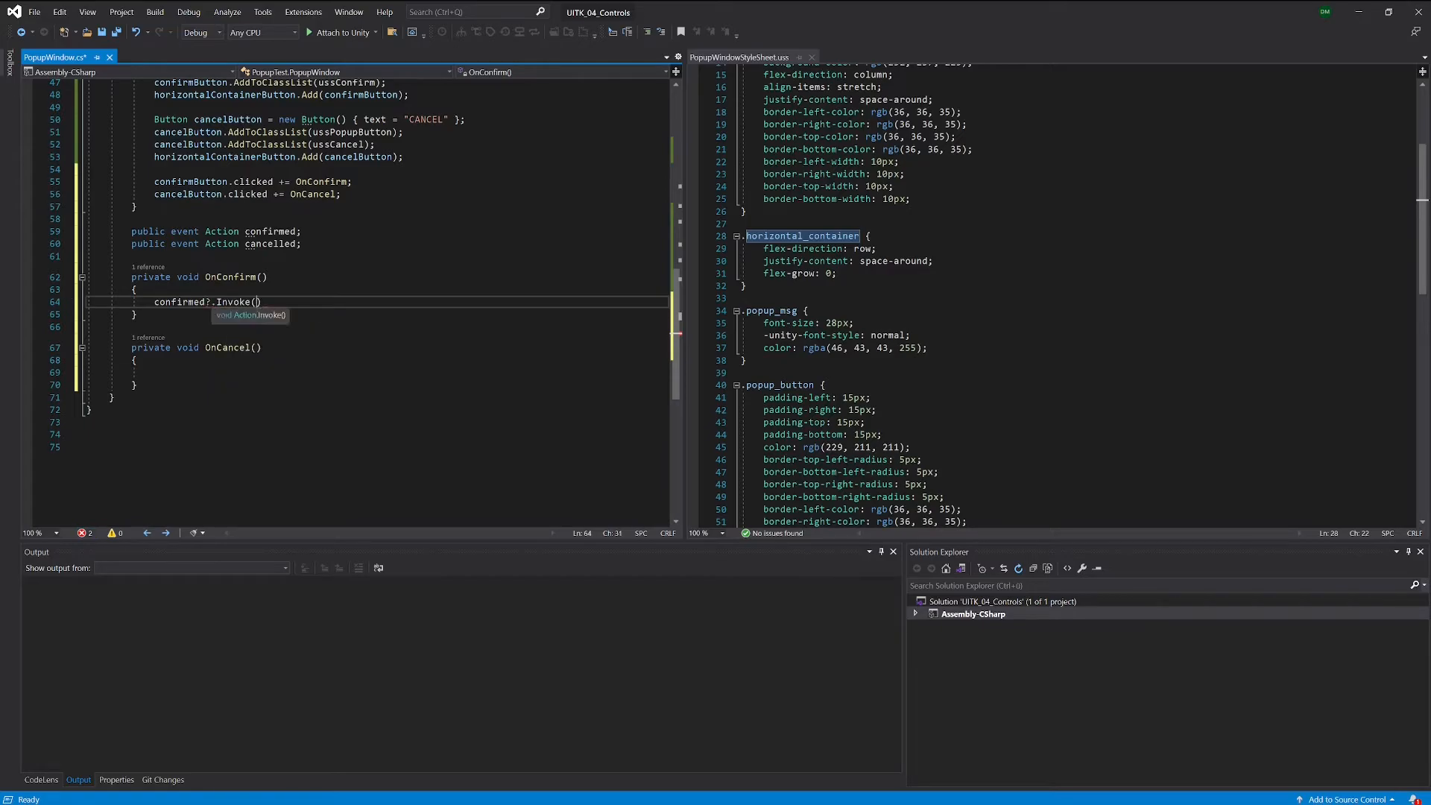
type(";")
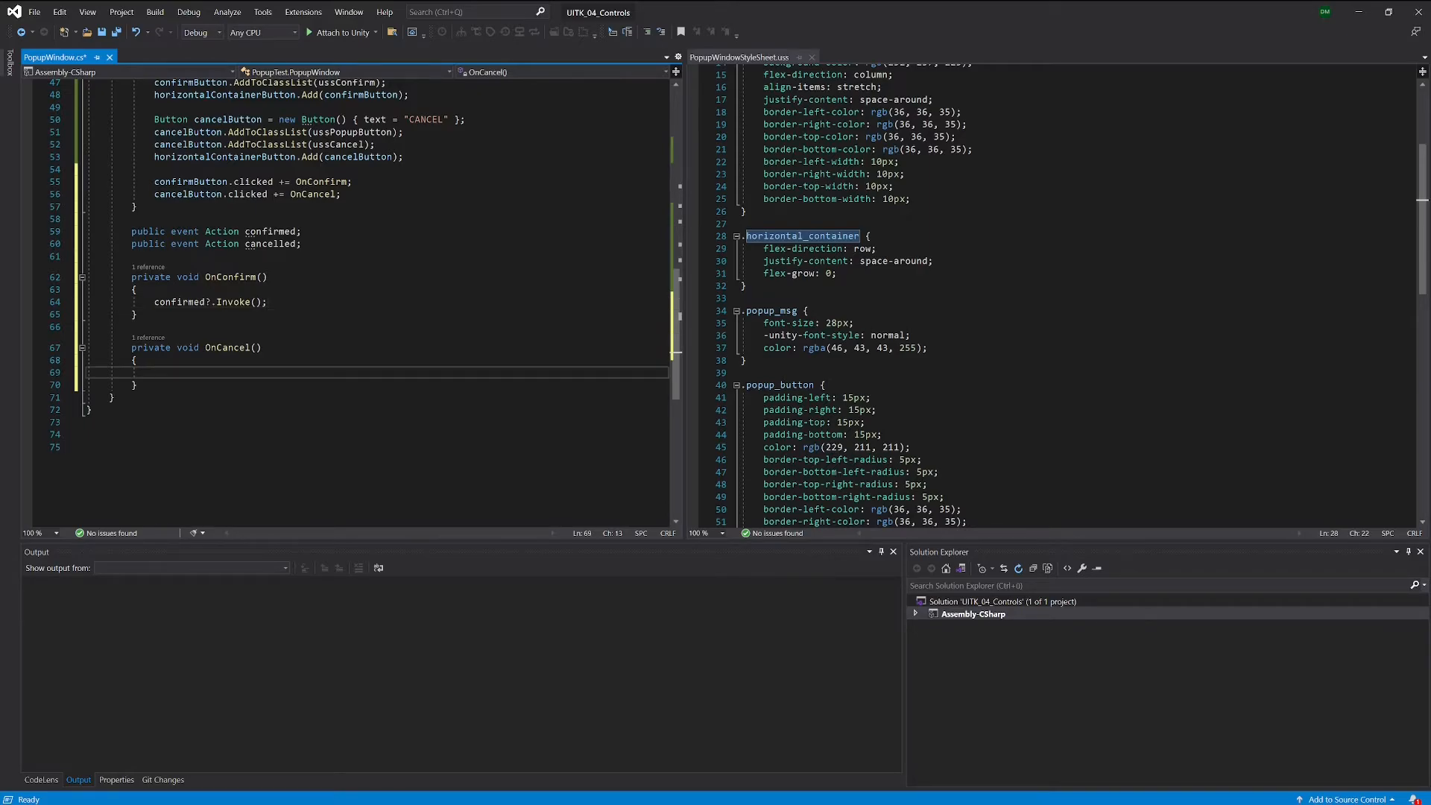
type("cancelled")
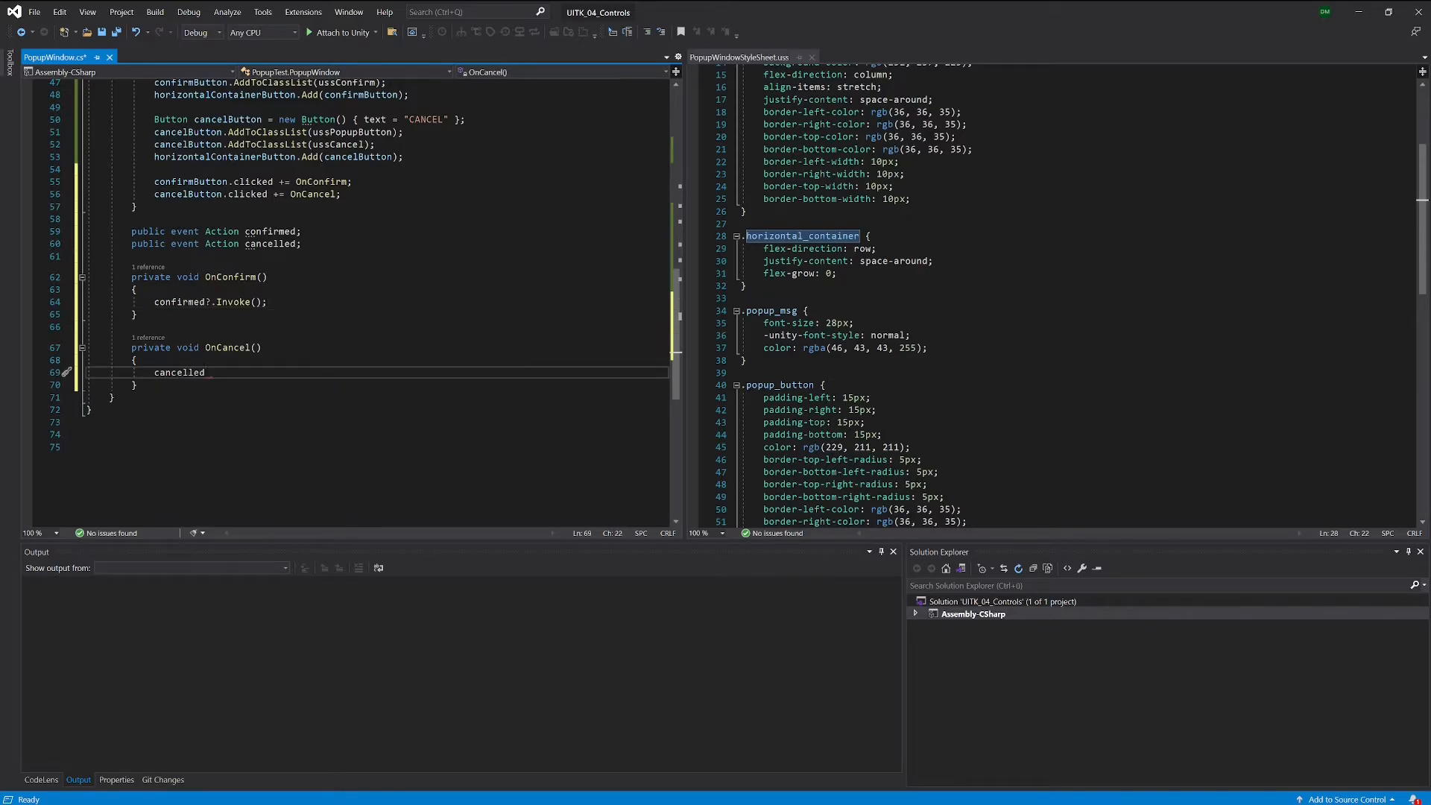
type("?")
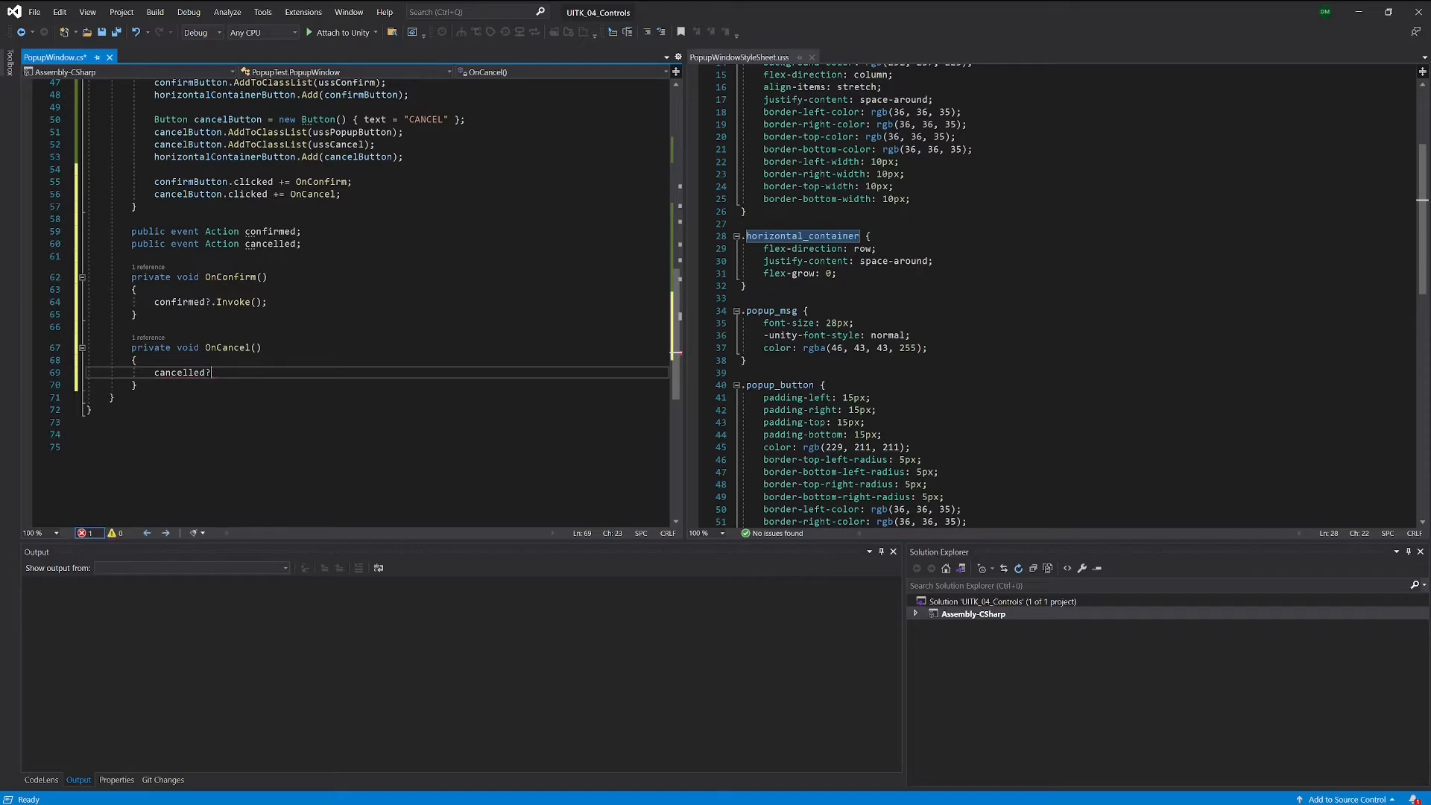
type(".I")
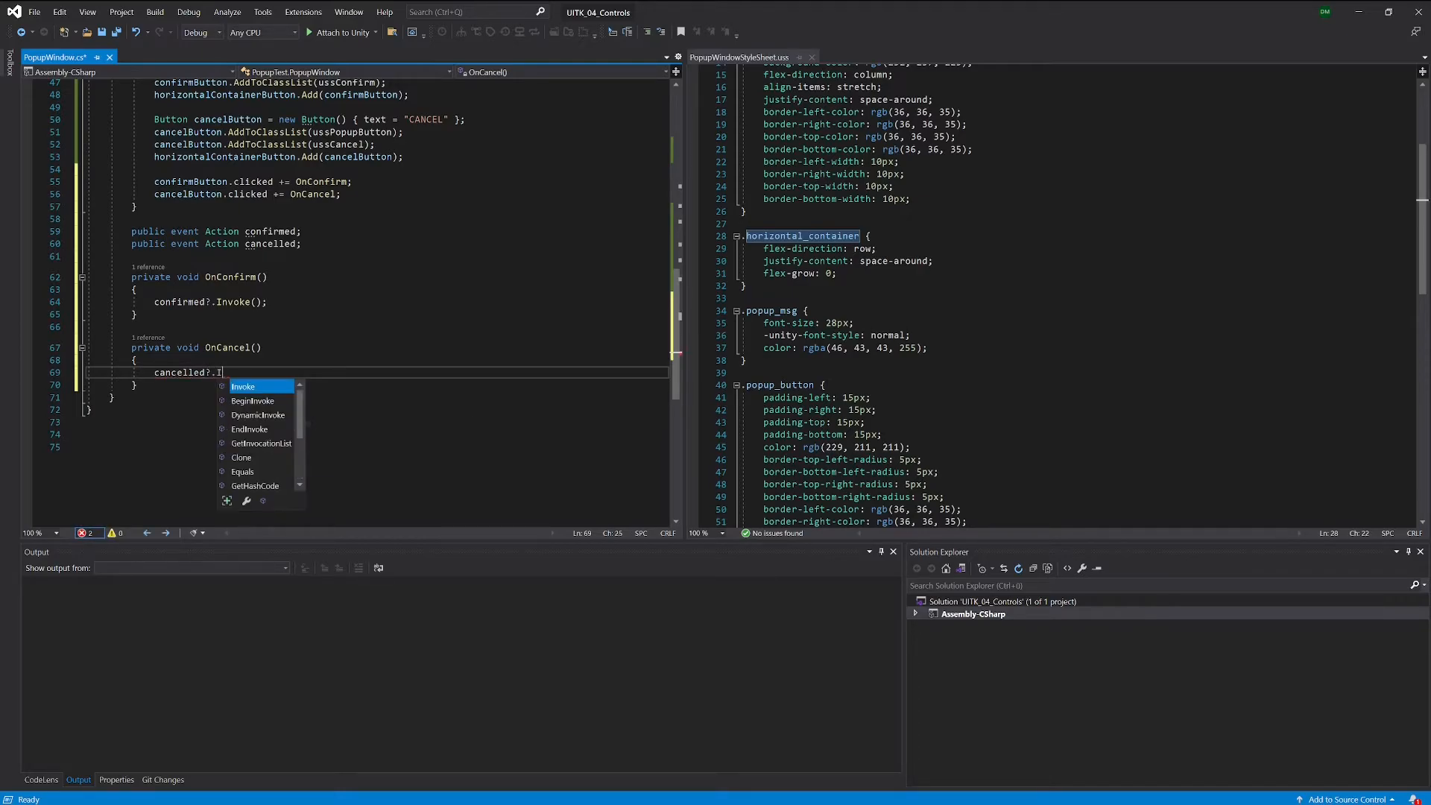
type("nvoke()")
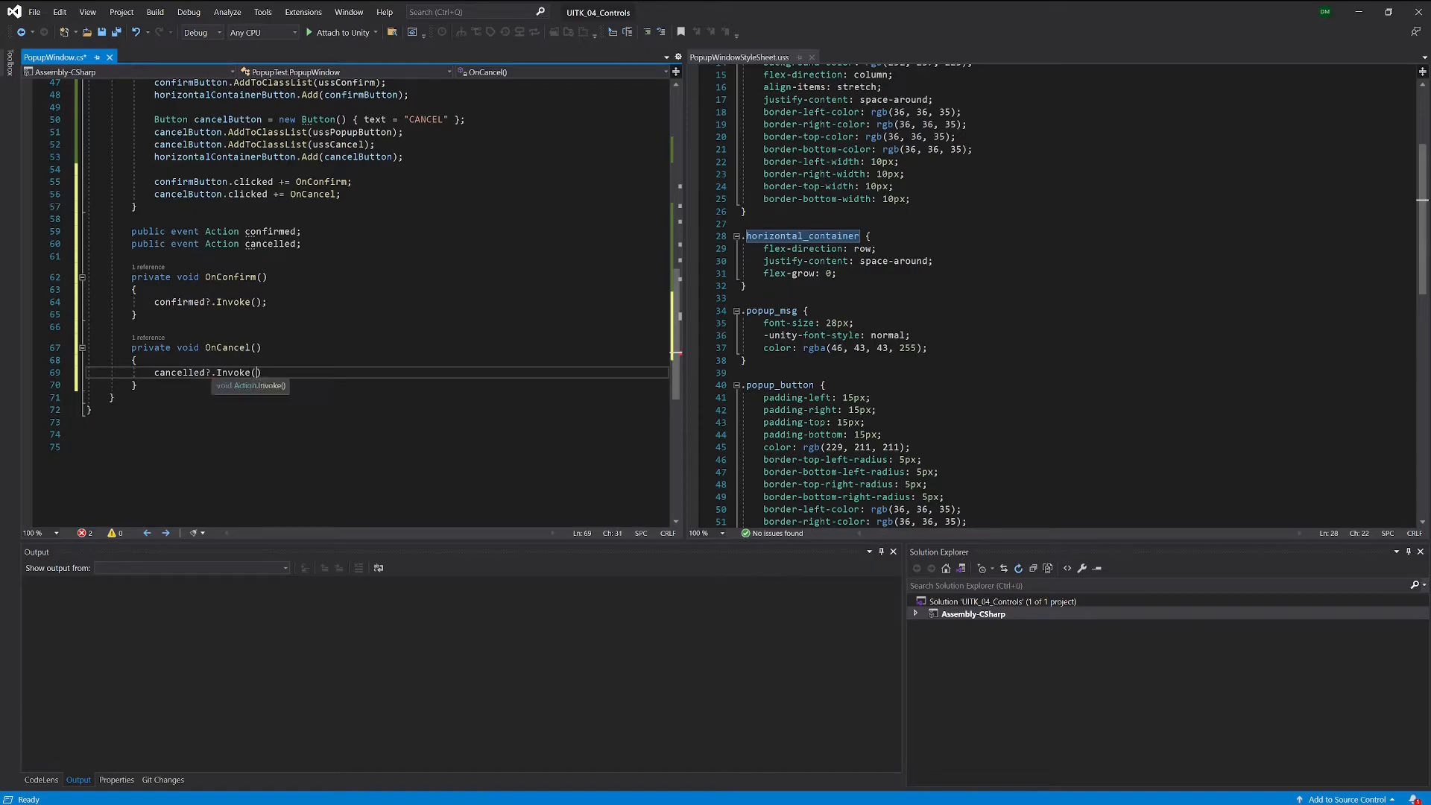
type(";")
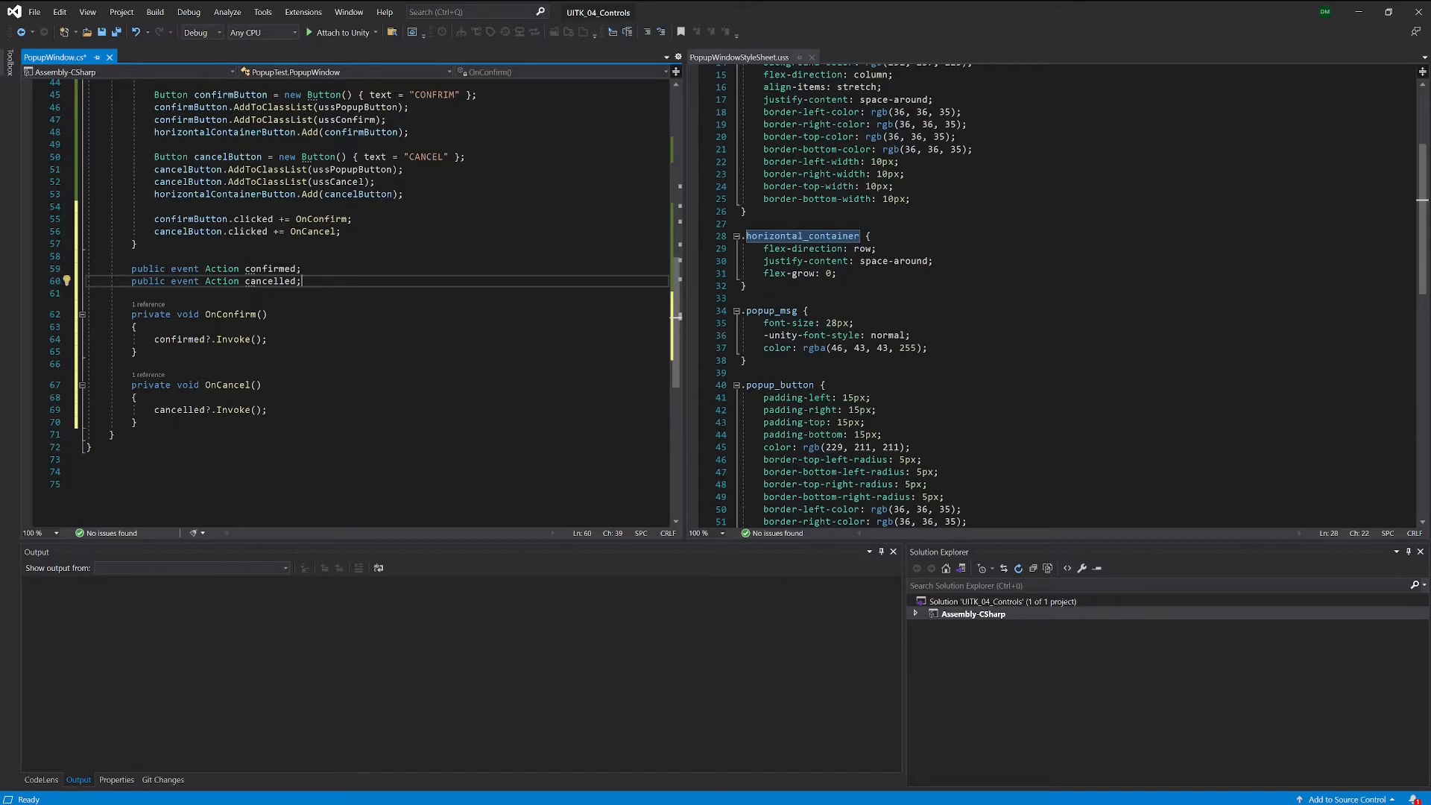
Step: Save PopupWindow.cs with Ctrl+S
key("ctrl+s")
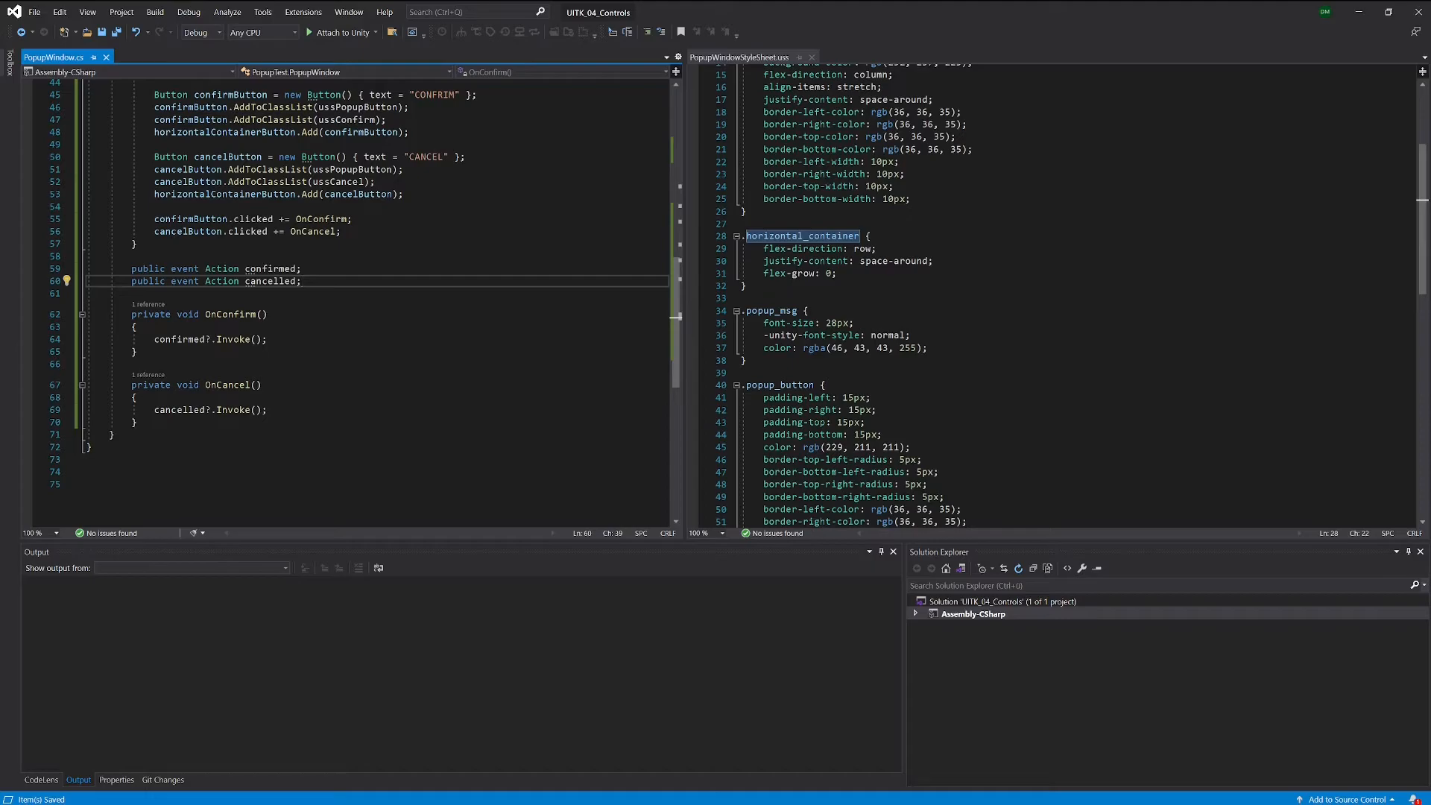
mouse_move(465, 793)
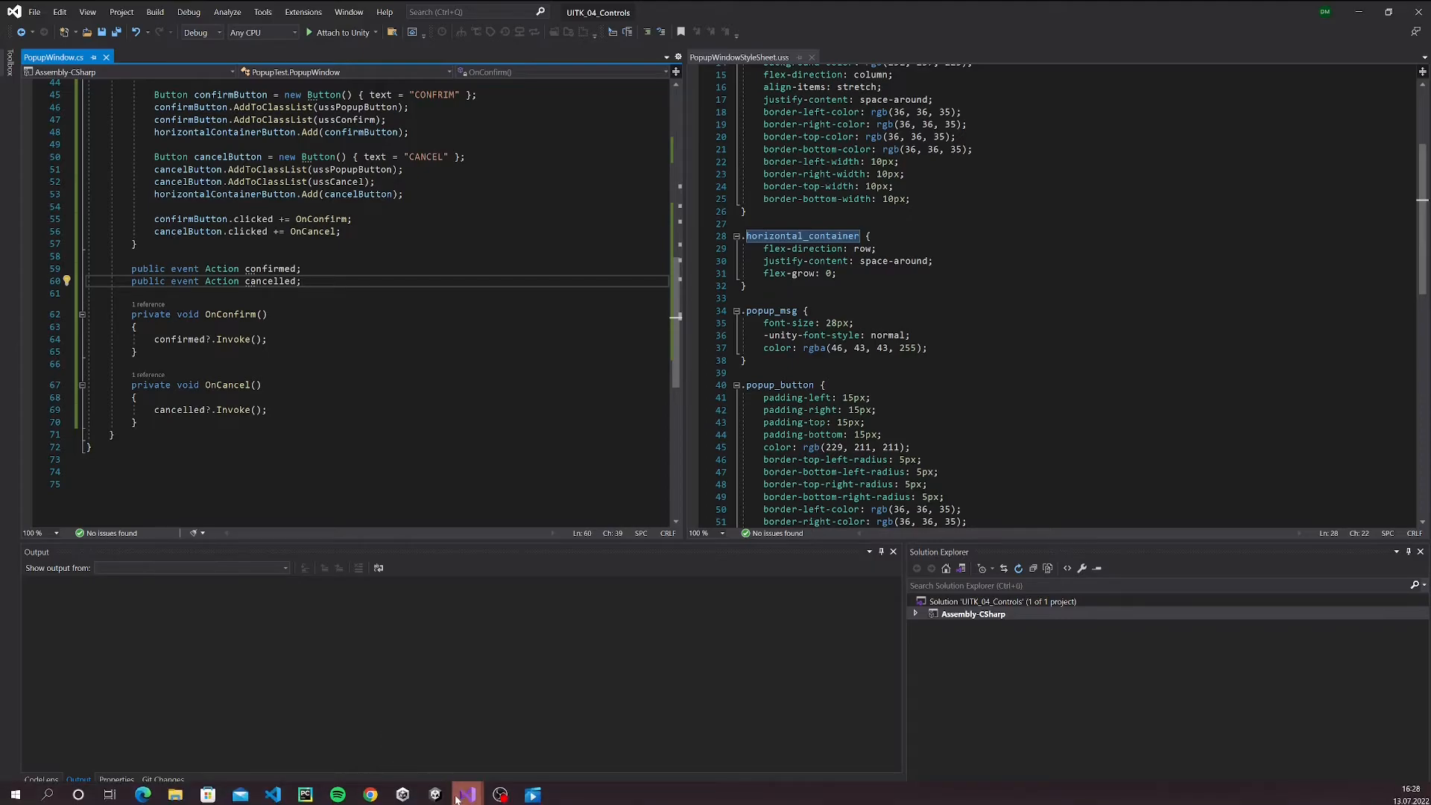
Step: Switch to the Unity editor and navigate up to the PopupWindow assets folder
left_click(465, 795)
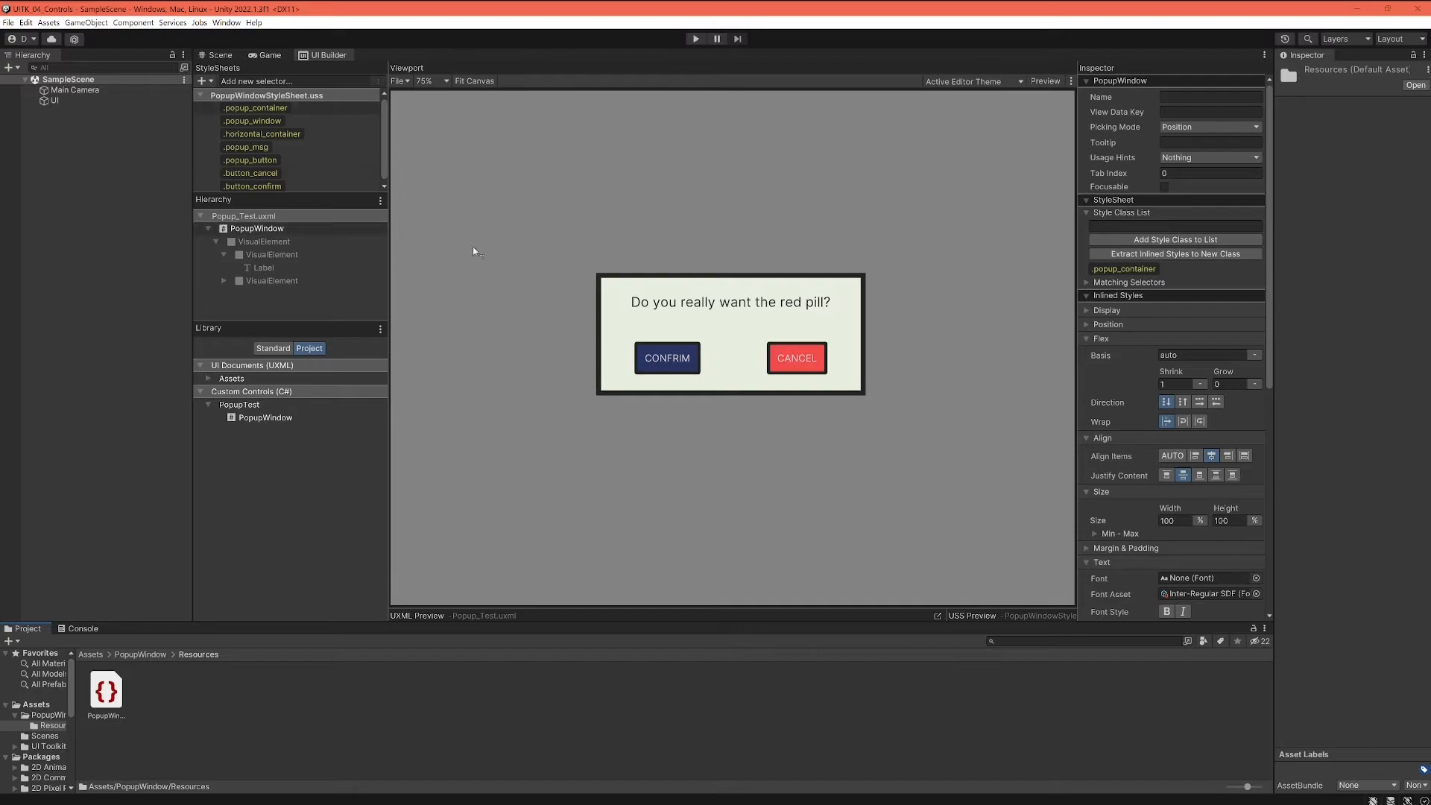
left_click(54, 100)
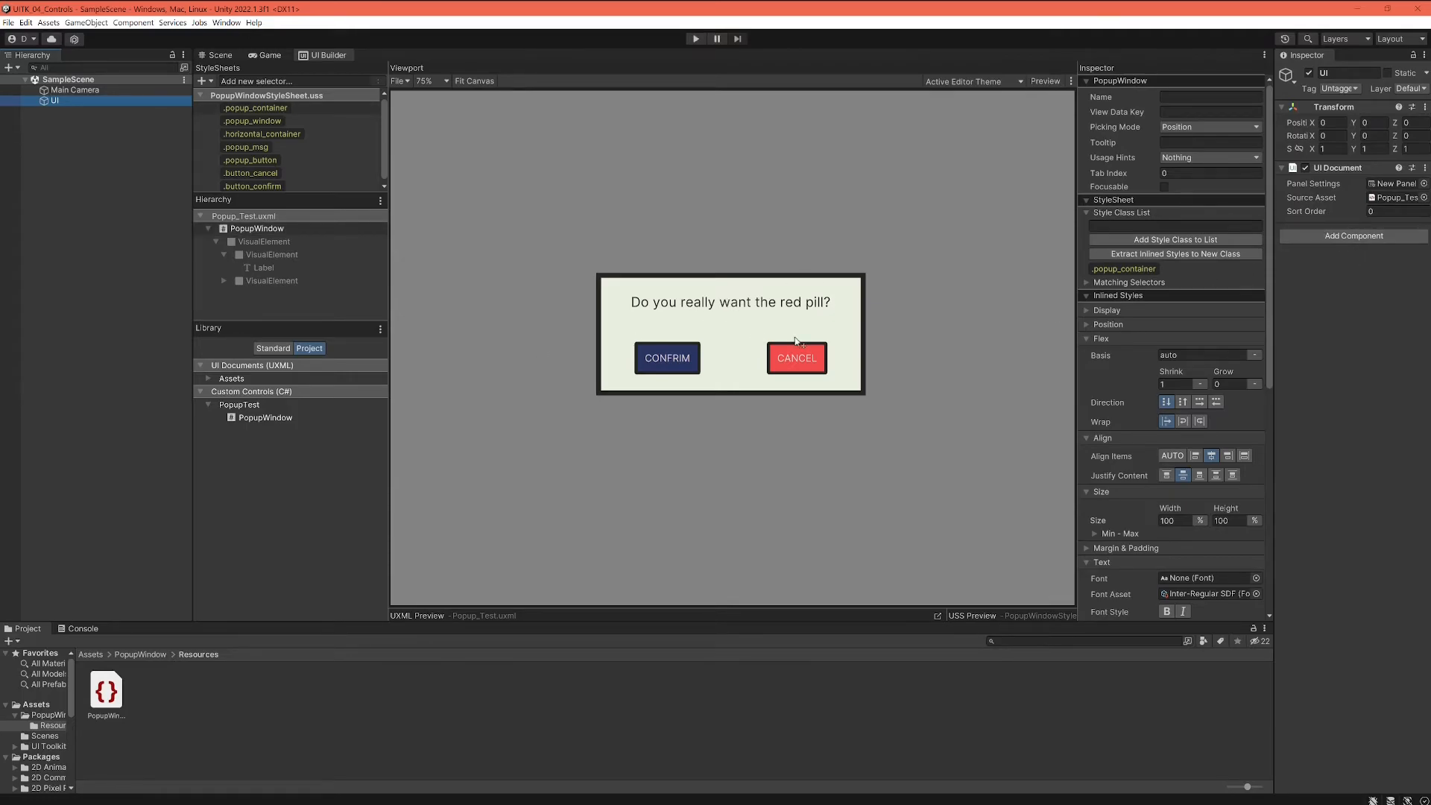
mouse_move(1007, 268)
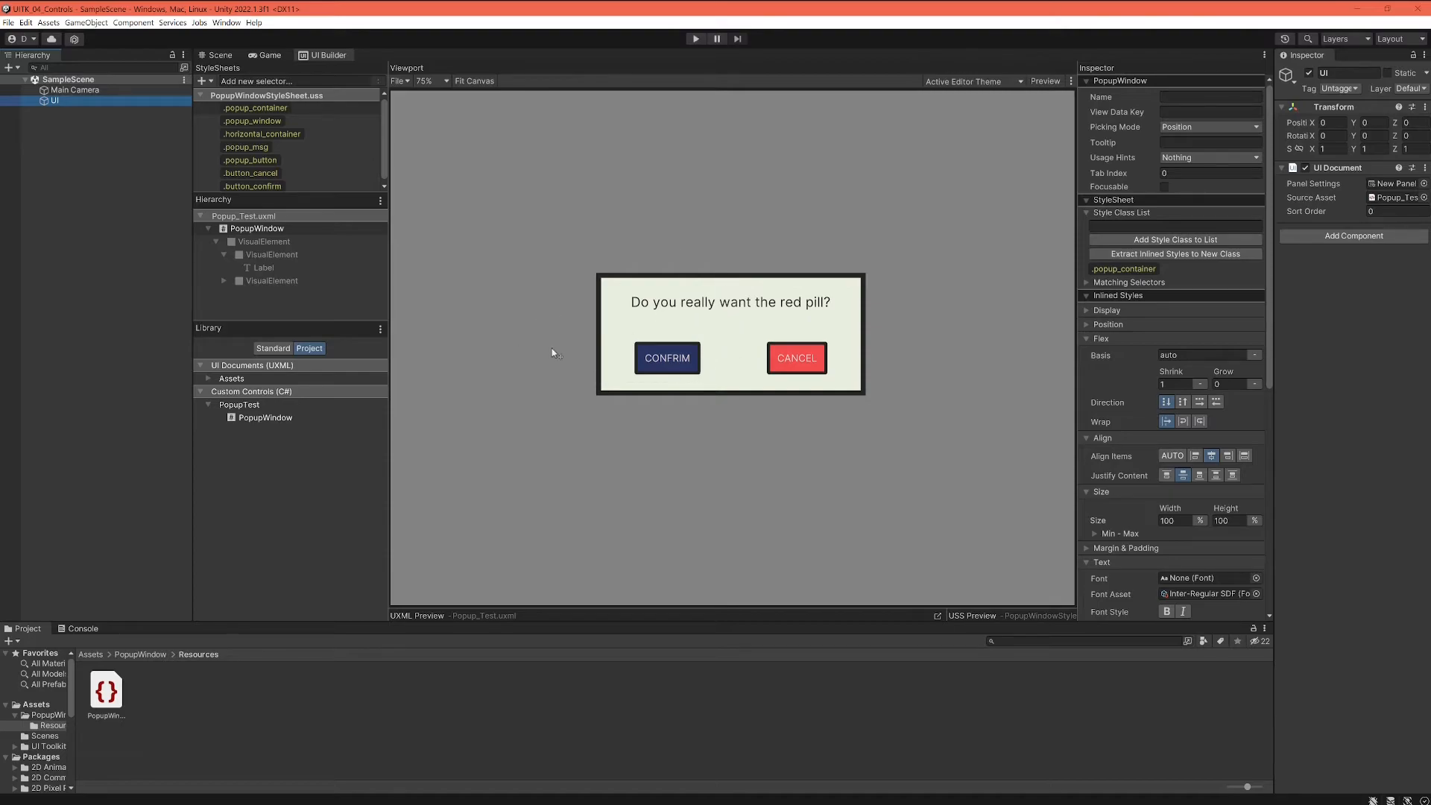
mouse_move(549, 328)
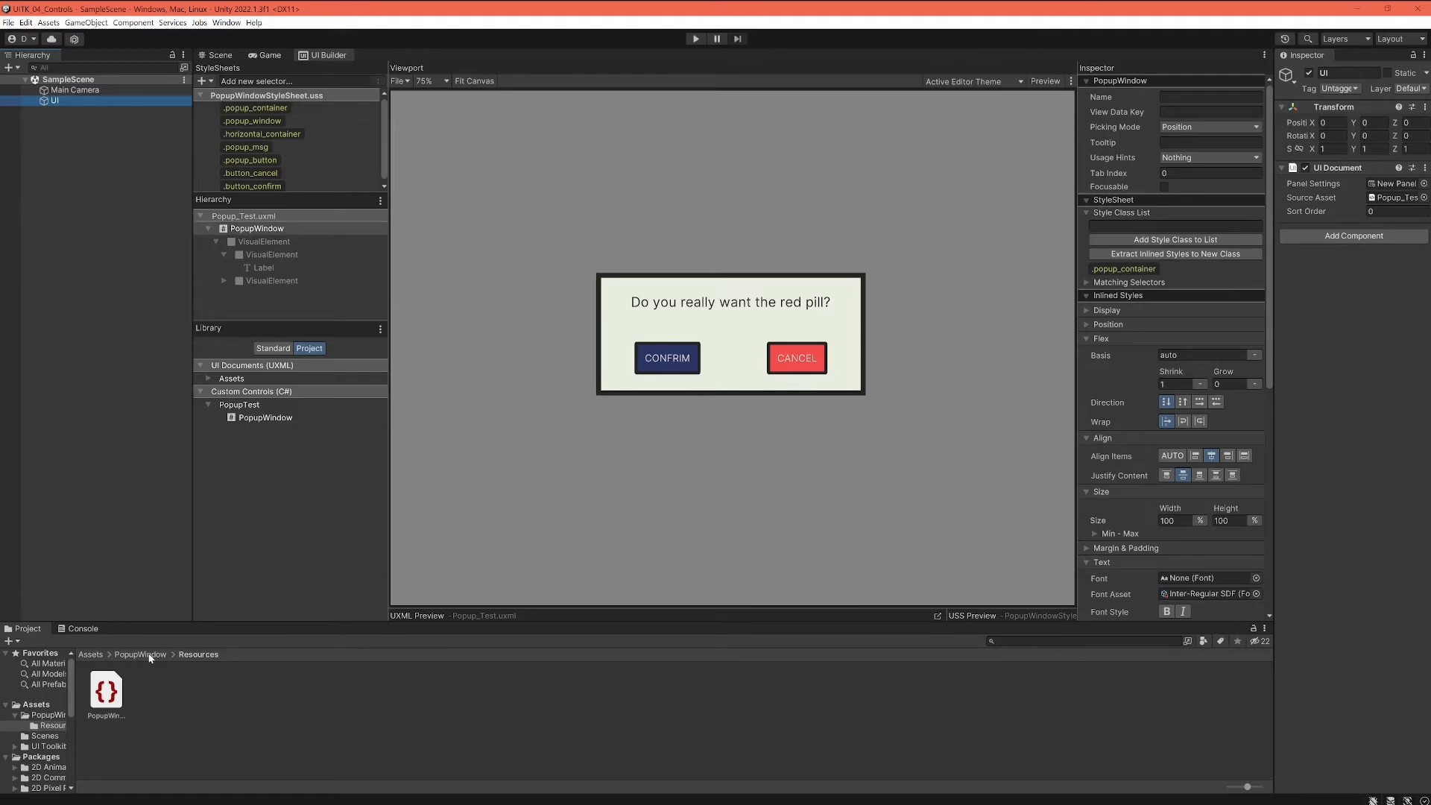
left_click(142, 654)
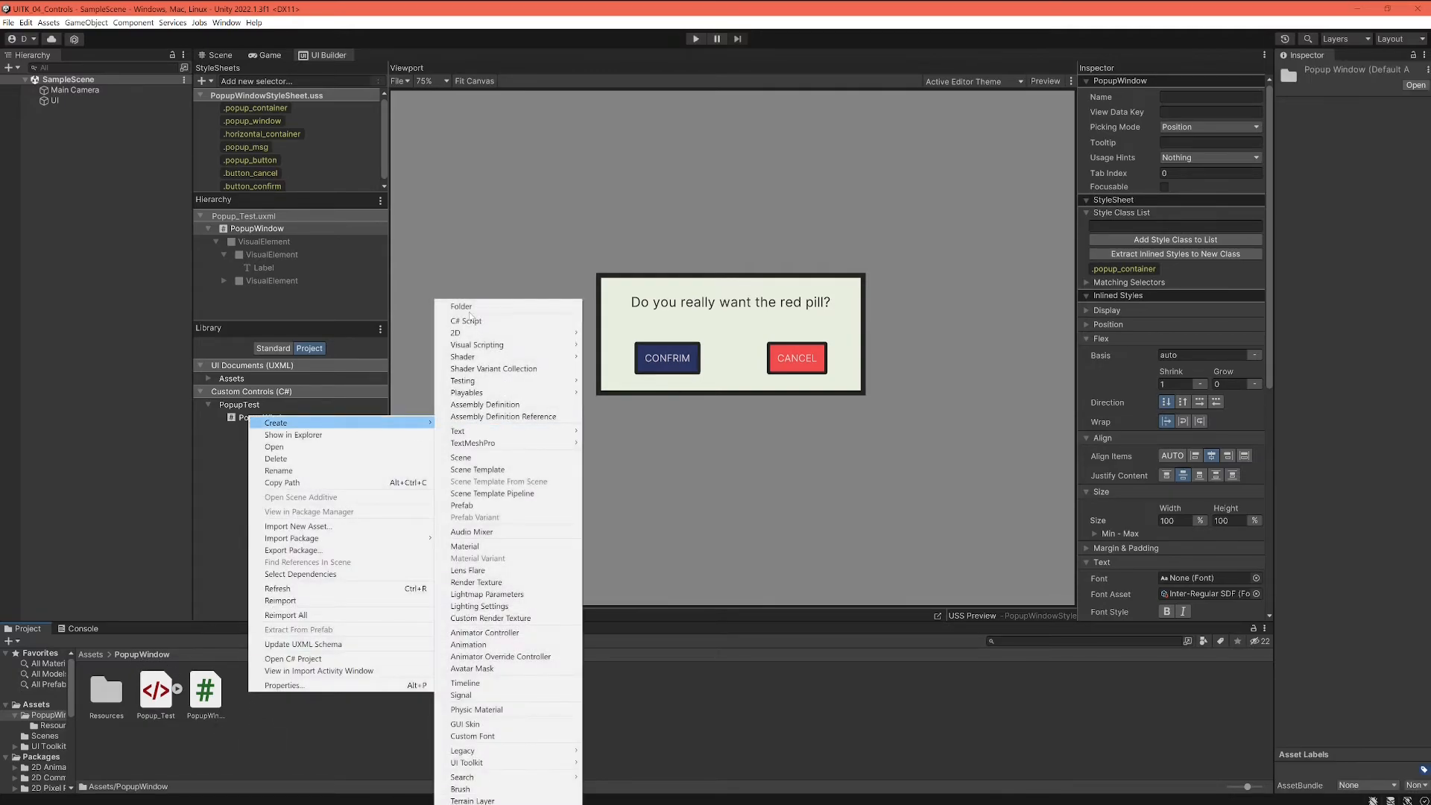
Step: Create a C# script named Popup_Setup in that folder and open it in Visual Studio
left_click(465, 320)
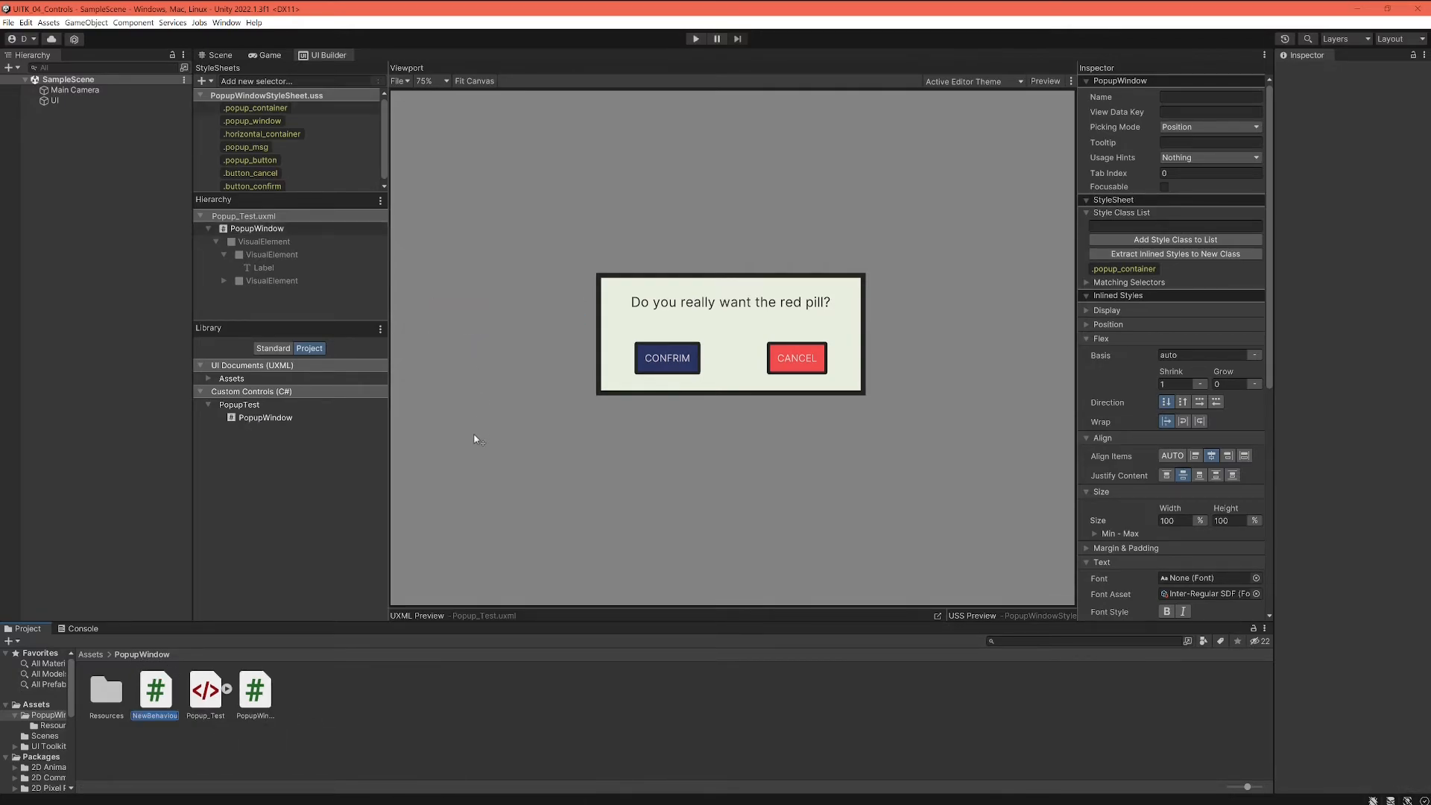
double_click(153, 689)
type("Popup_Setup")
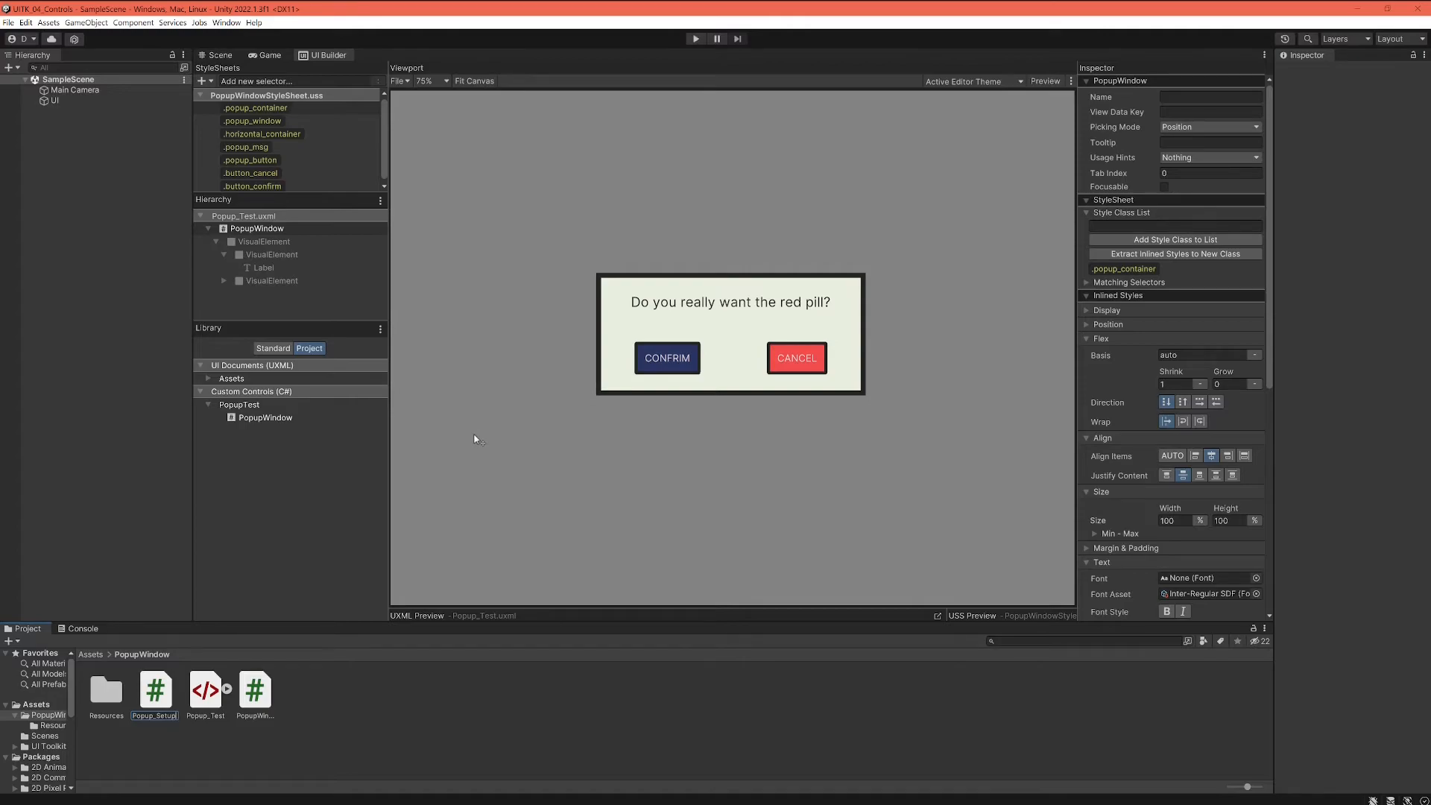
left_click(154, 688)
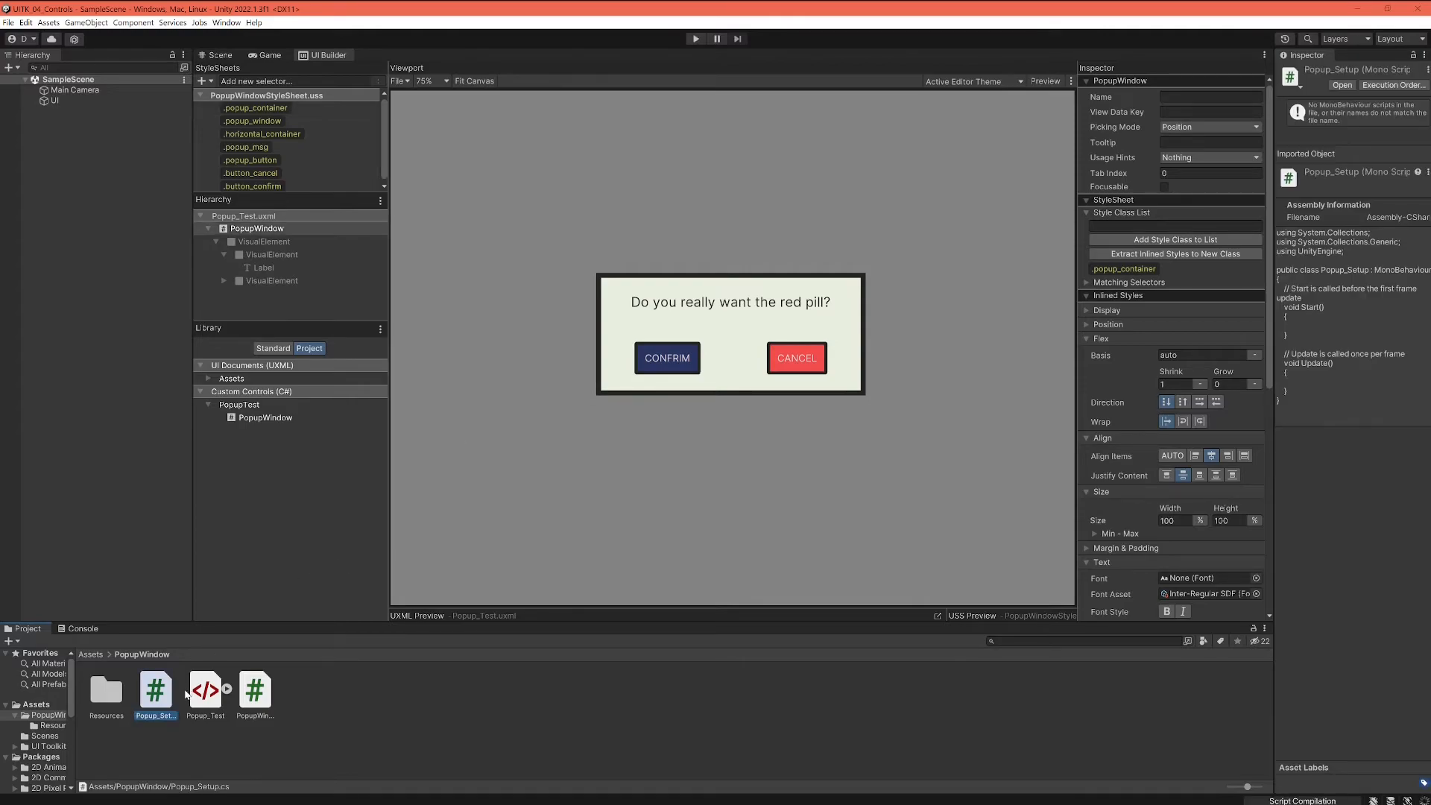
double_click(155, 689)
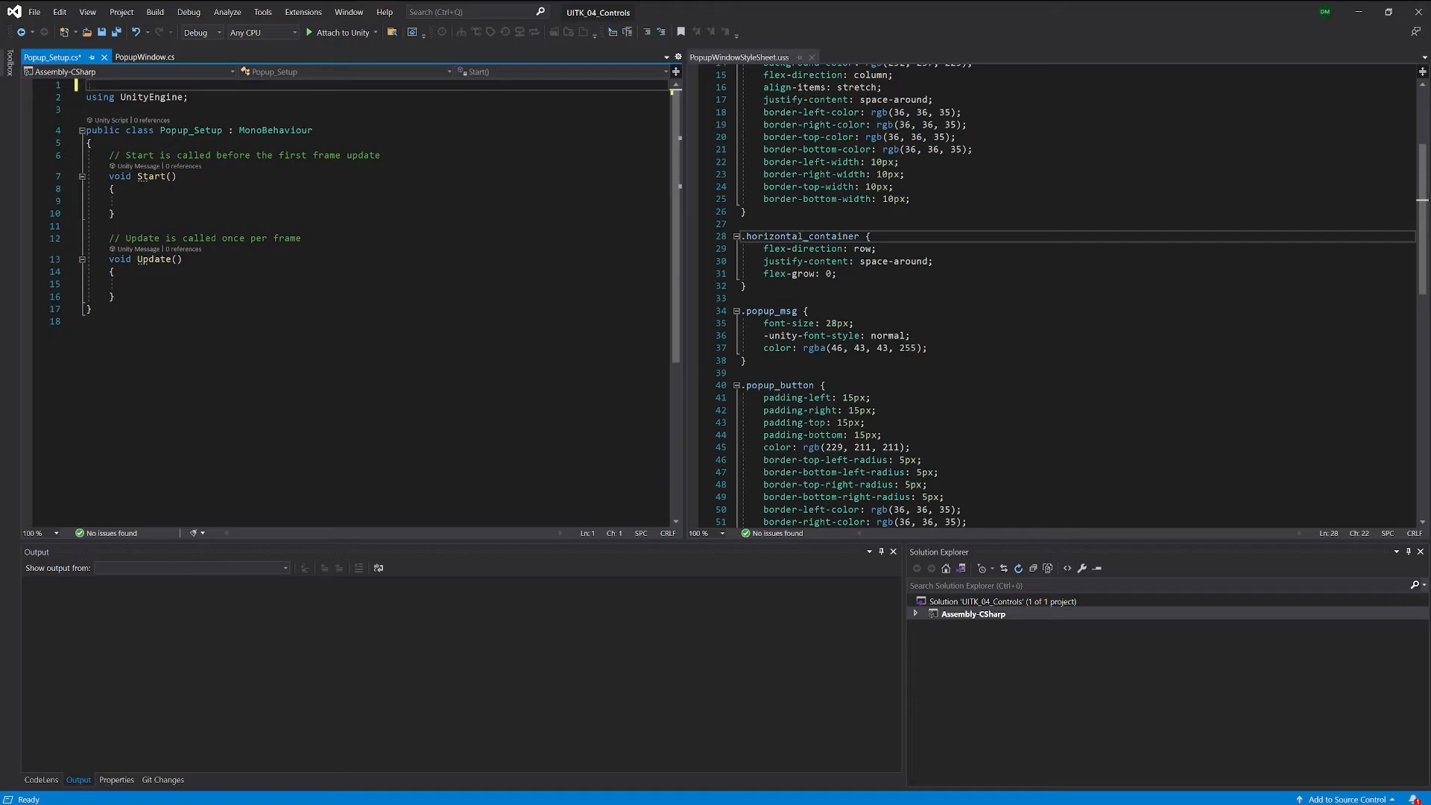
Step: Add using UnityEngine.UIElements; to Popup_Setup.cs and remove the default Start and Update methods
type("UnityEngine.UI")
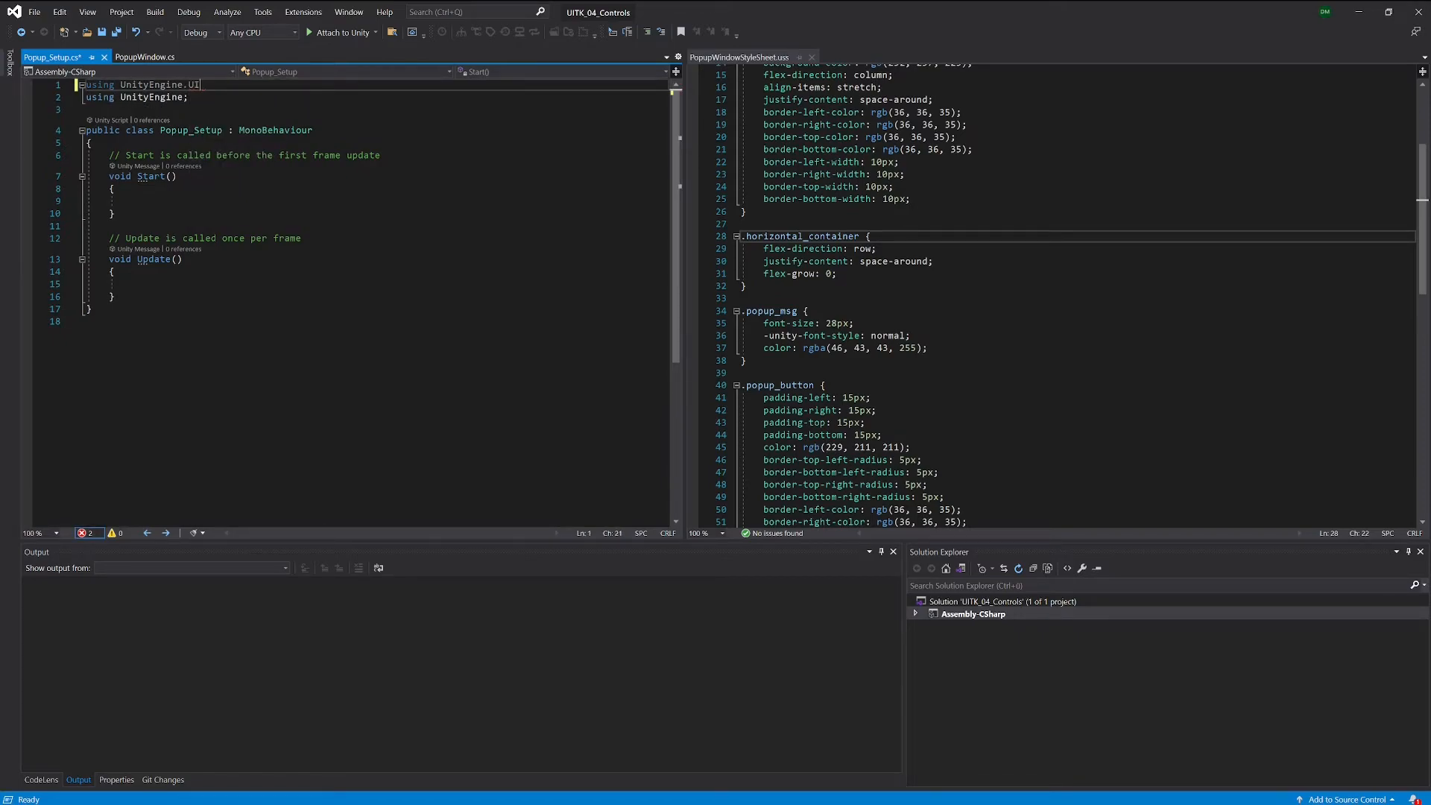
type("Ele")
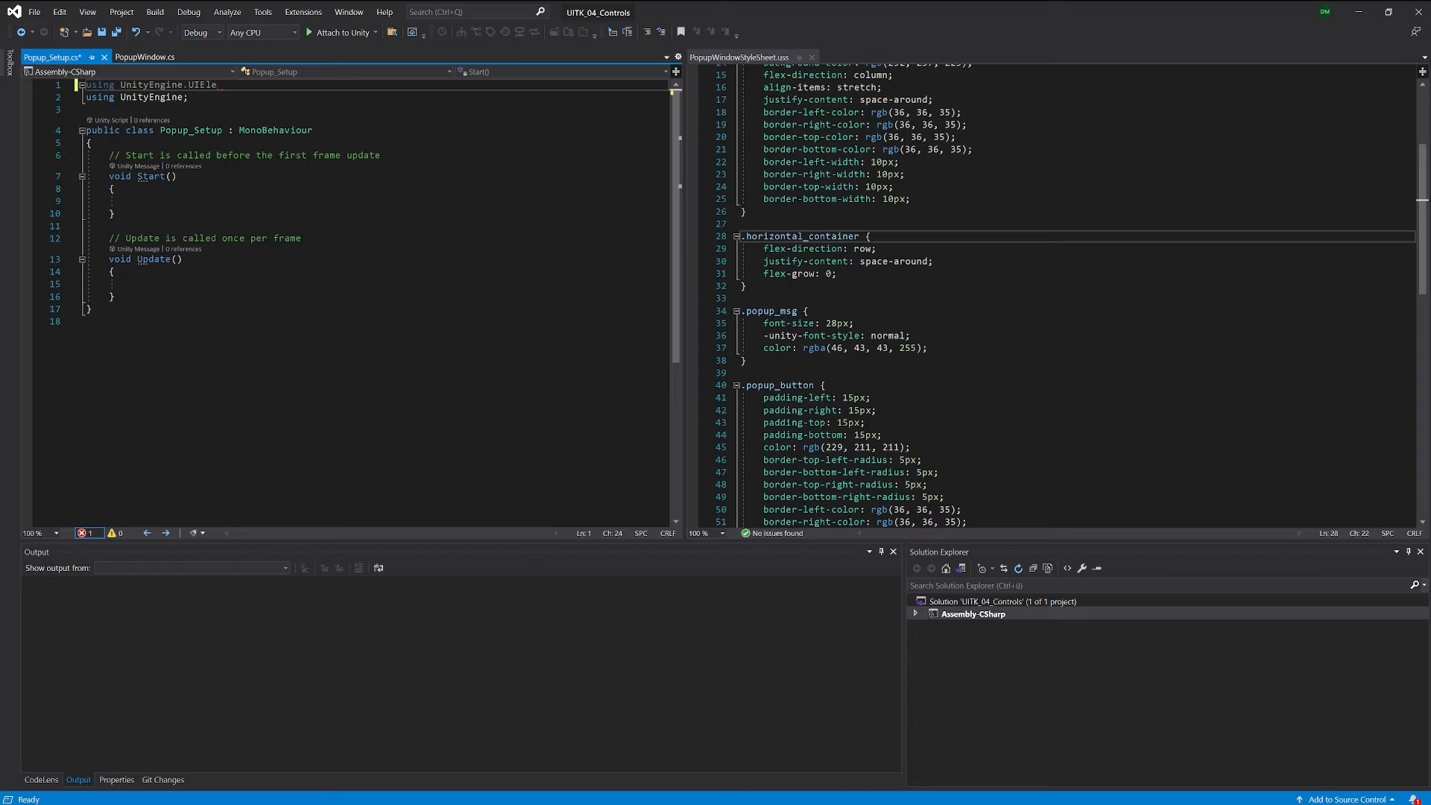
type("ments;")
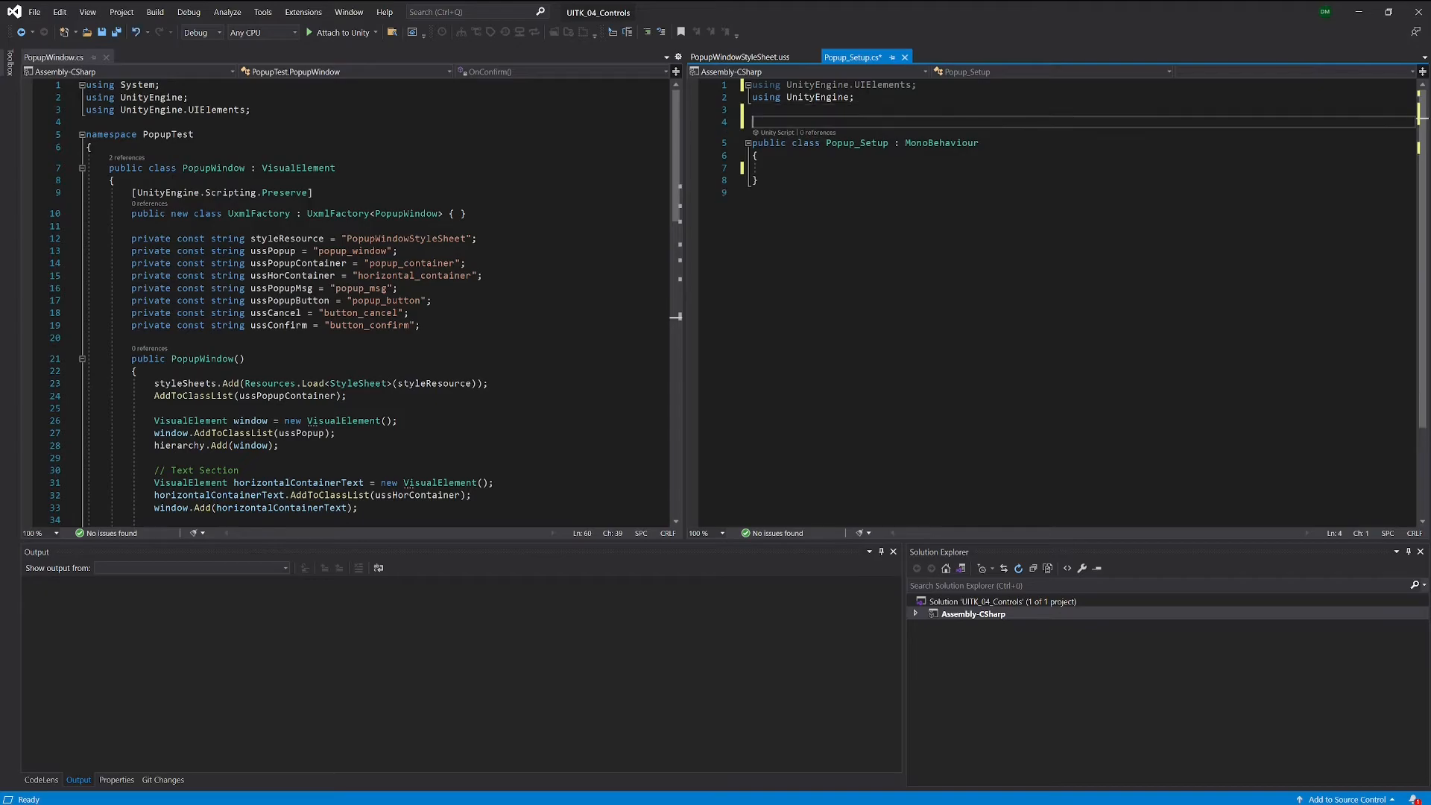
Step: Wrap public class Popup_Setup : MonoBehaviour inside a namespace PopupTest block
type("namespace")
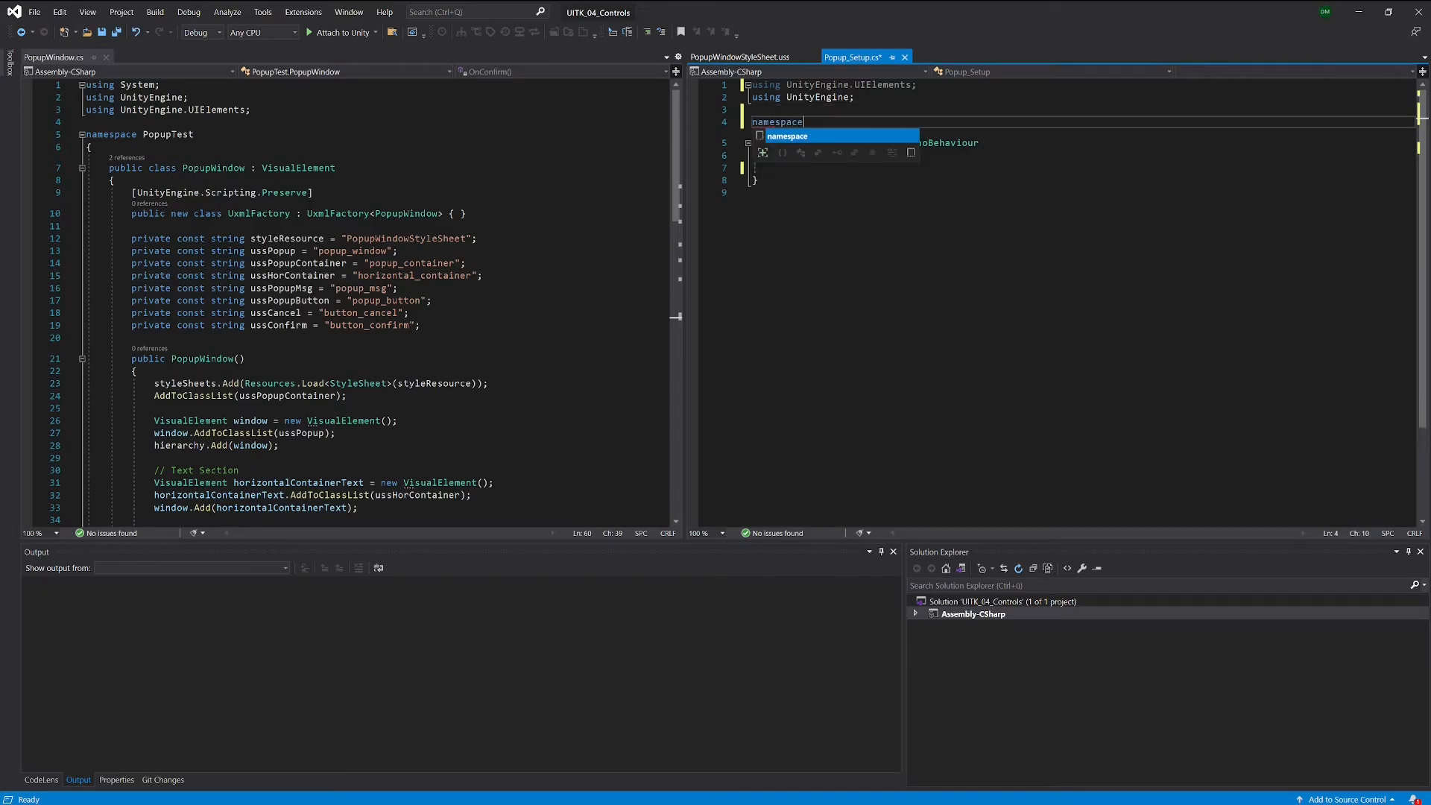
type("PopupTest")
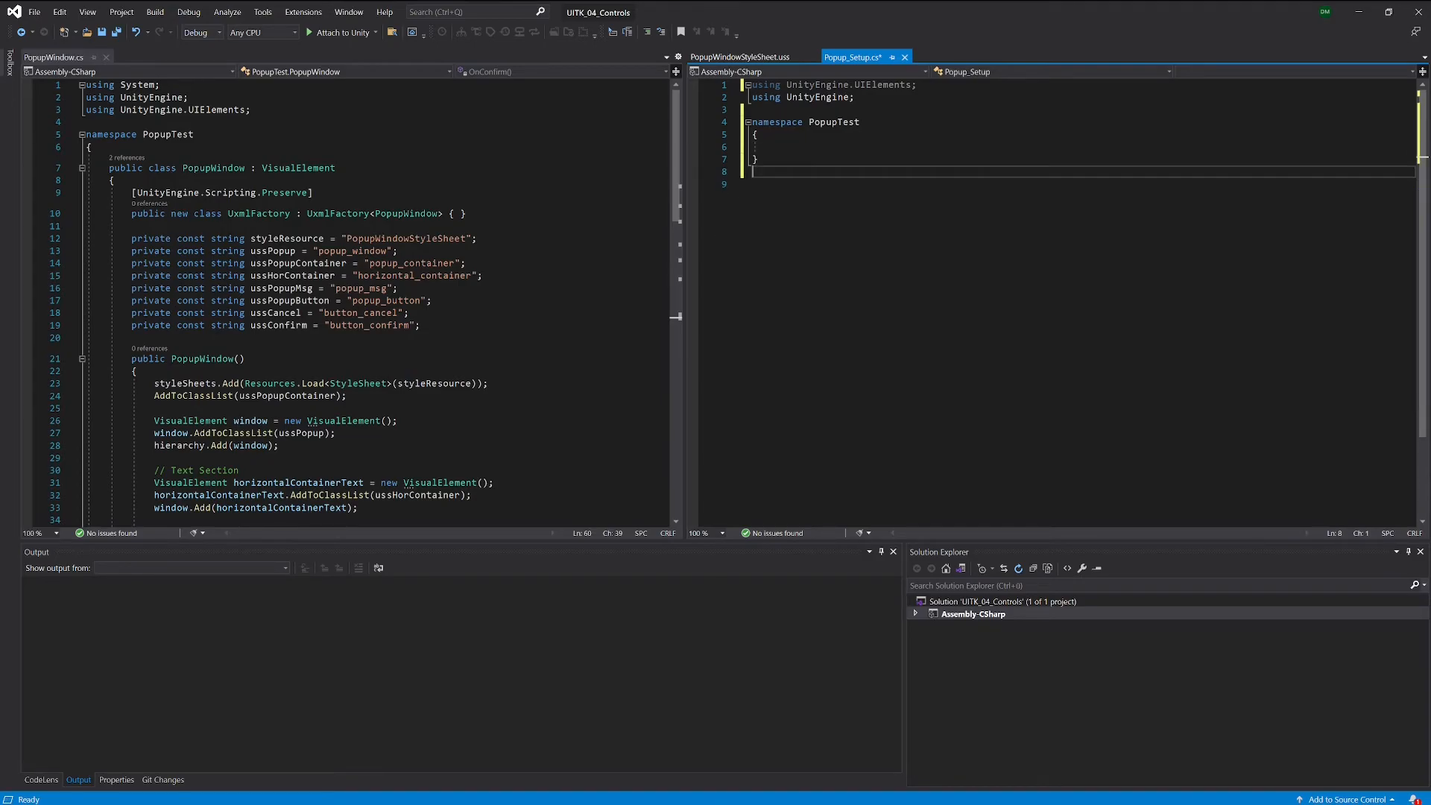
type("public class Popup_Setup : MonoBehaviour")
type("{")
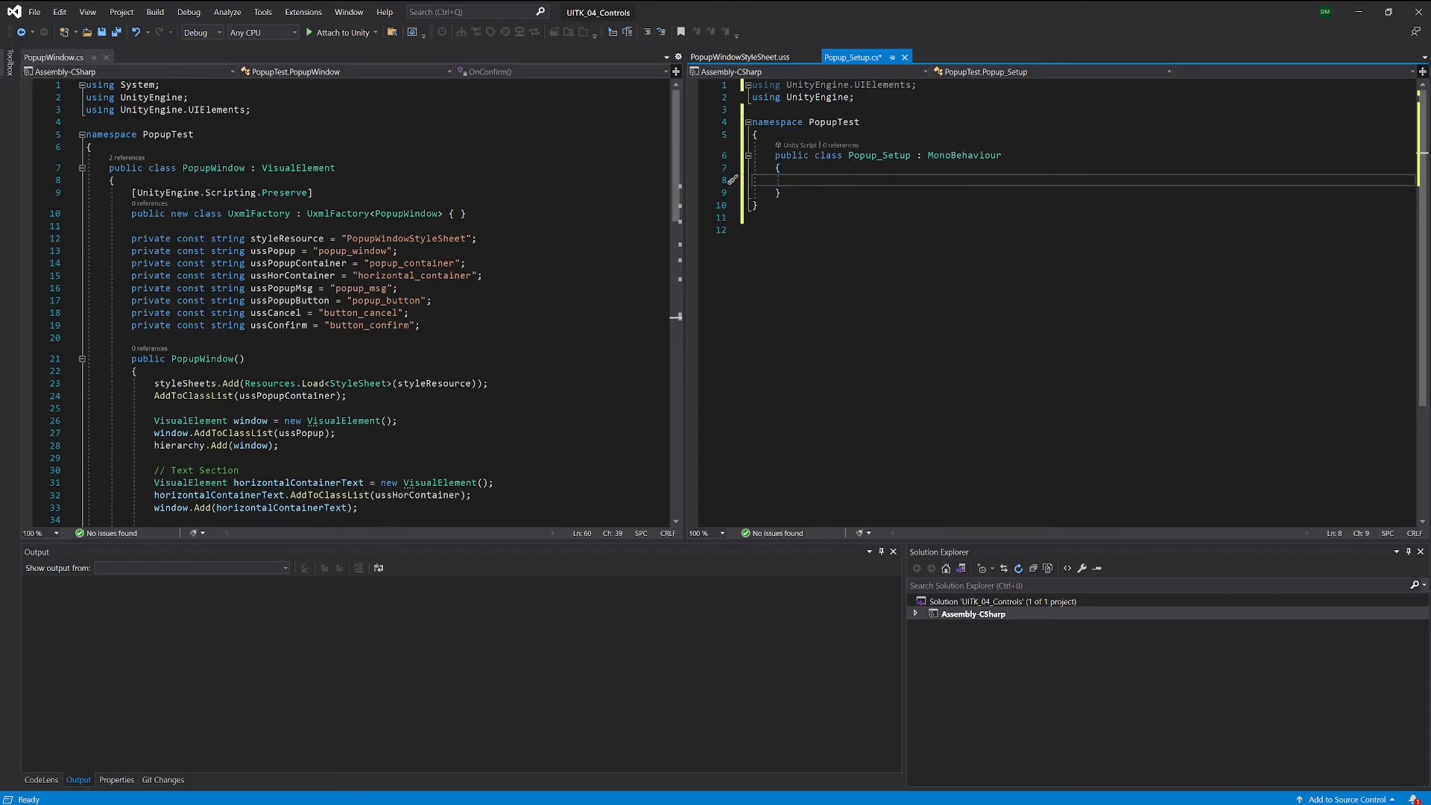
Step: Add private void OnEnable() with UIDocument ui = GetComponent<UIDocument>();
type("0")
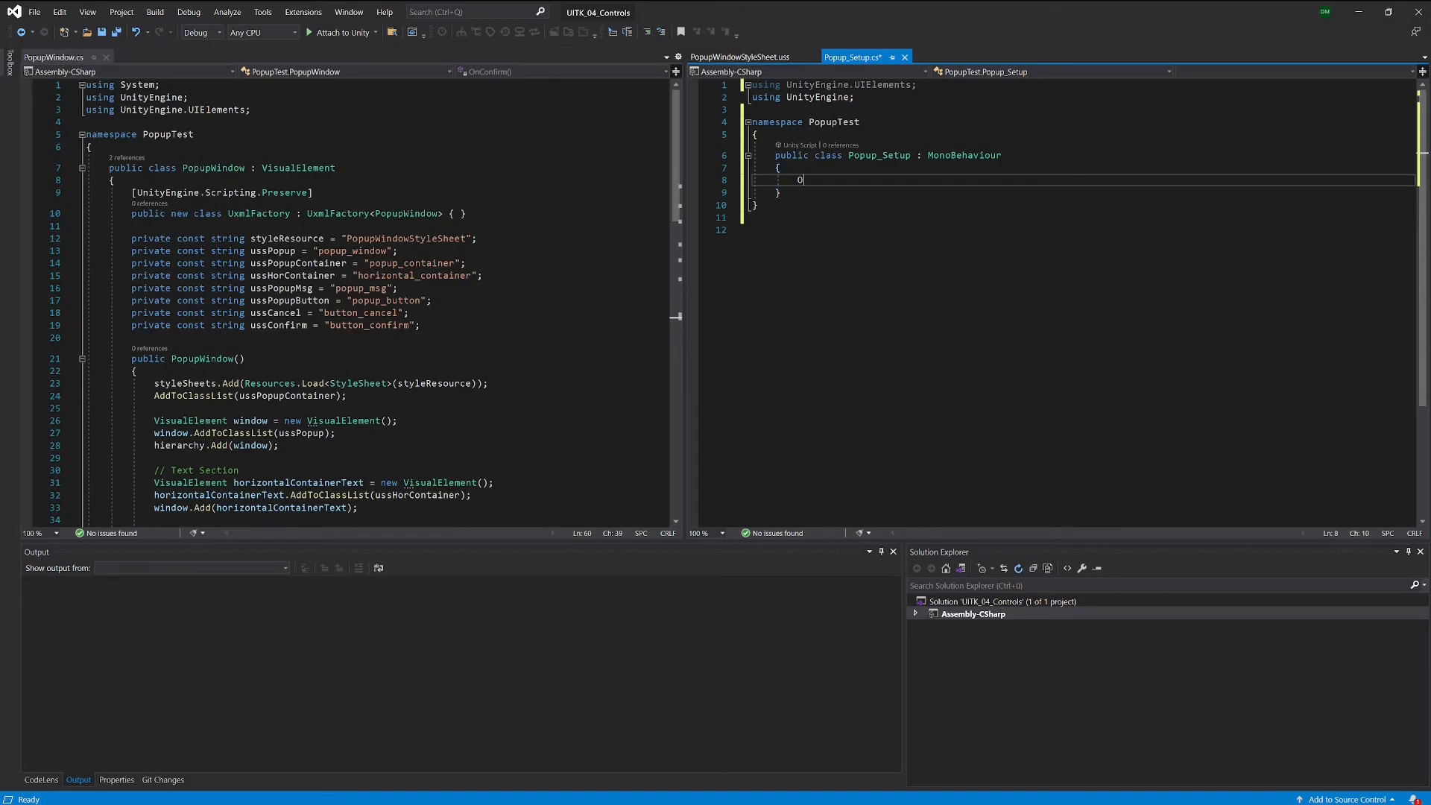
type("private void OnEnable()")
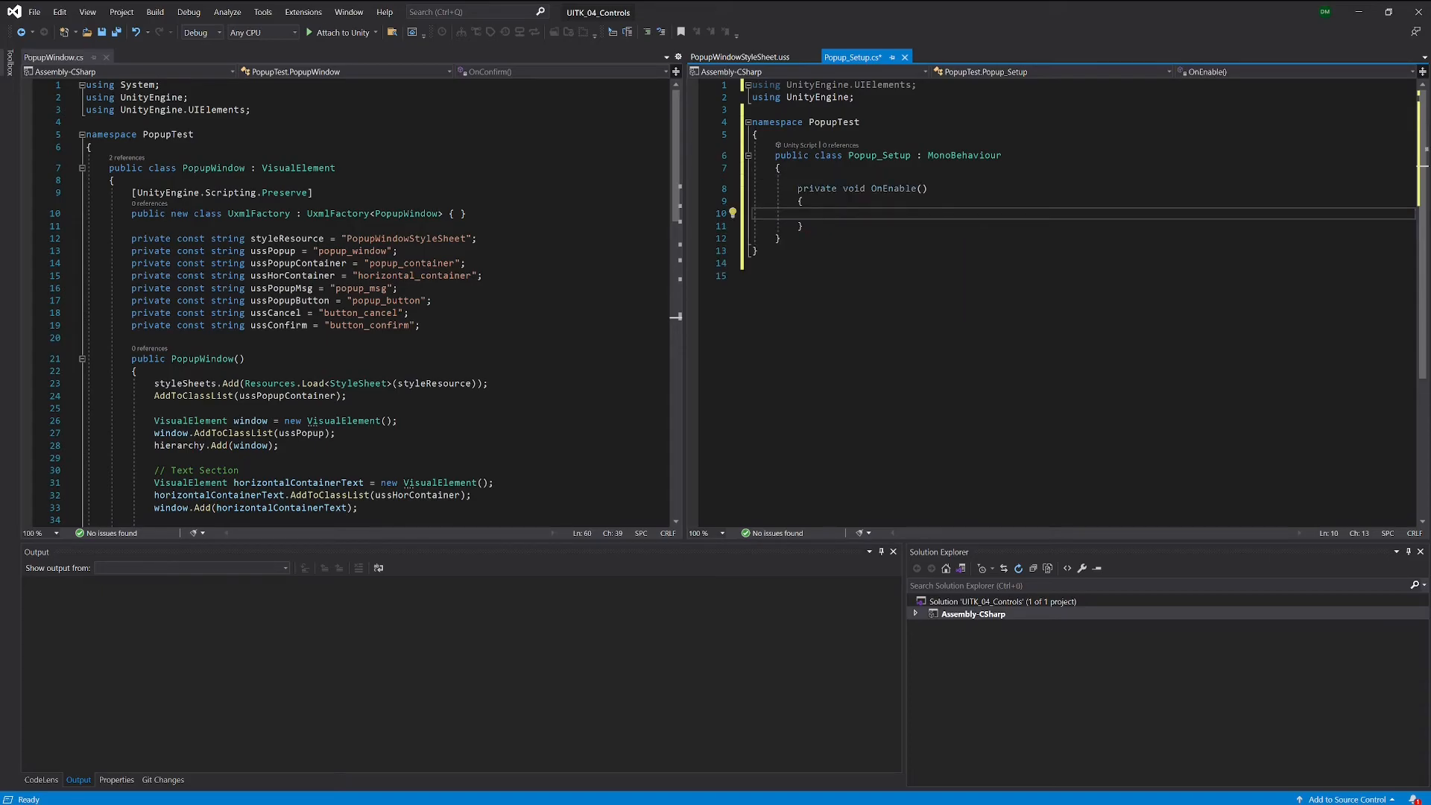
mouse_move(831, 187)
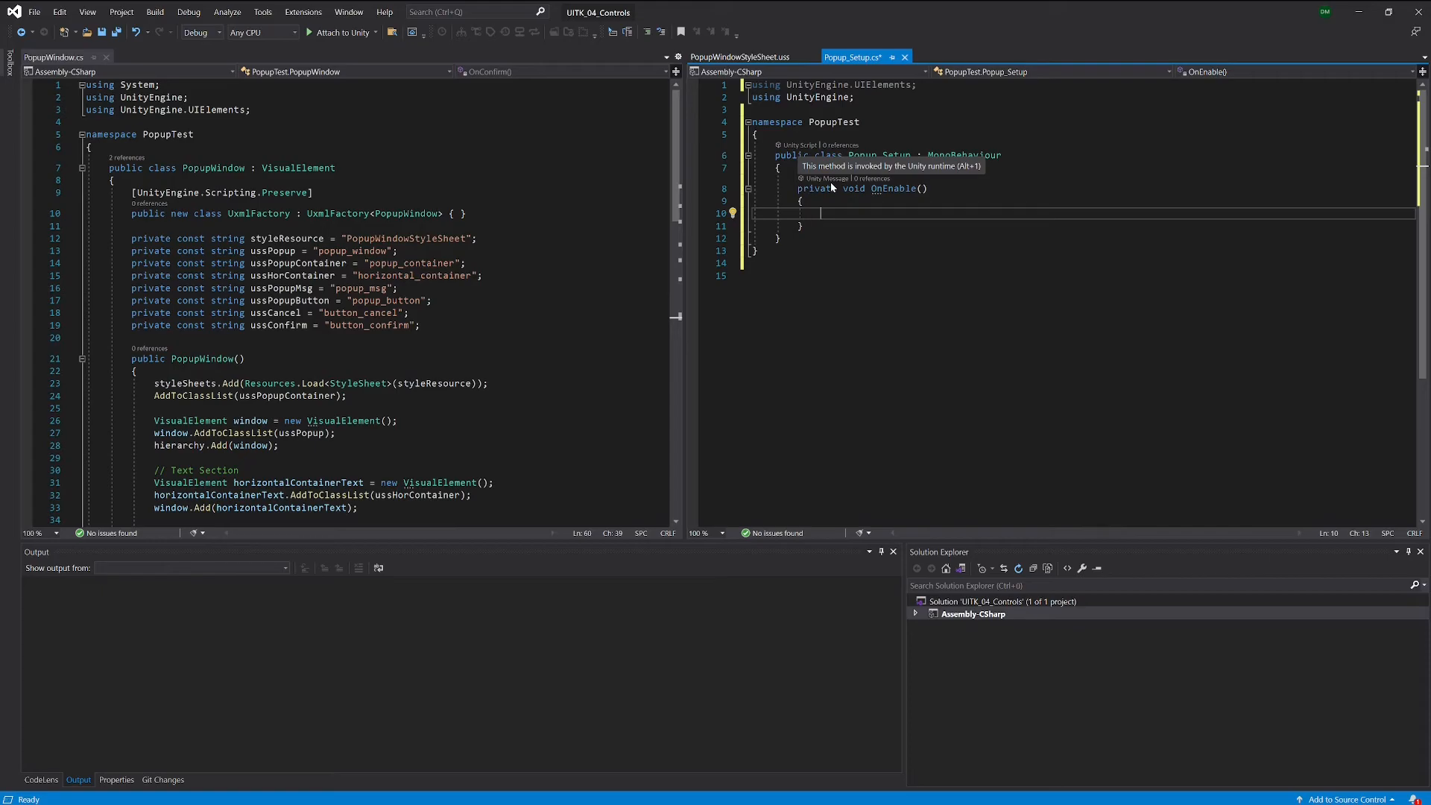
type("UI")
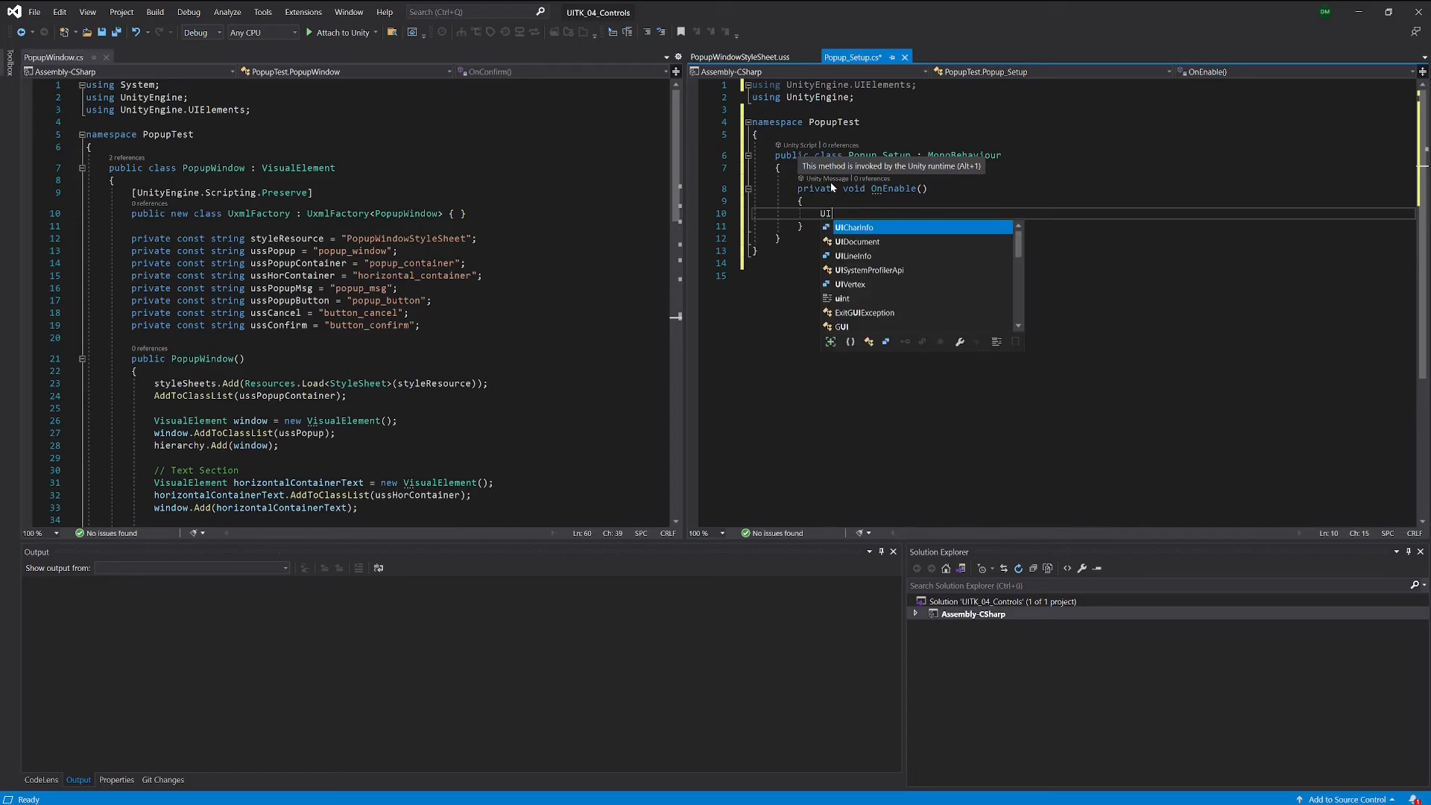
type("Document")
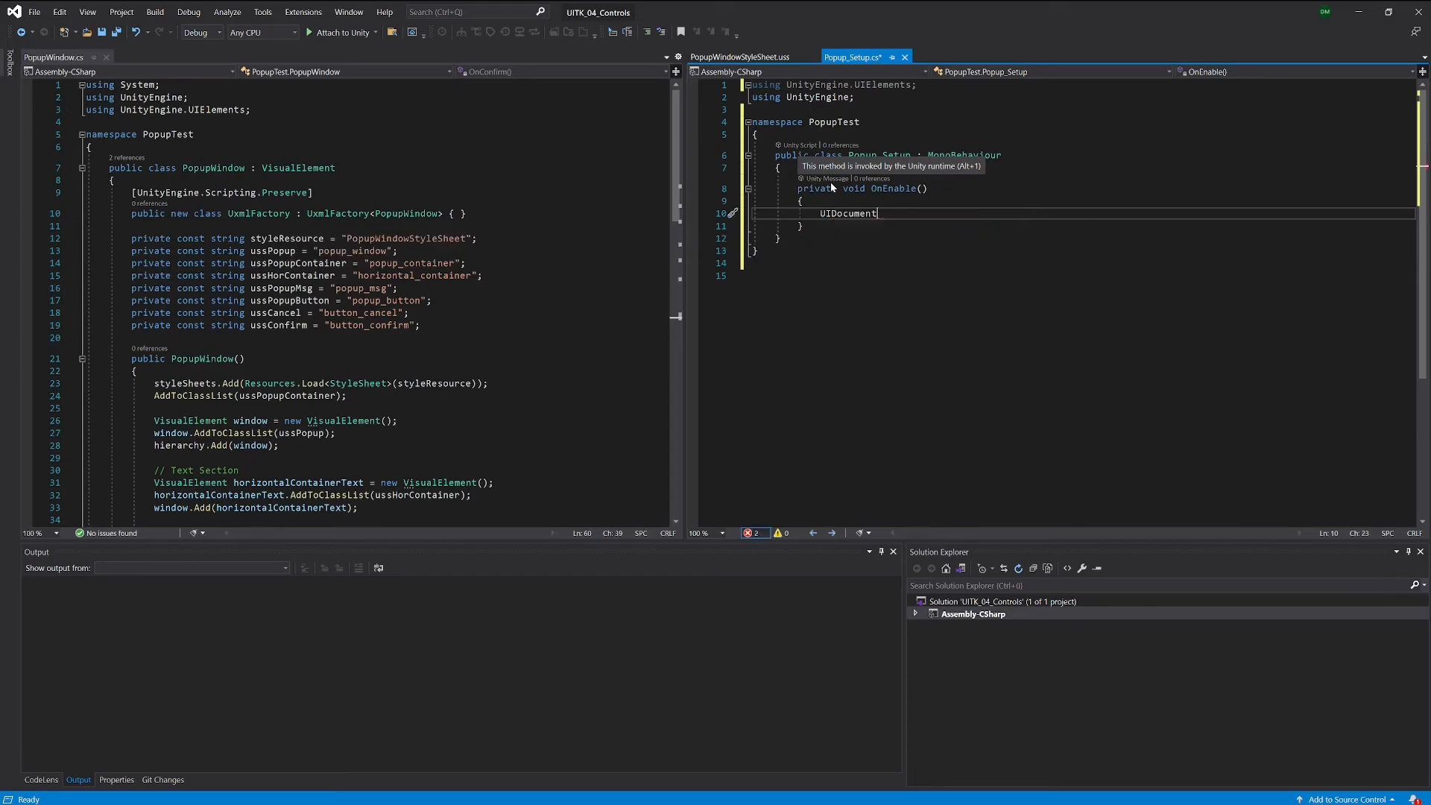
type("ui")
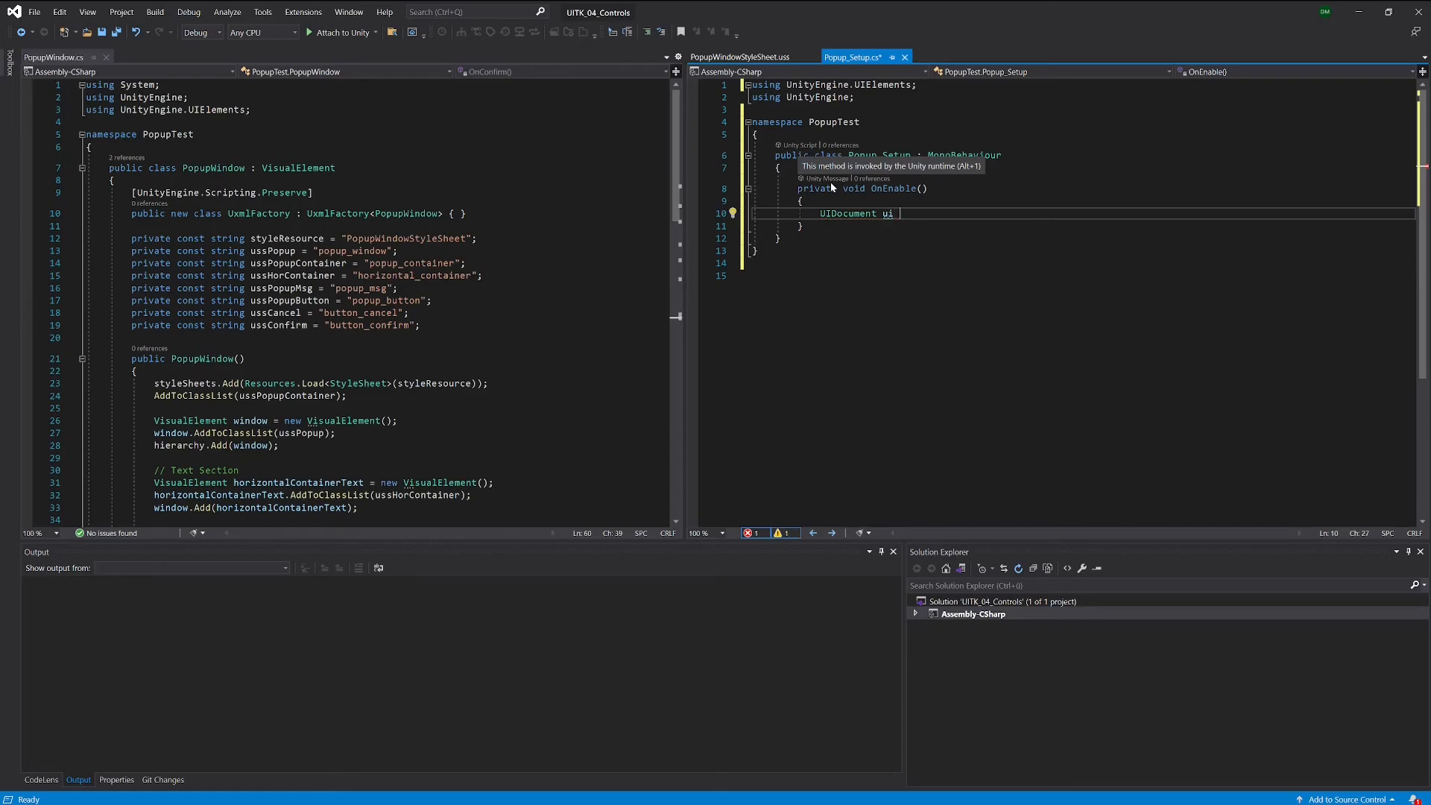
type("= GEt")
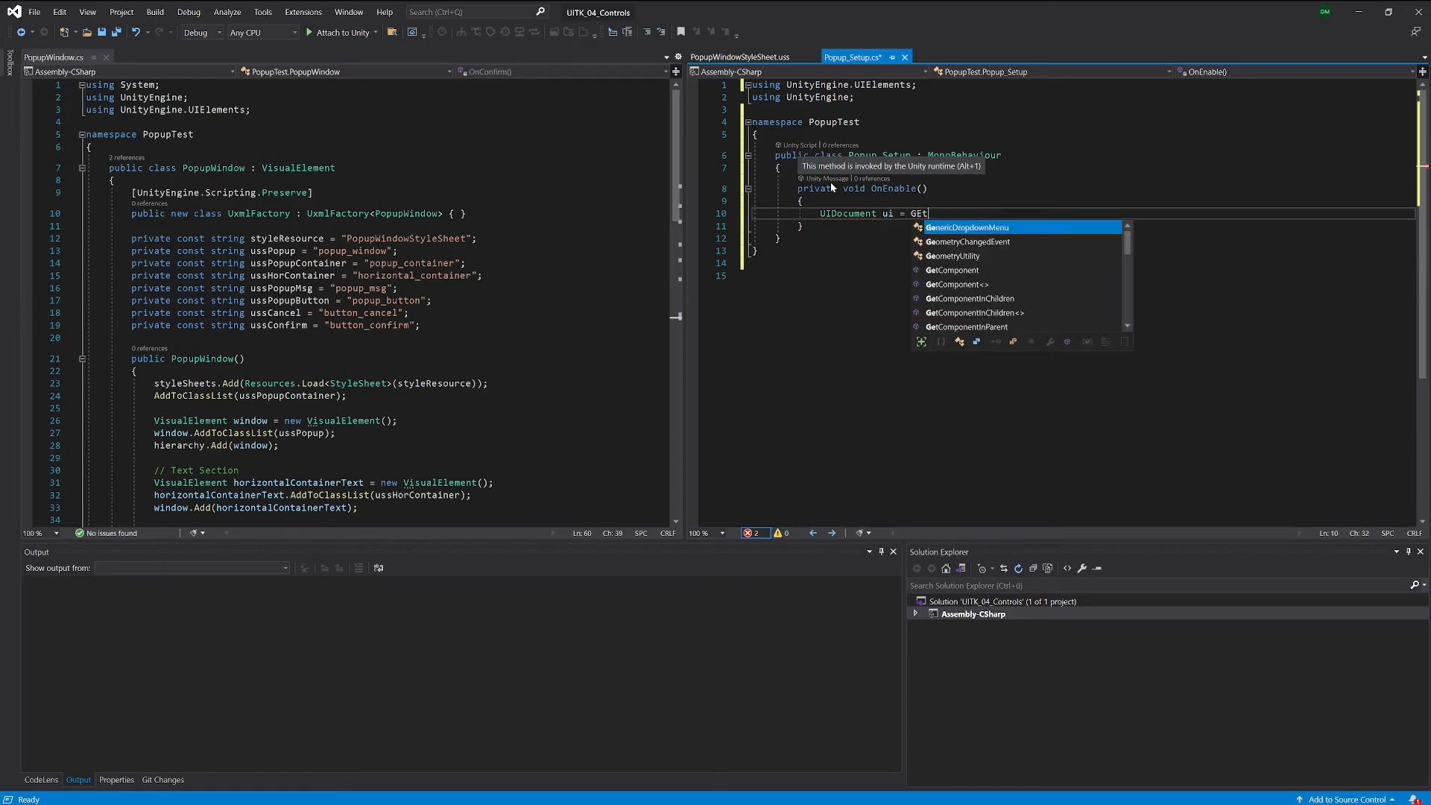
type("Component")
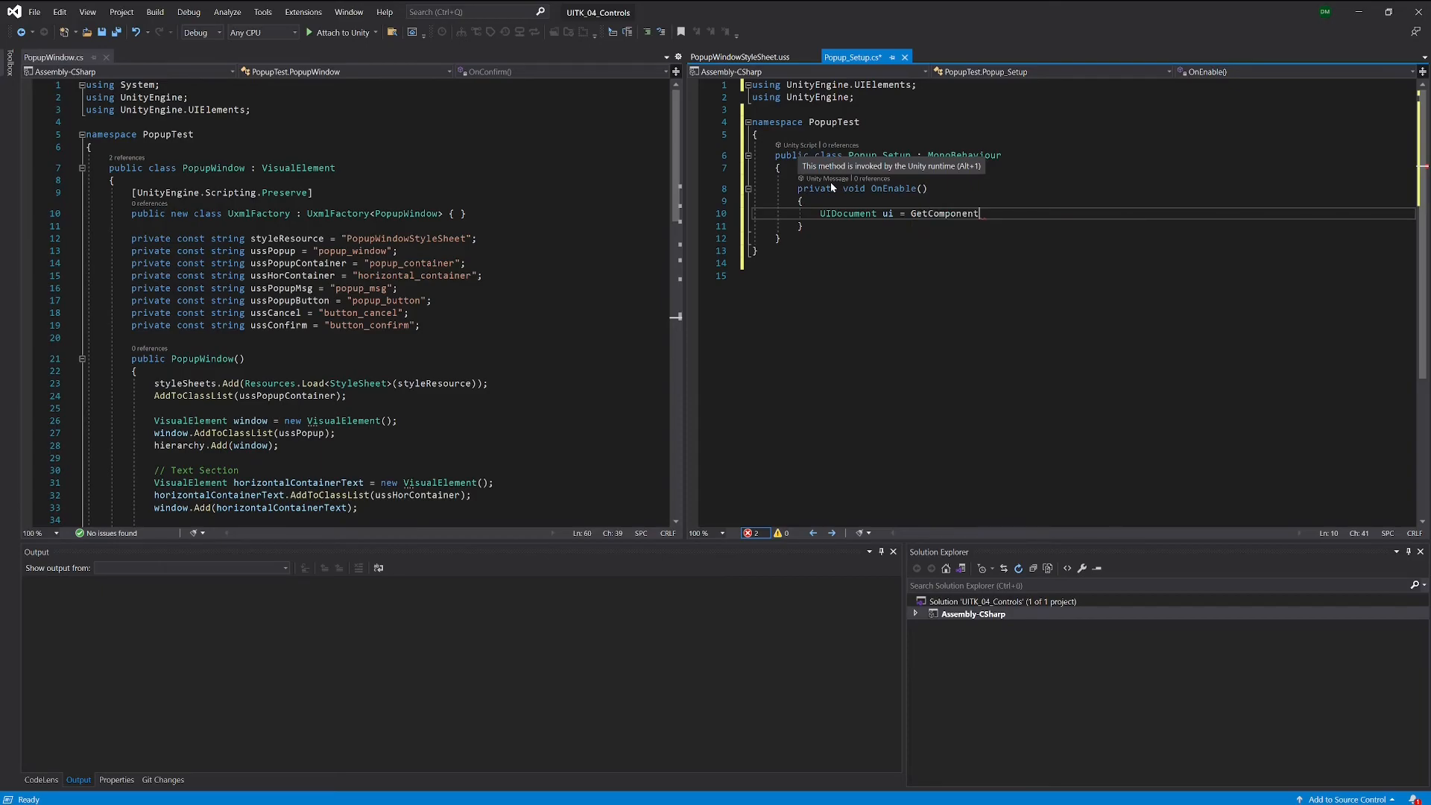
type("<>")
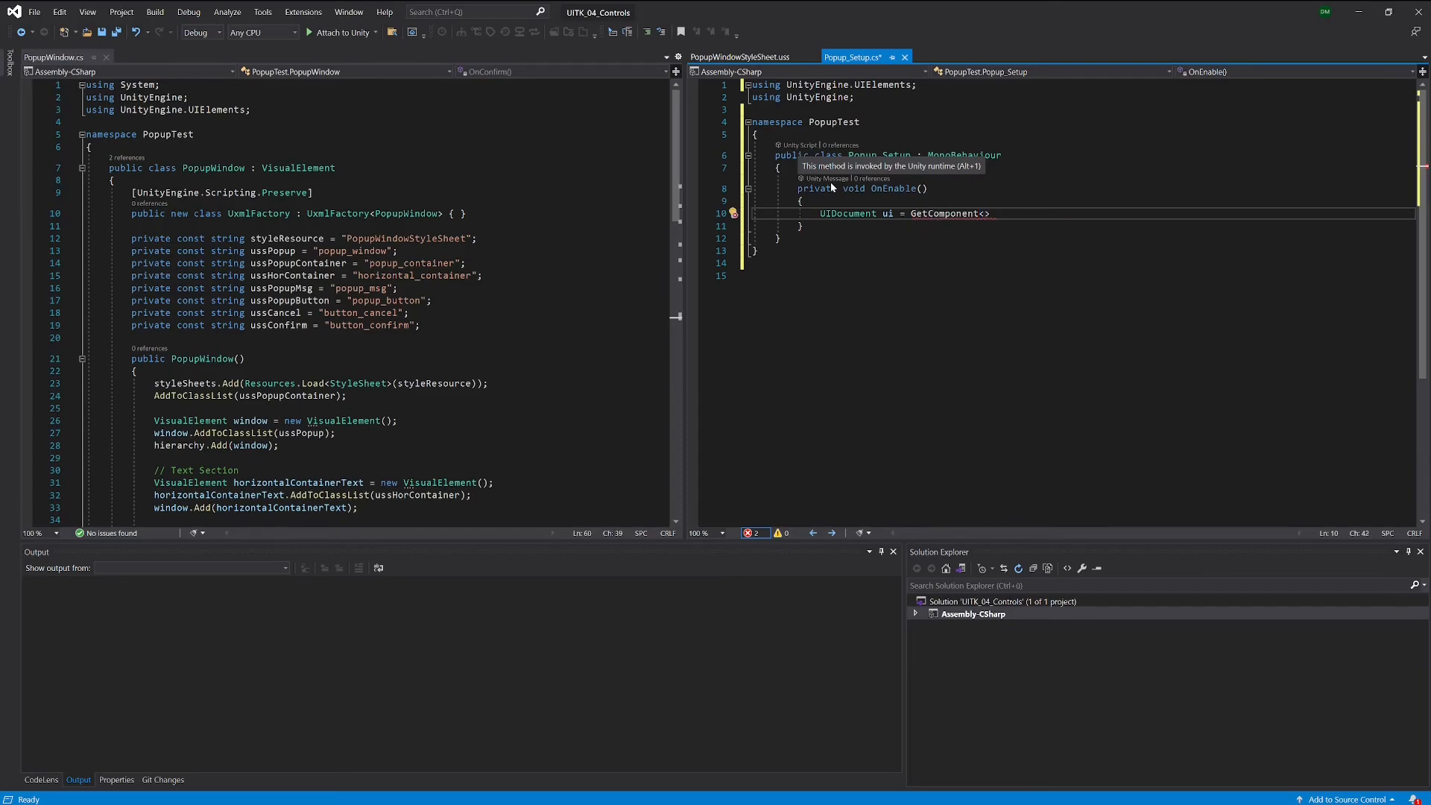
type("UIDocument")
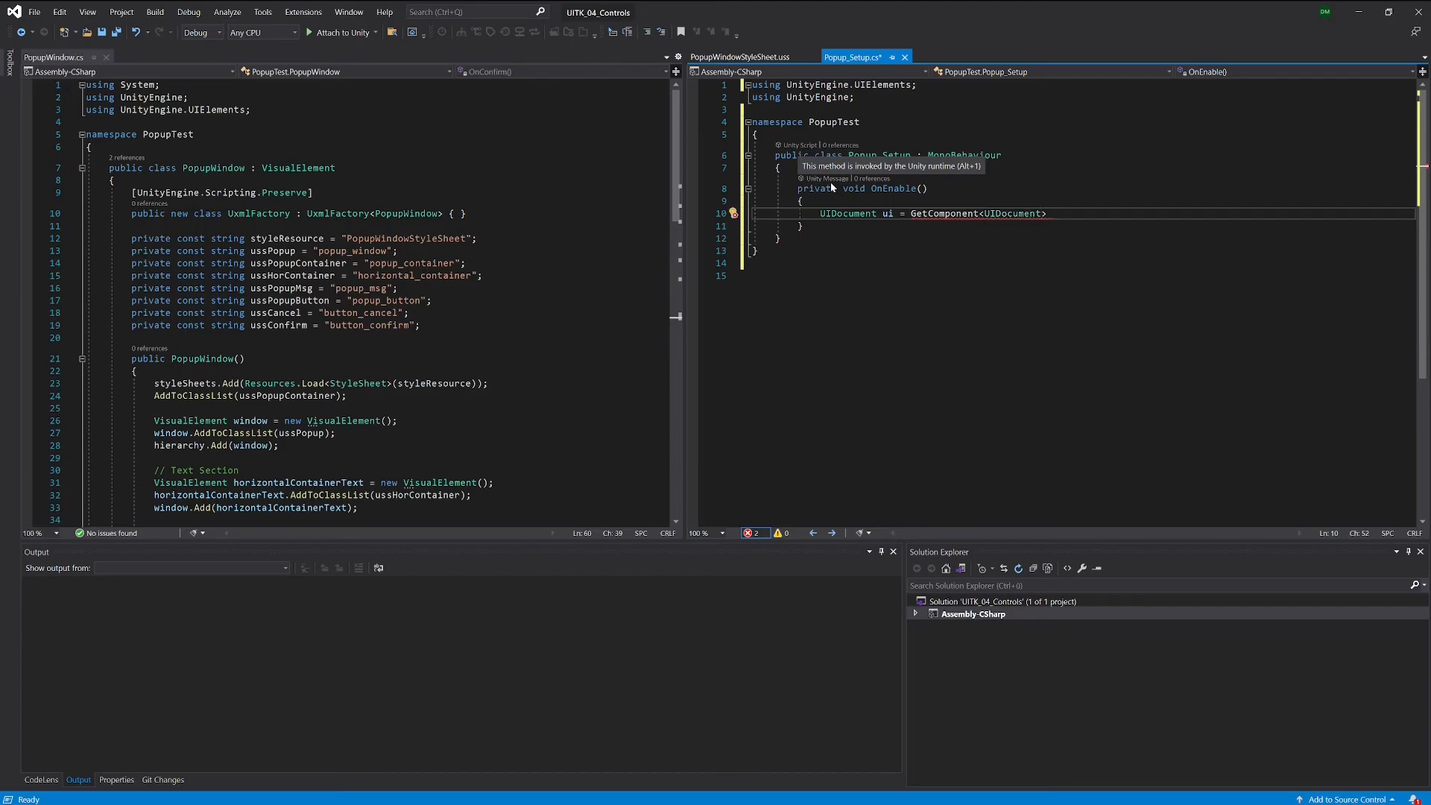
type("();")
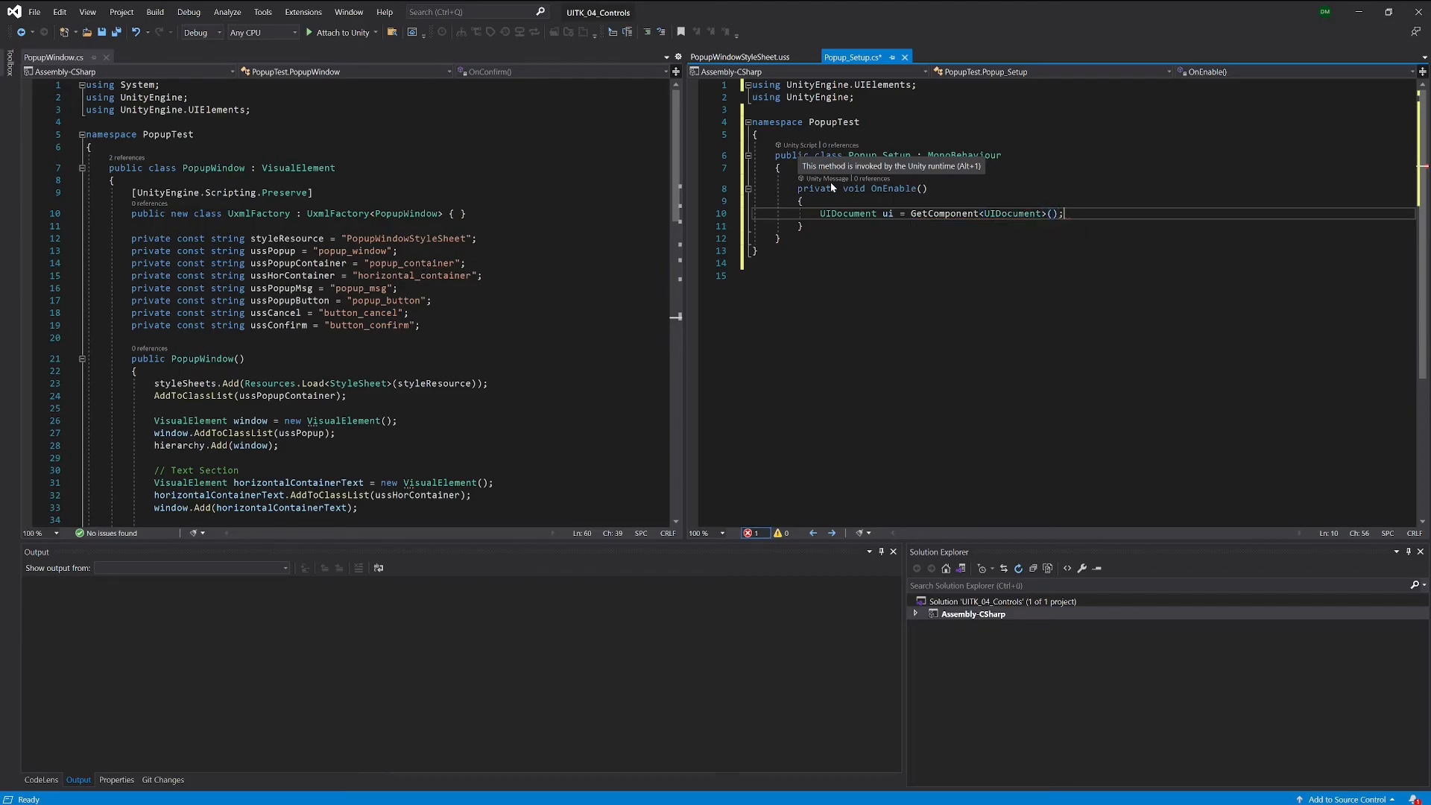
Step: Store ui.rootVisualElement in a VisualElement root variable inside OnEnable
type("VisualElement")
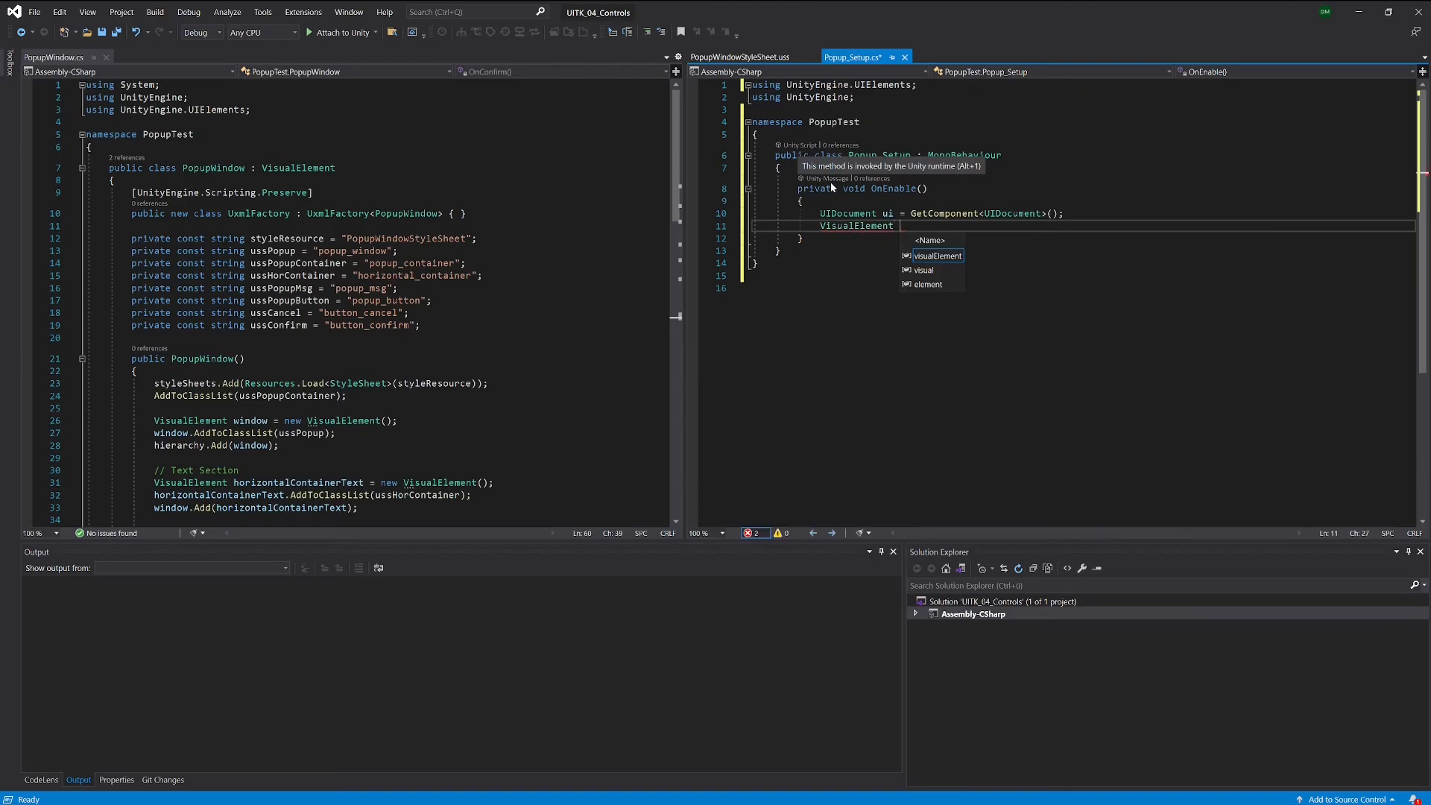
type("root =")
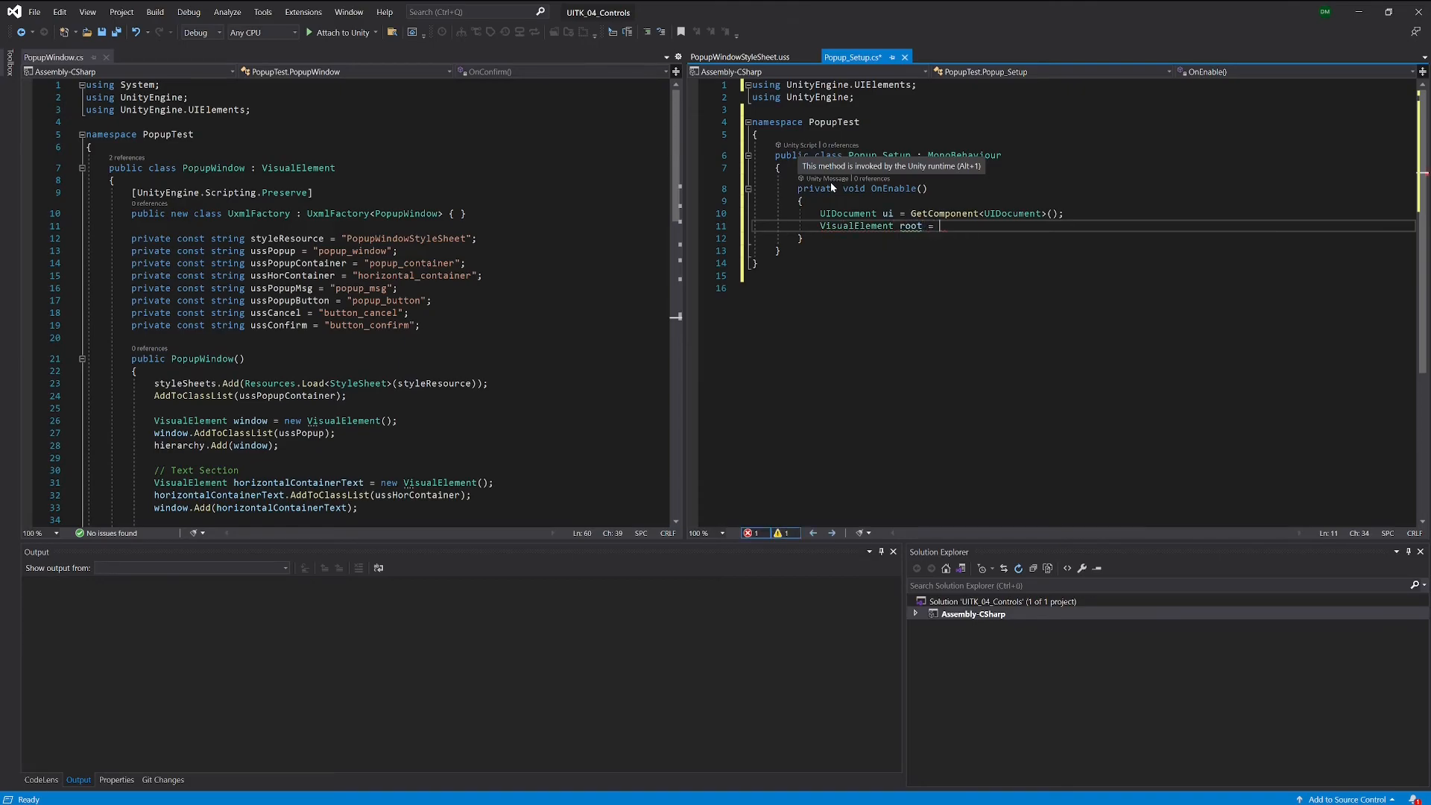
type("ui.")
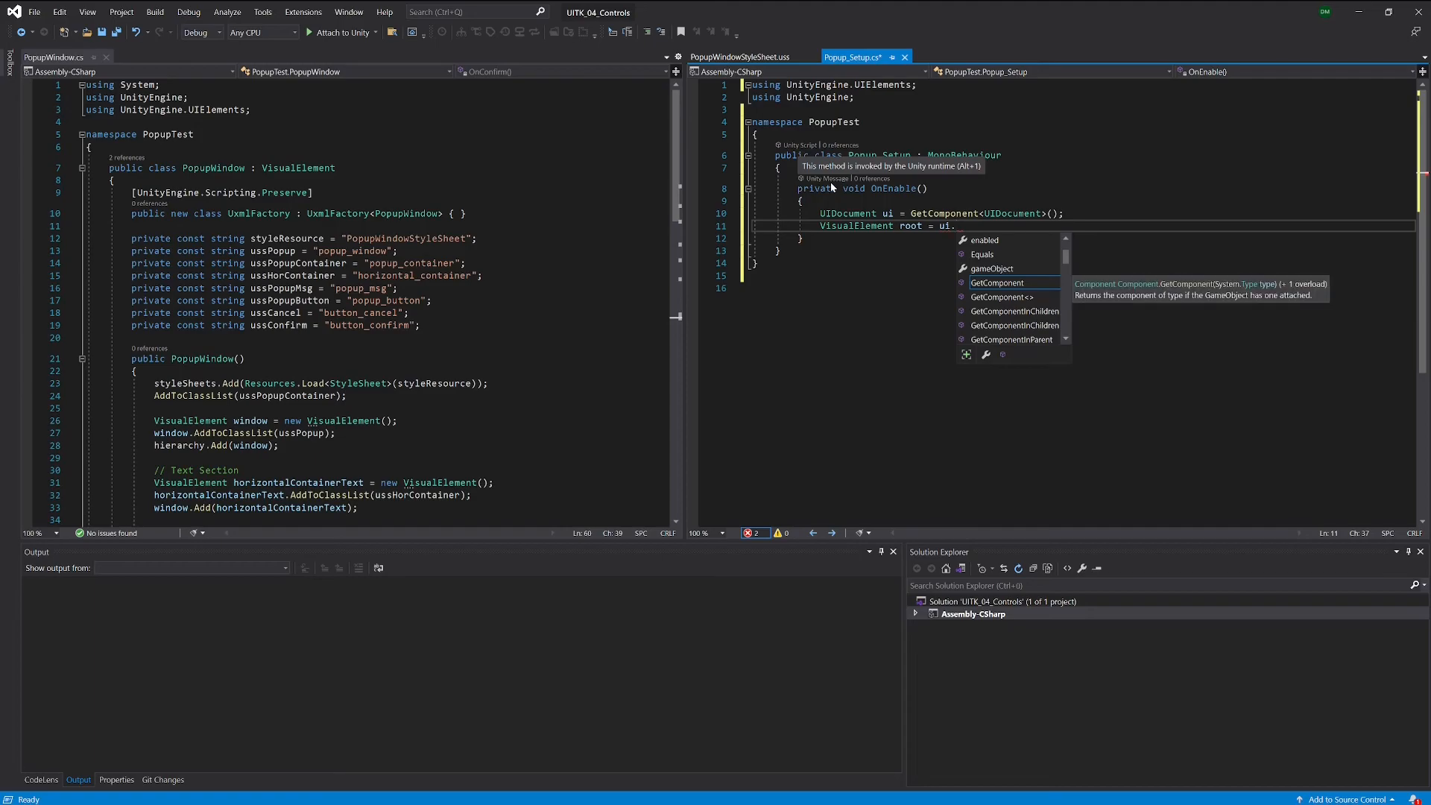
type("rootVisualElement;")
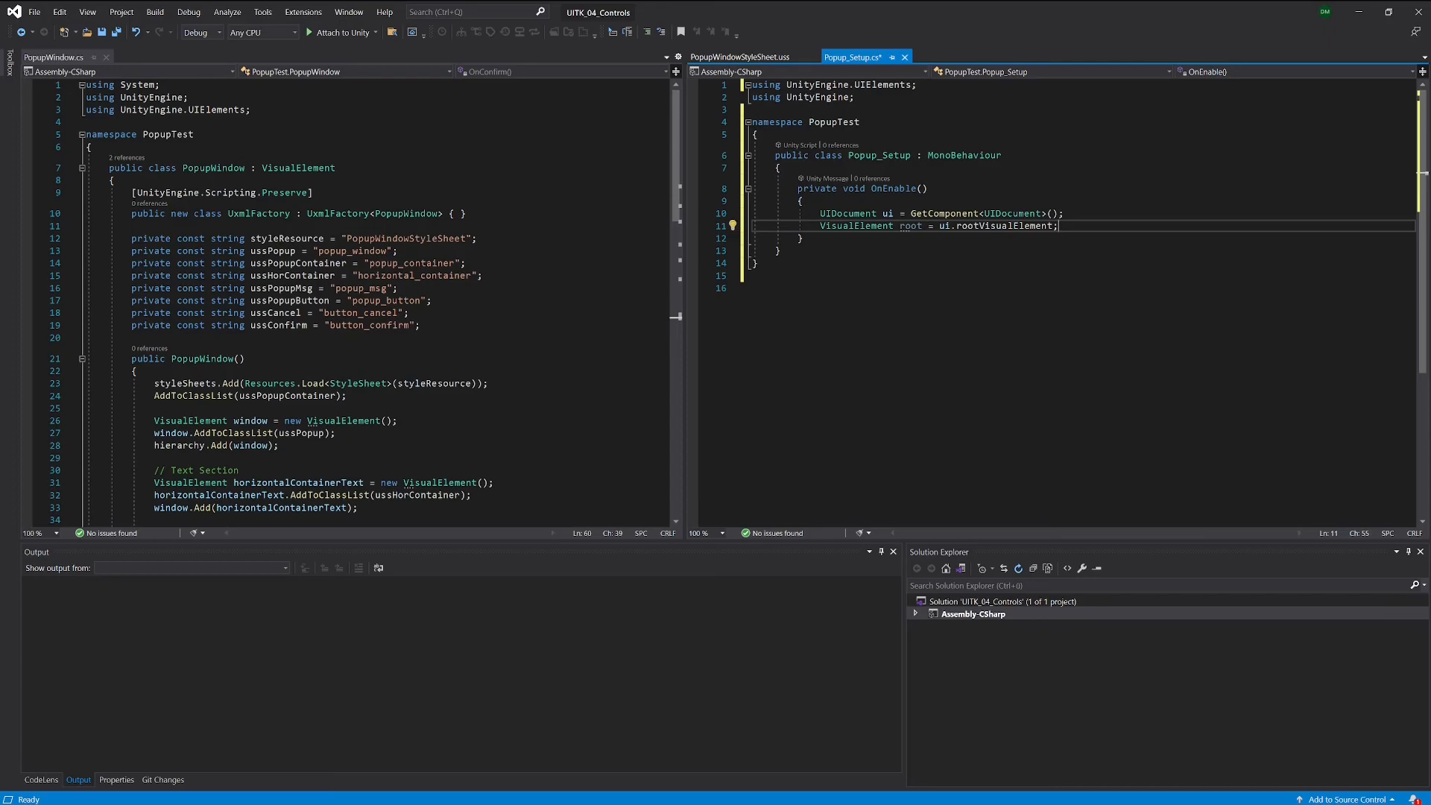
Step: Add 'PopupWindow popup = new PopupWindow();' to OnEnable after the root assignment
key("enter")
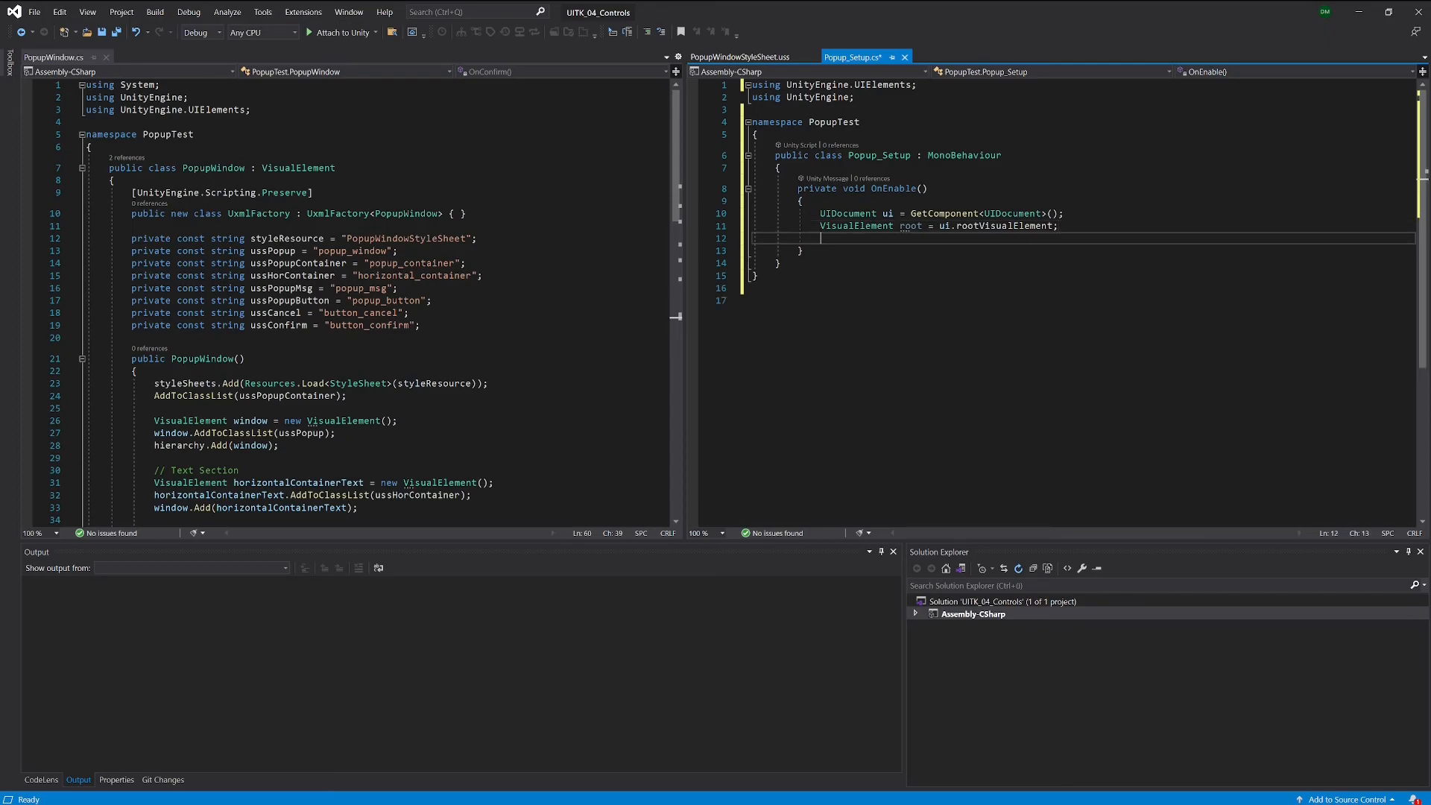
key("enter")
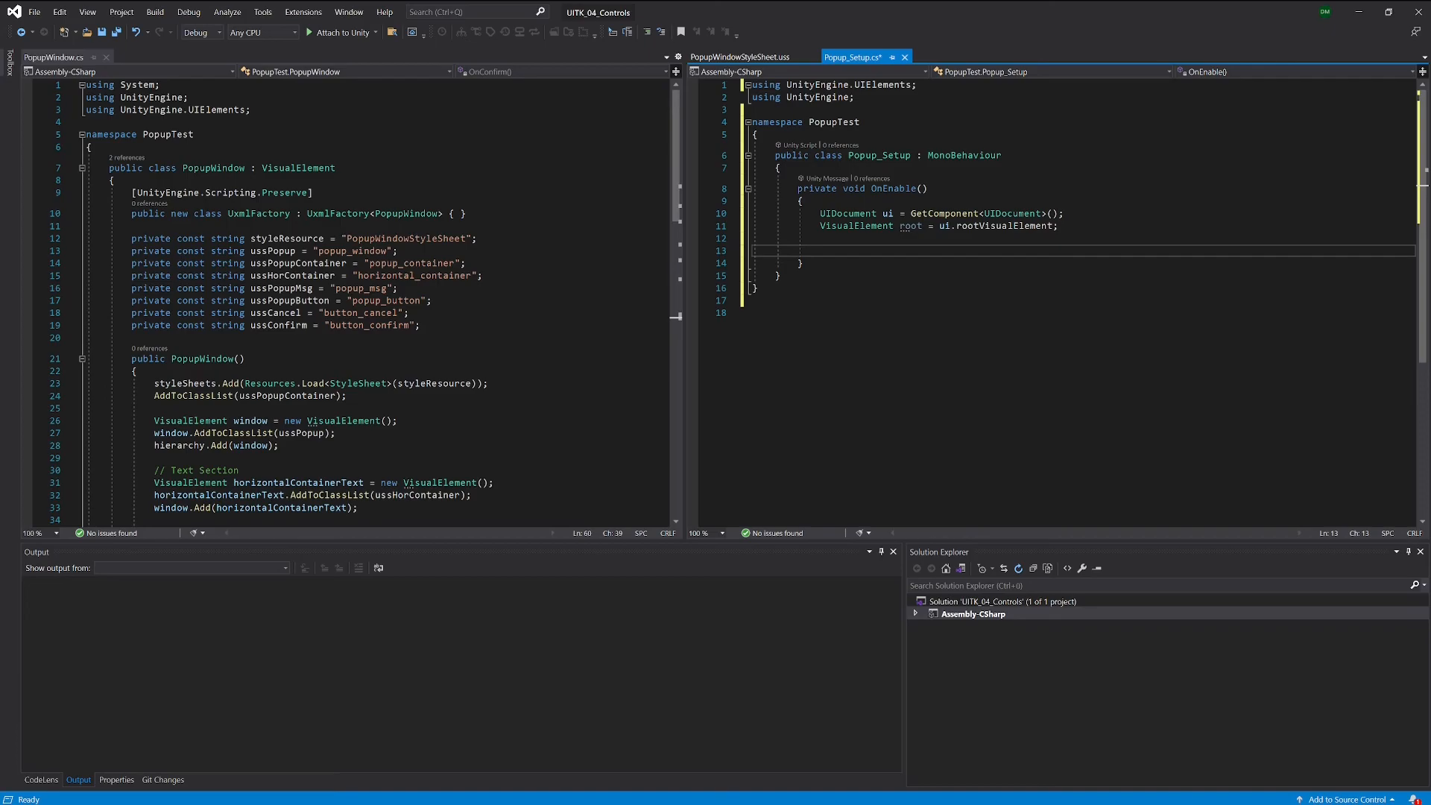
type("PopupWindow")
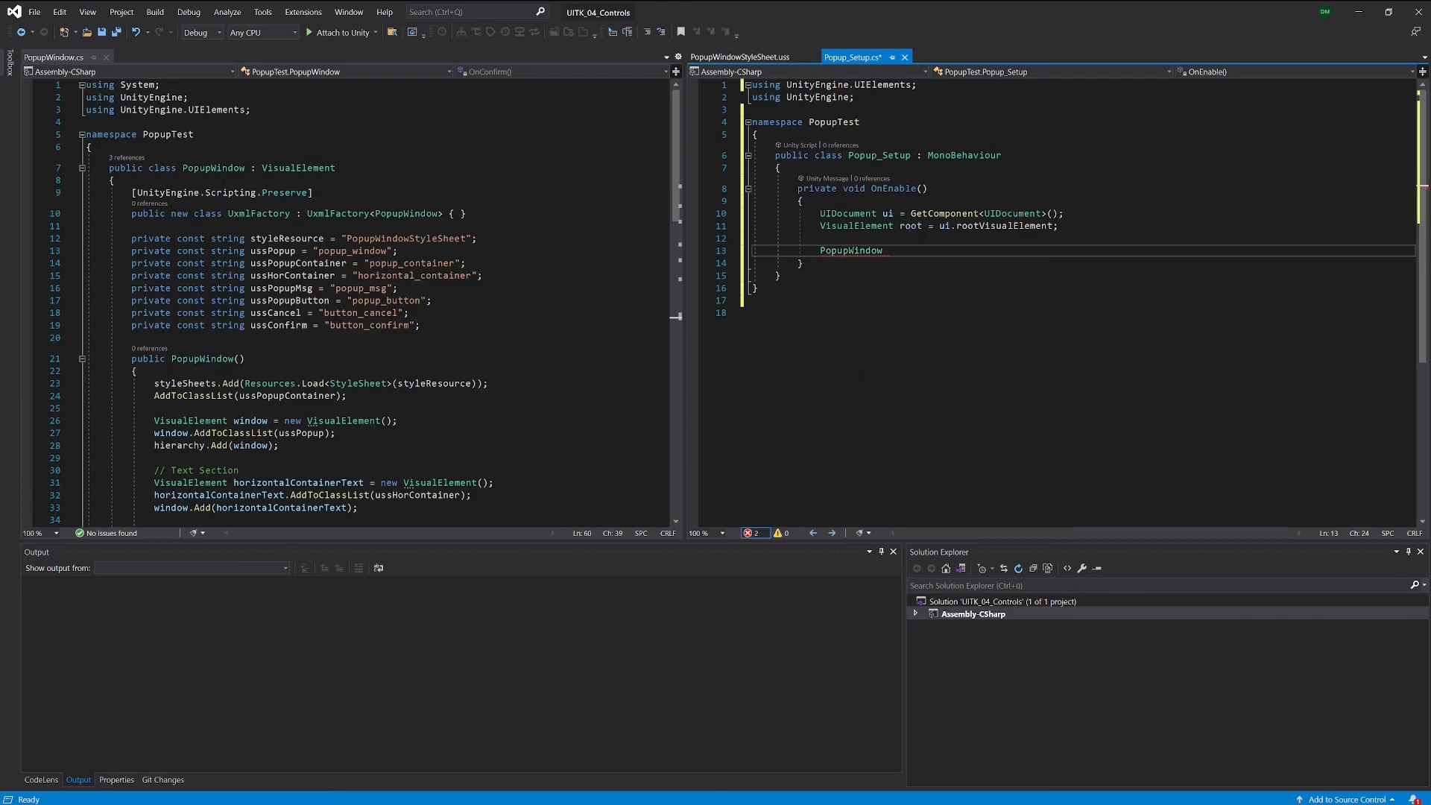
type("po")
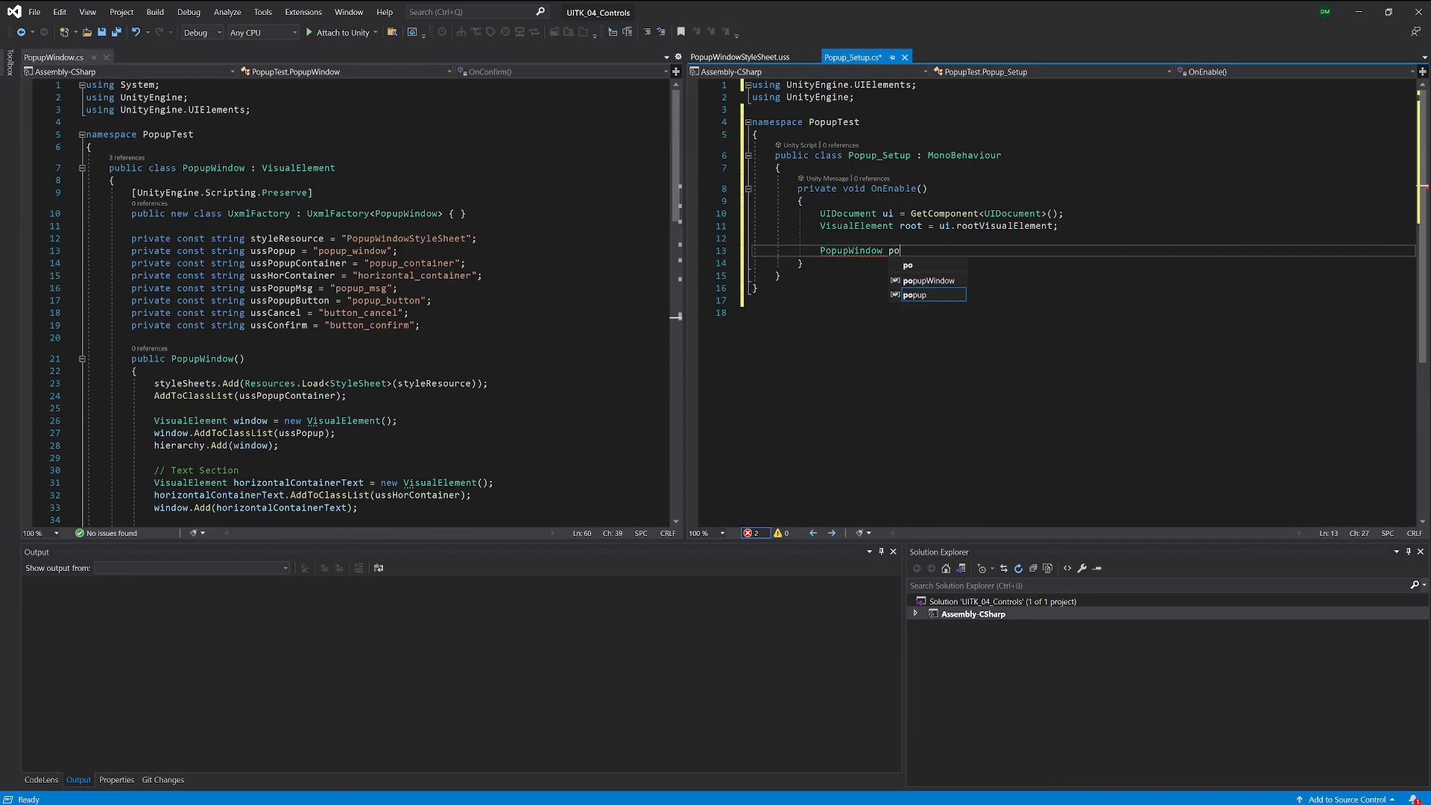
type("pup =")
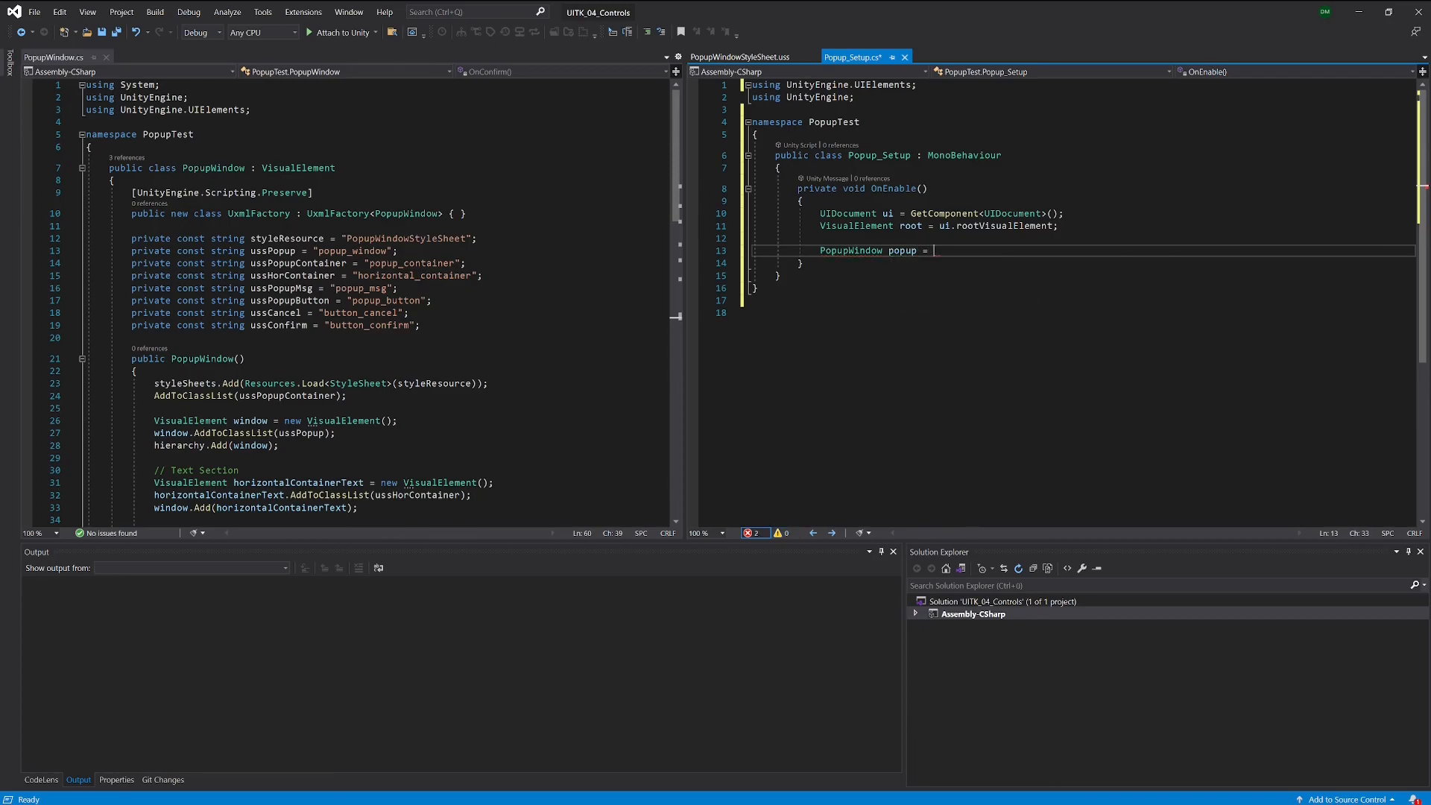
type("new PopupWindow();")
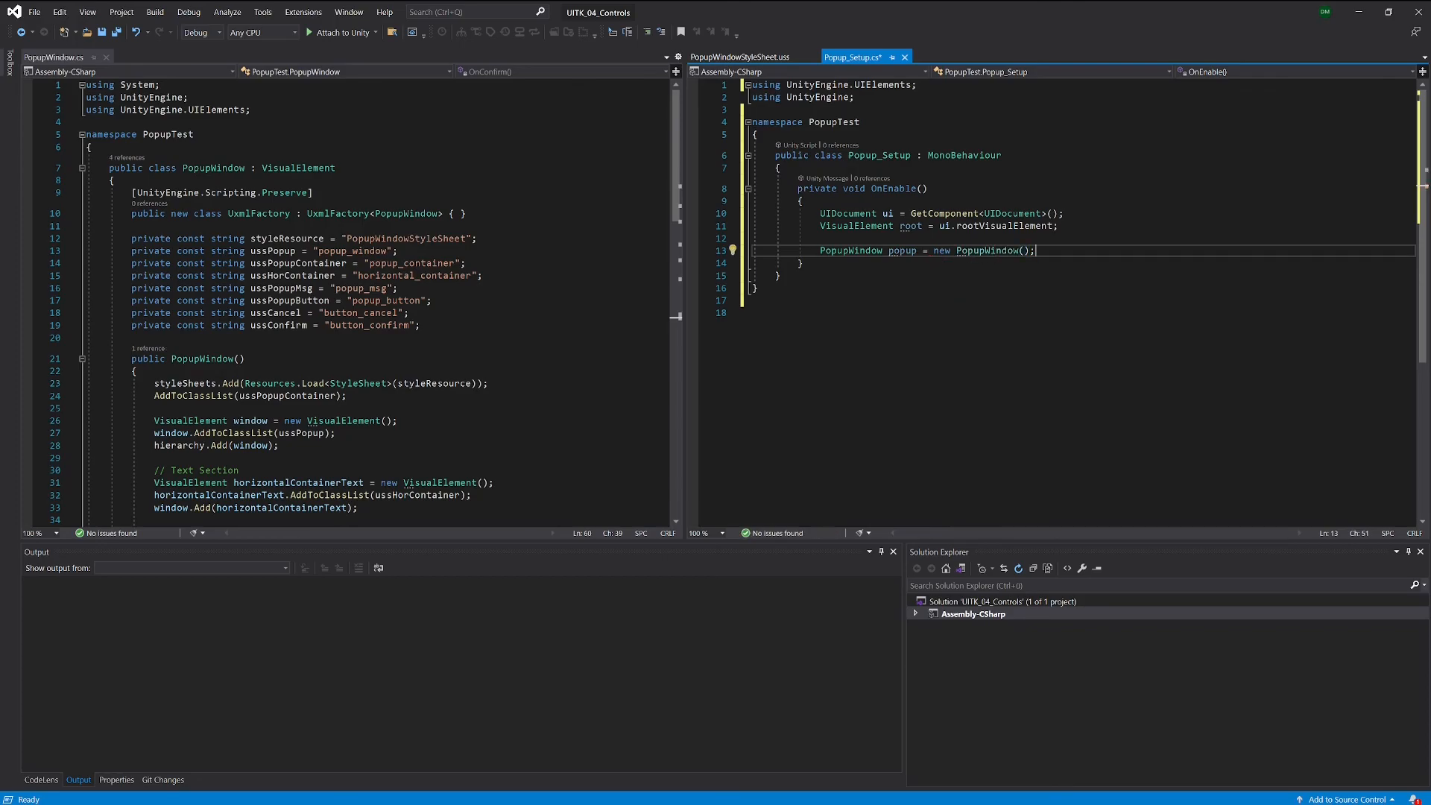
key("enter")
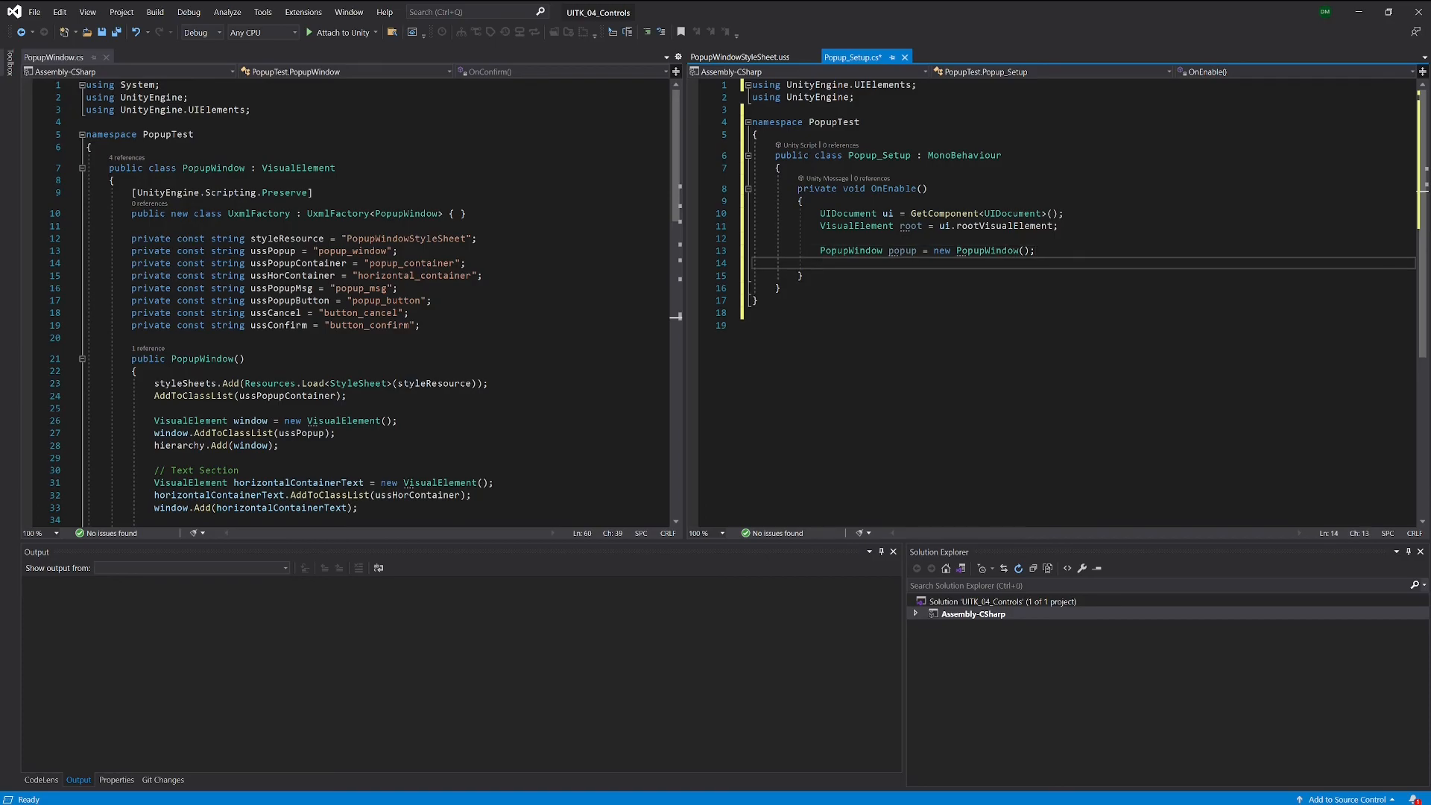